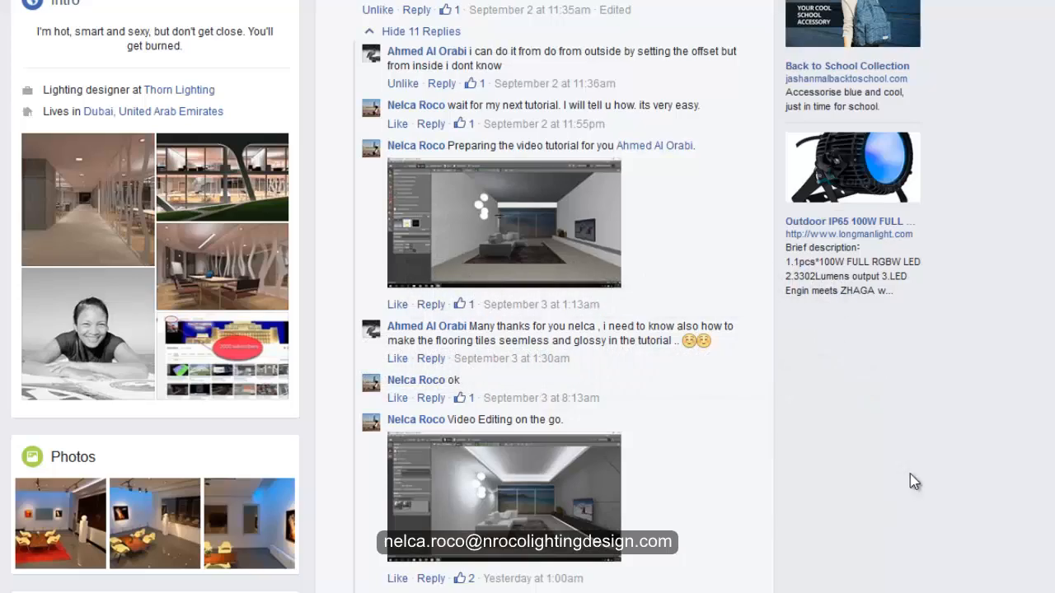
{"action": "mouse_move", "coordinate": [906, 491]}
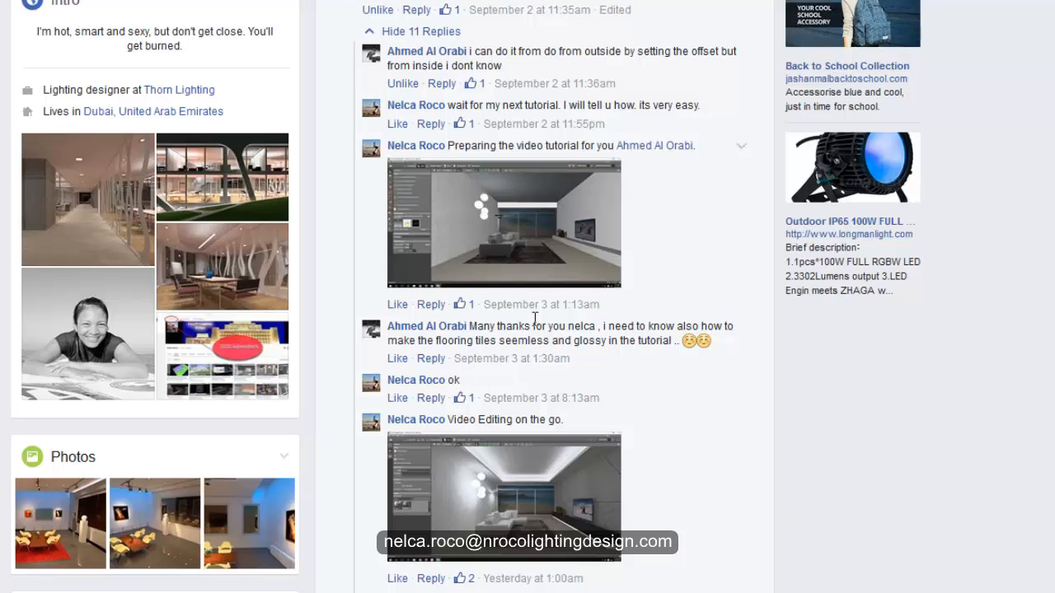
{"action": "mouse_move", "coordinate": [636, 341]}
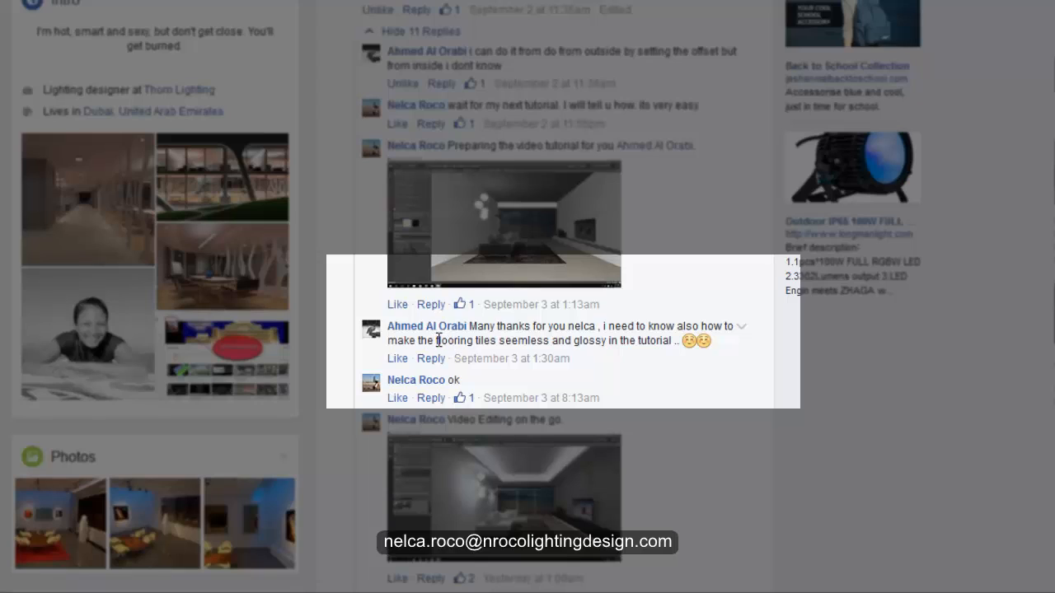
Review the flooring note and orbit the room to a corner view facing the window wall
{"action": "left_click_drag", "start_coordinate": [438, 339], "coordinate": [551, 340]}
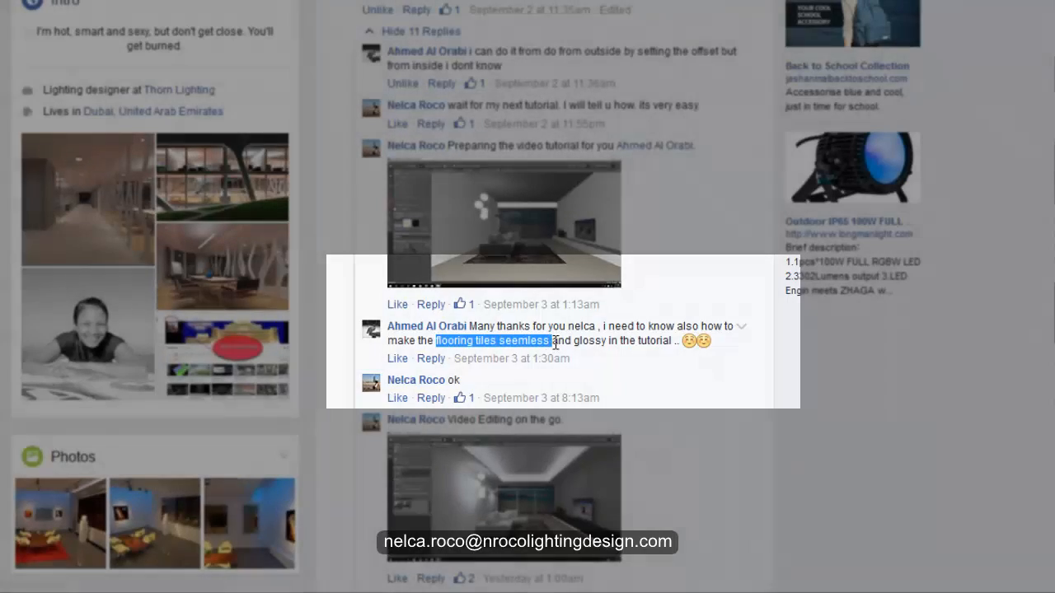
{"action": "mouse_move", "coordinate": [867, 412]}
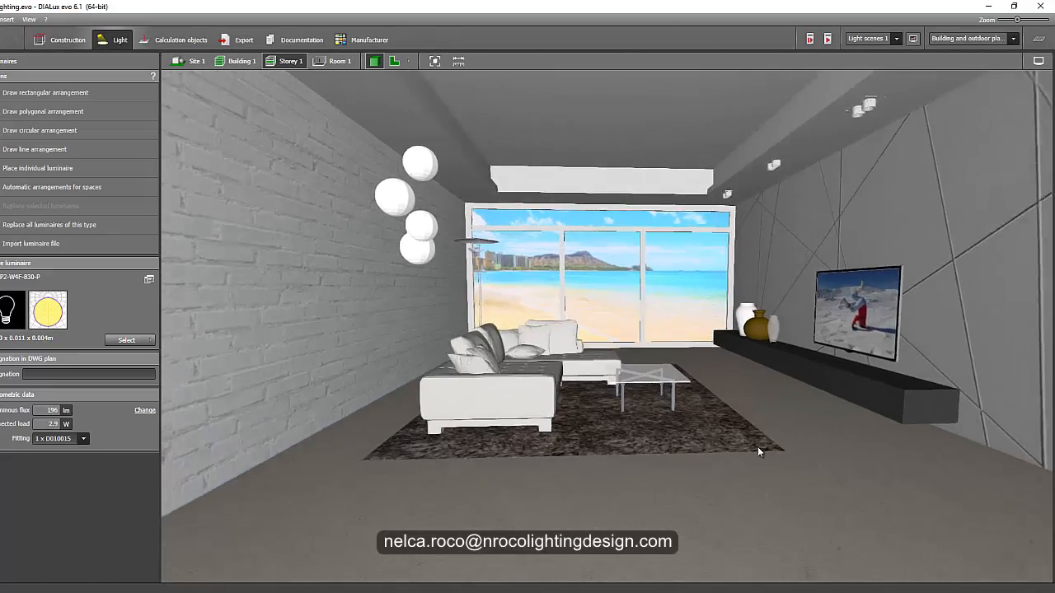
{"action": "left_click_drag", "start_coordinate": [758, 452], "coordinate": [701, 412]}
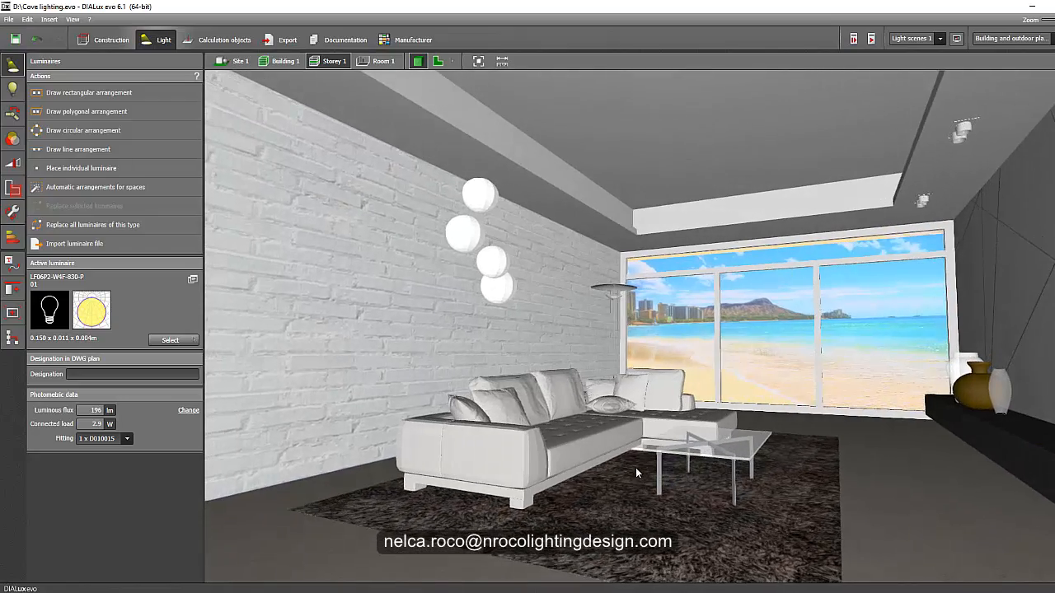
{"action": "left_click_drag", "start_coordinate": [636, 473], "coordinate": [589, 478]}
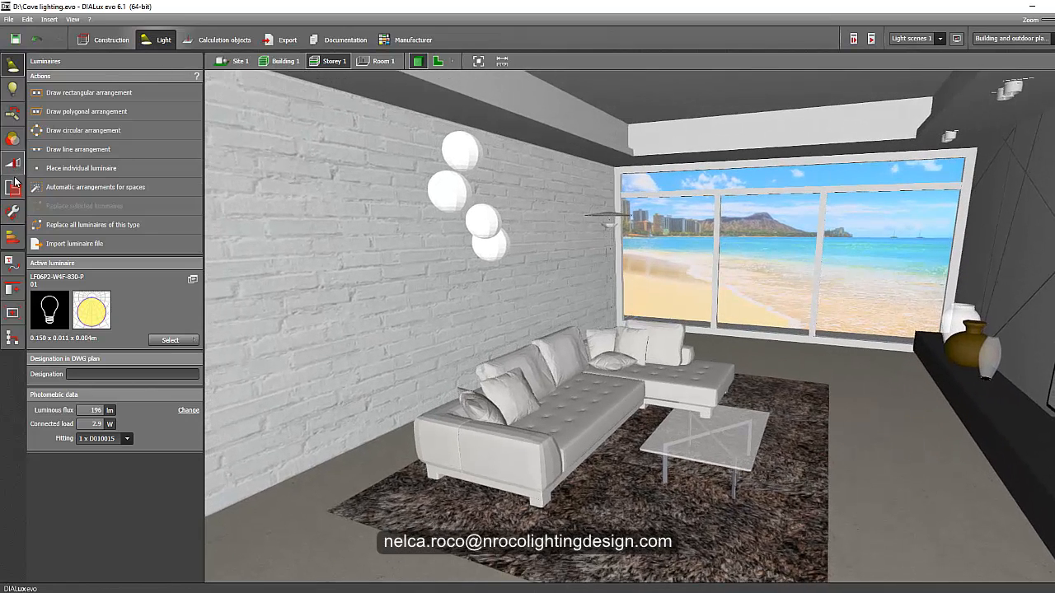
Place a louvre blind facade element on the picture window via Construction > Facade elements
{"action": "left_click", "coordinate": [107, 39]}
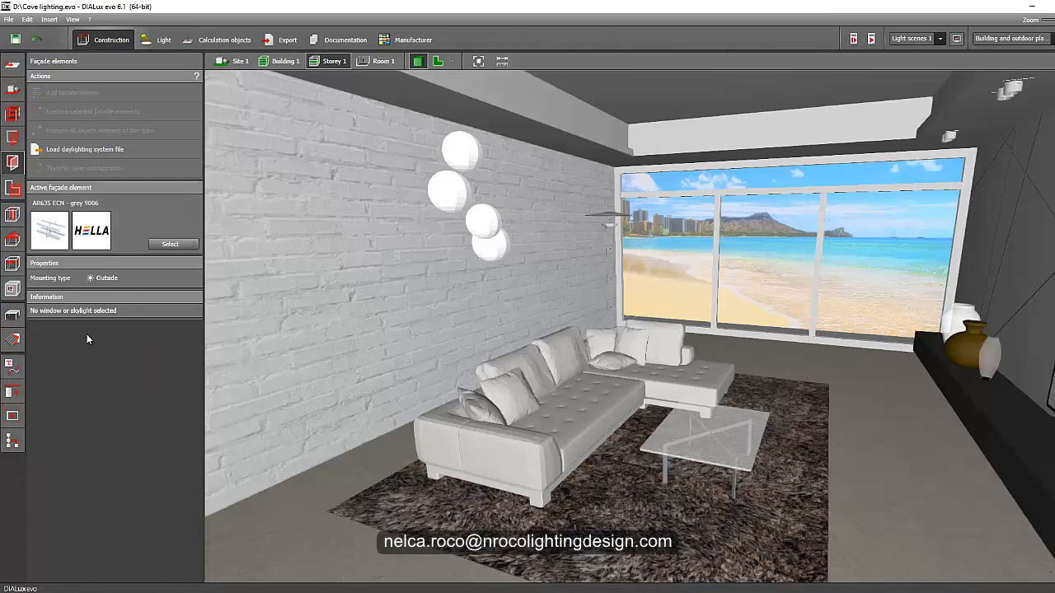
{"action": "left_click", "coordinate": [170, 244]}
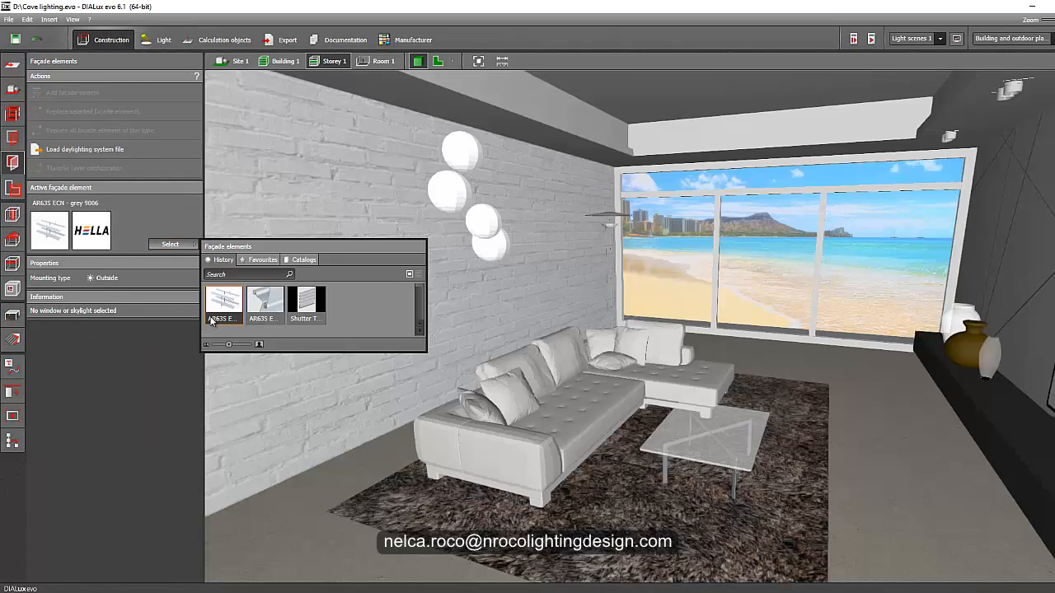
{"action": "left_click", "coordinate": [85, 148]}
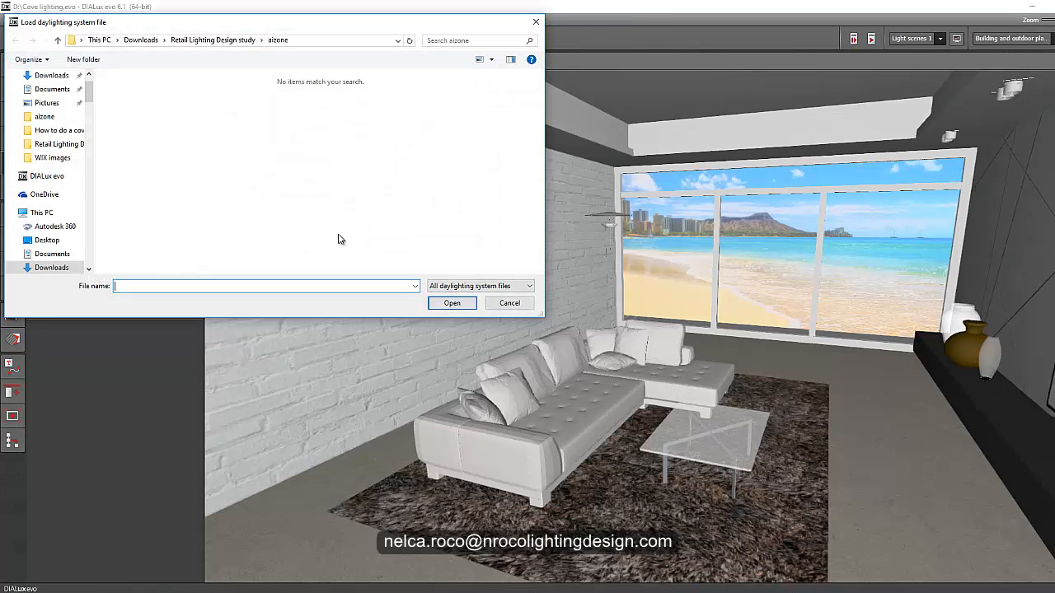
{"action": "left_click", "coordinate": [507, 303]}
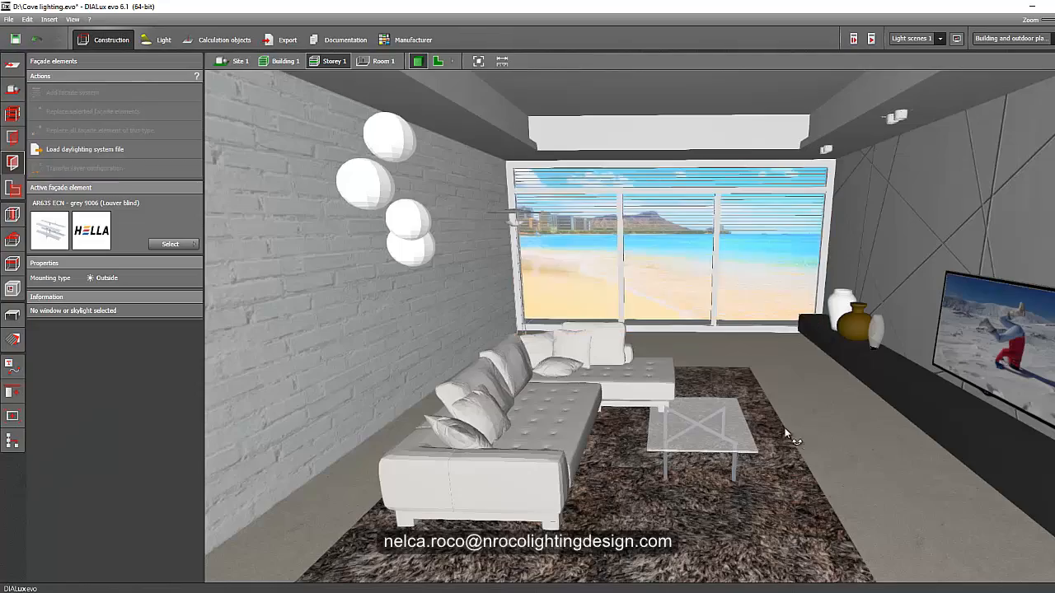
{"action": "left_click_drag", "start_coordinate": [788, 436], "coordinate": [854, 201]}
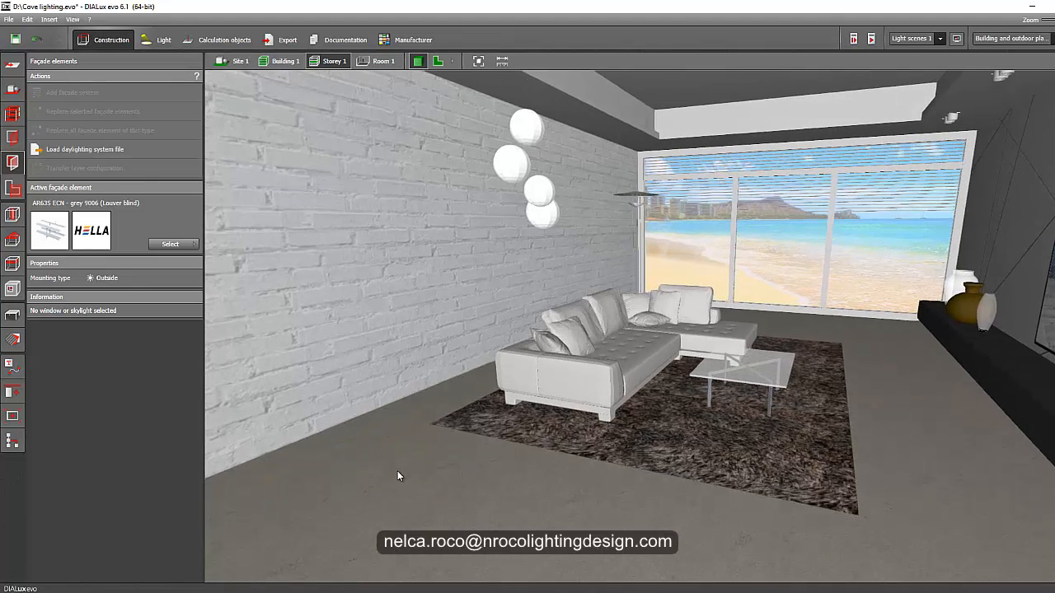
{"action": "mouse_move", "coordinate": [310, 486]}
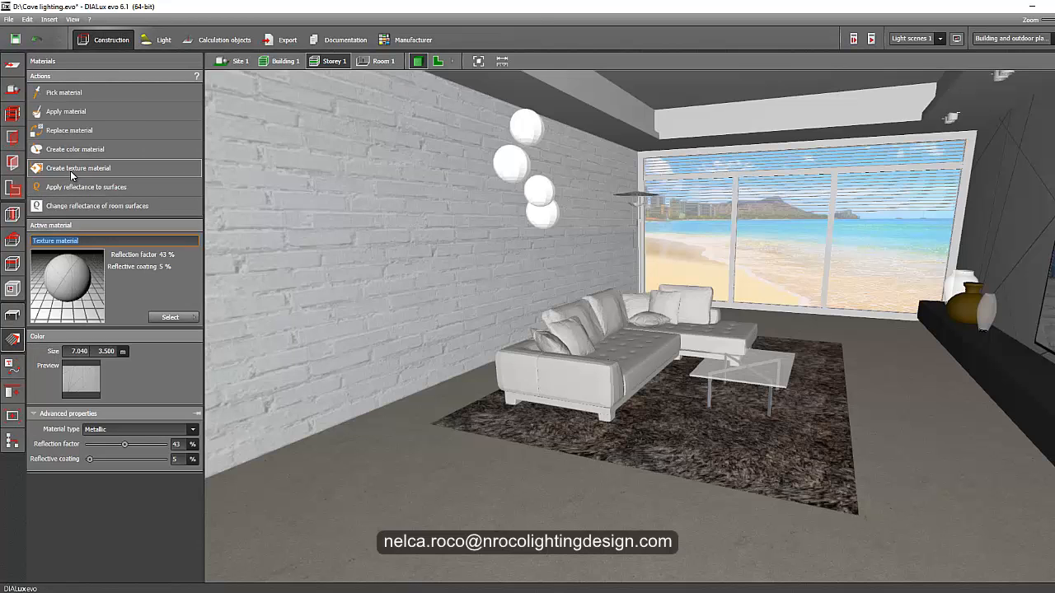
Browse the material catalogue to Textures > Indoor > Floor, landing on the Tiles category
{"action": "left_click", "coordinate": [79, 168]}
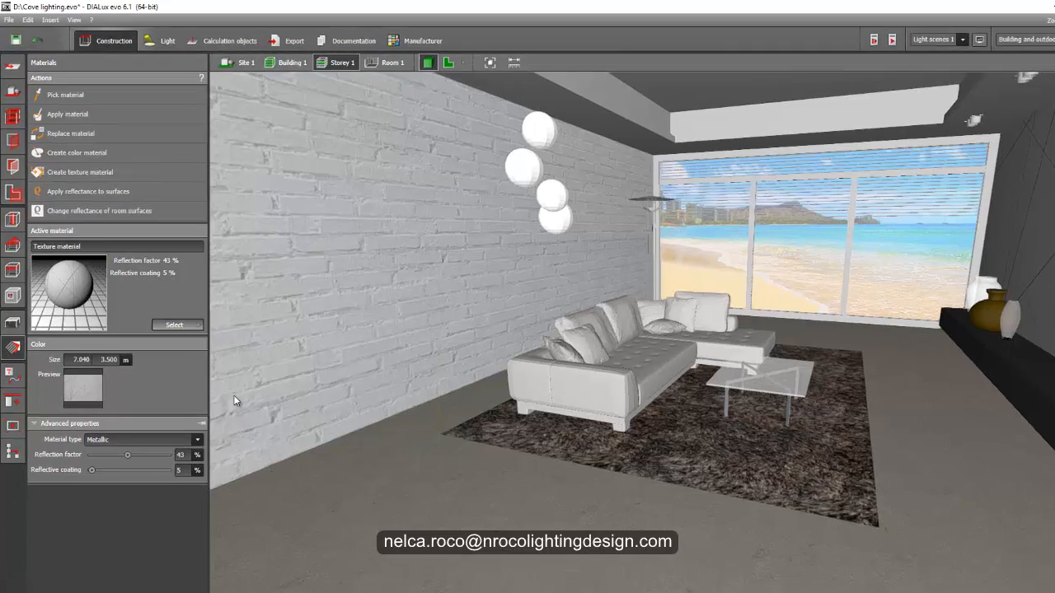
{"action": "left_click", "coordinate": [174, 324]}
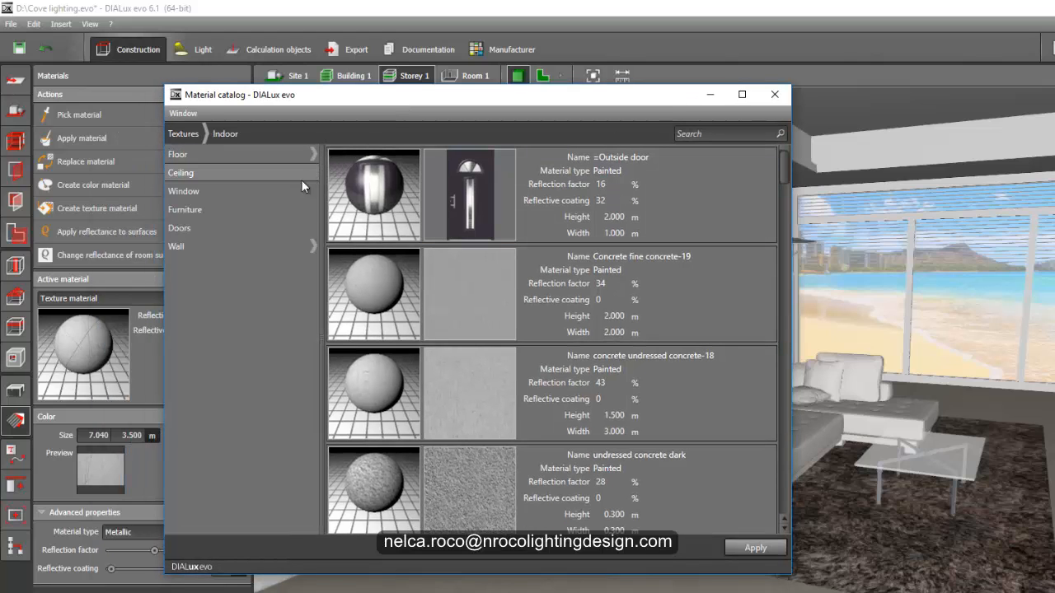
{"action": "left_click", "coordinate": [178, 155]}
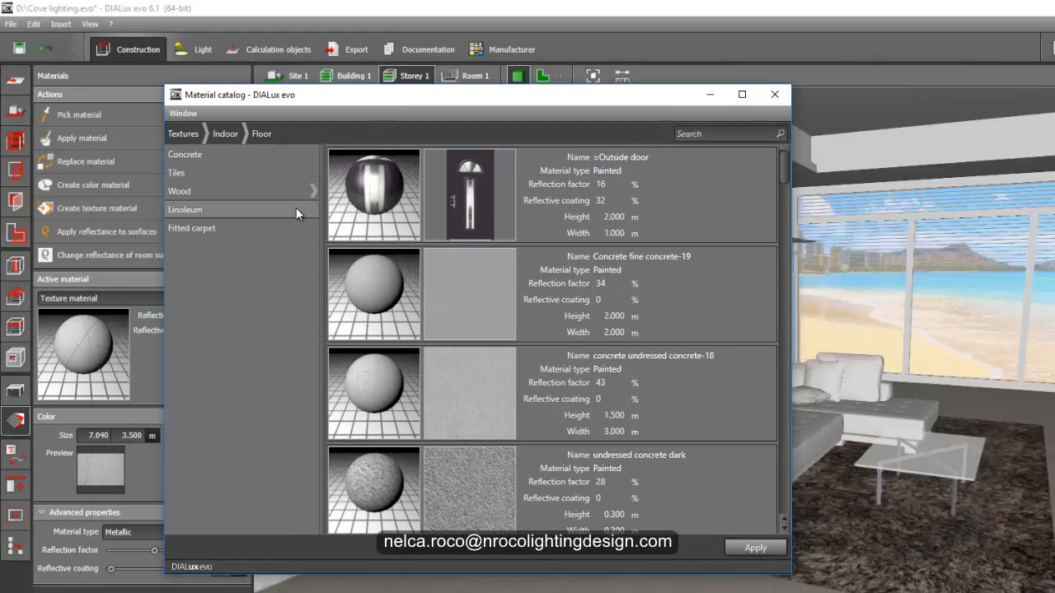
{"action": "left_click", "coordinate": [185, 208]}
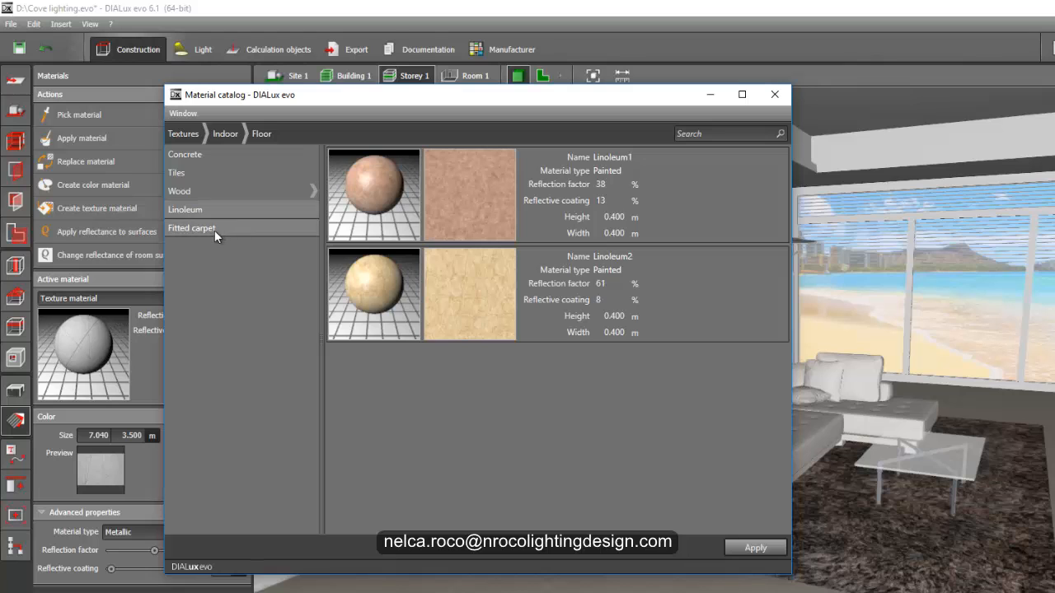
{"action": "left_click", "coordinate": [178, 192]}
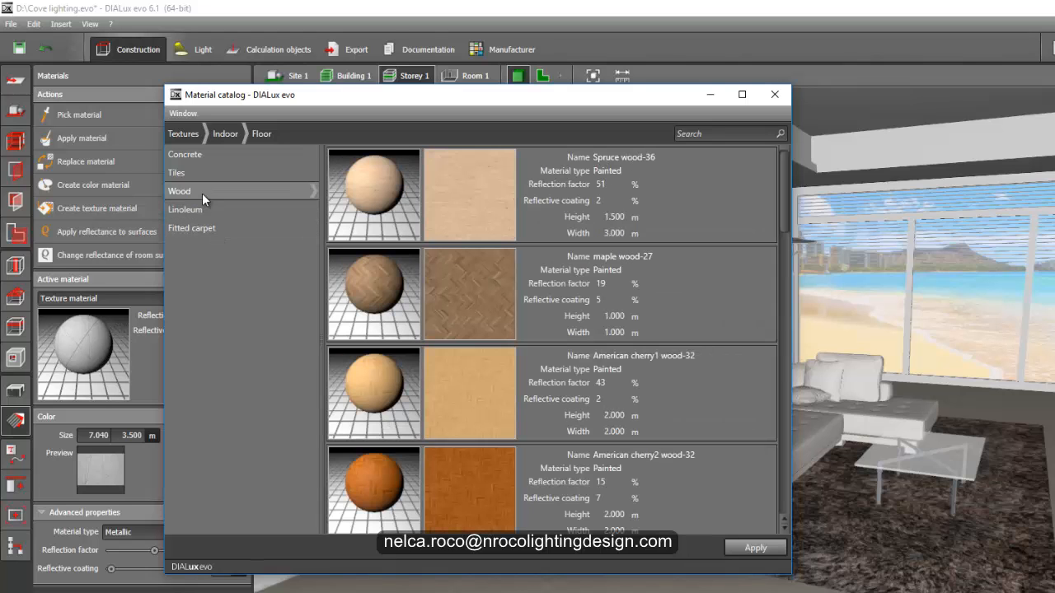
{"action": "left_click", "coordinate": [175, 173]}
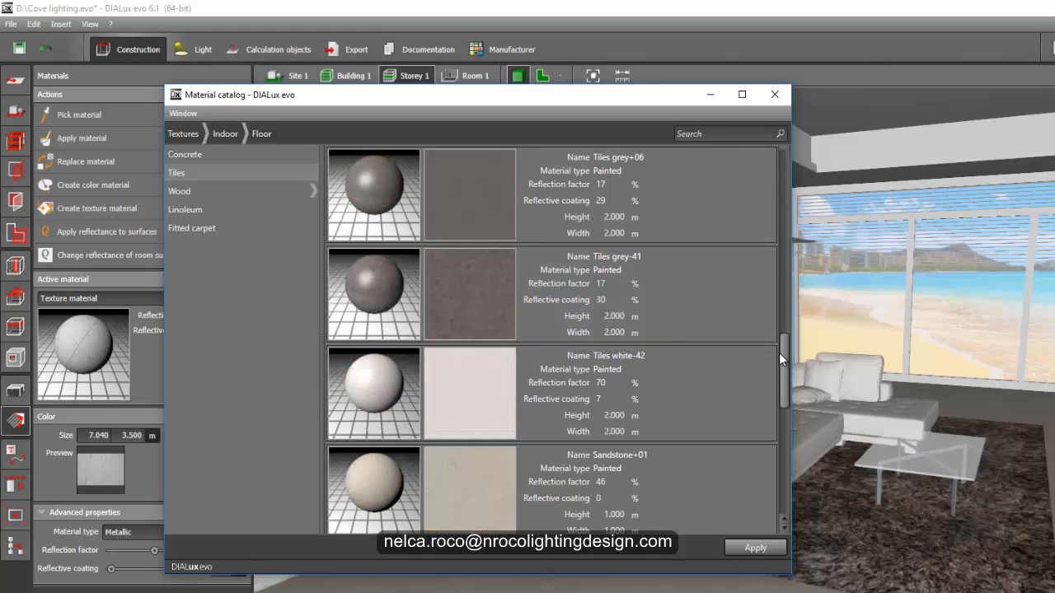
Scroll through the tile floor textures down to the sandstone finishes
{"action": "scroll", "scroll_direction": "down", "scroll_amount": 3}
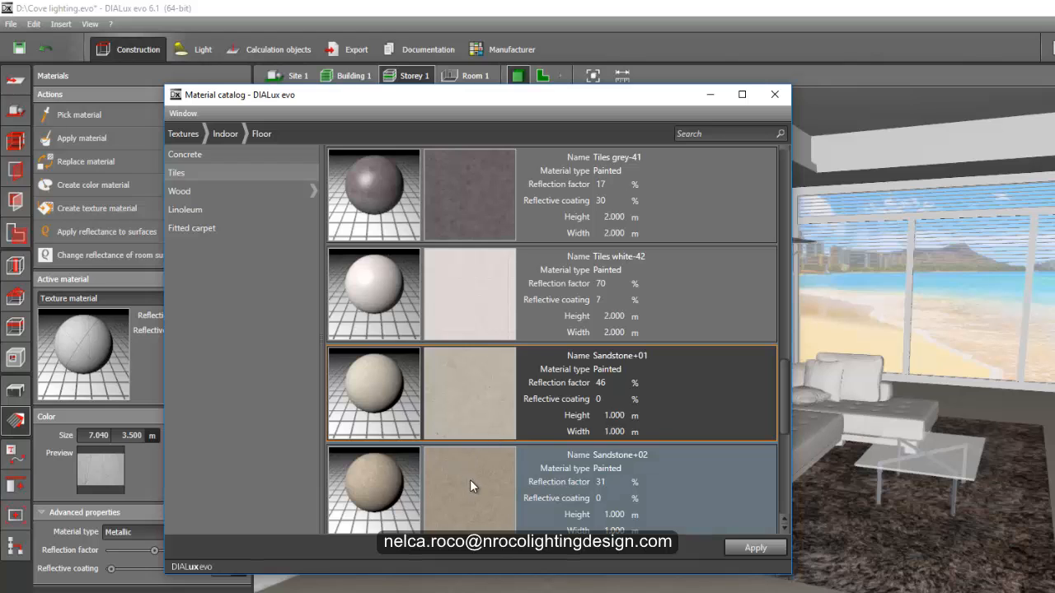
{"action": "scroll", "scroll_direction": "down", "scroll_amount": 3}
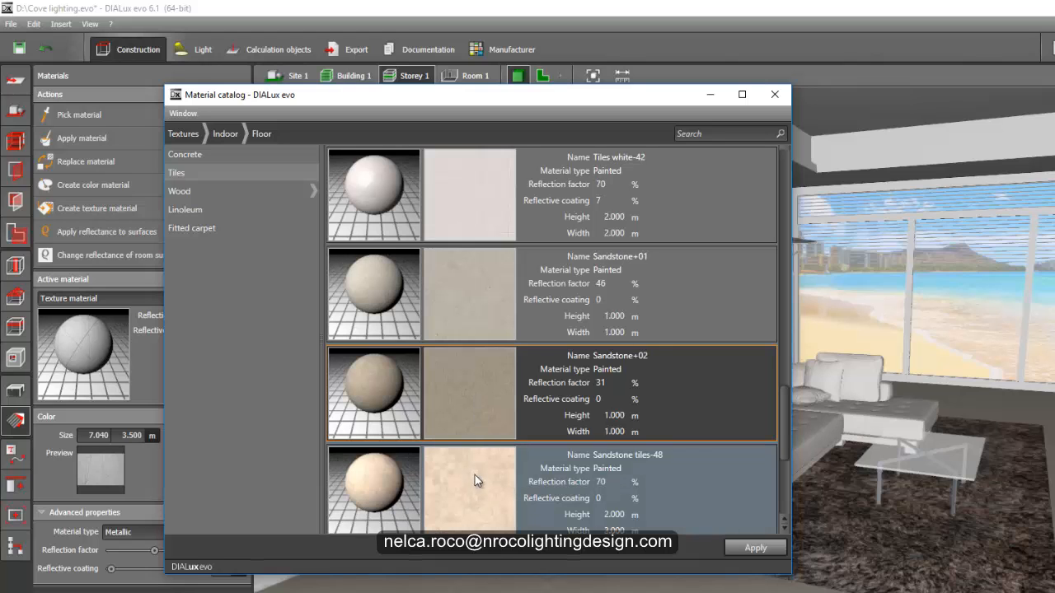
{"action": "scroll", "scroll_direction": "down", "scroll_amount": 3}
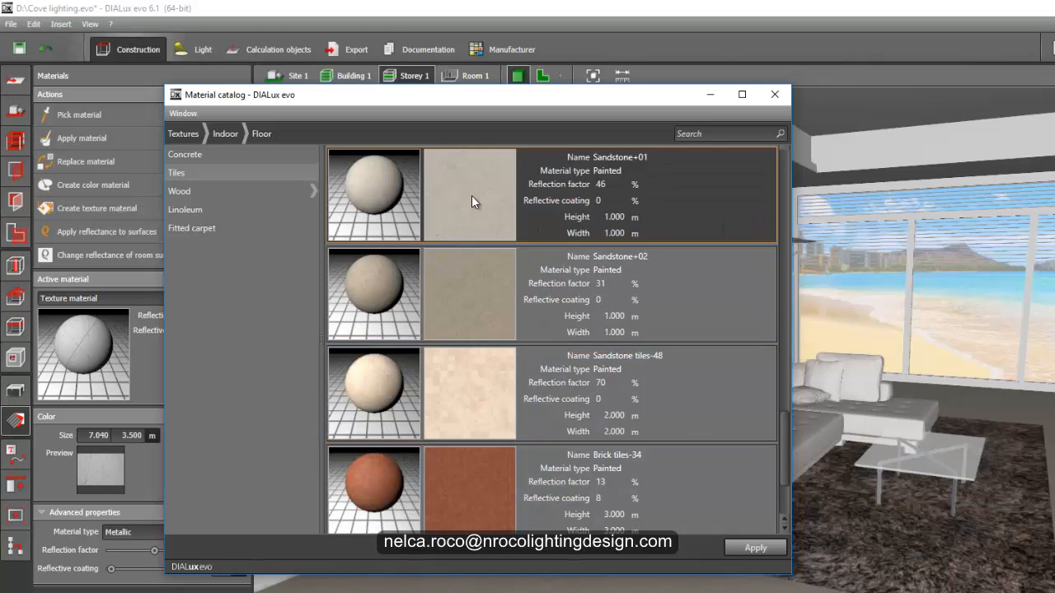
{"action": "mouse_move", "coordinate": [479, 234]}
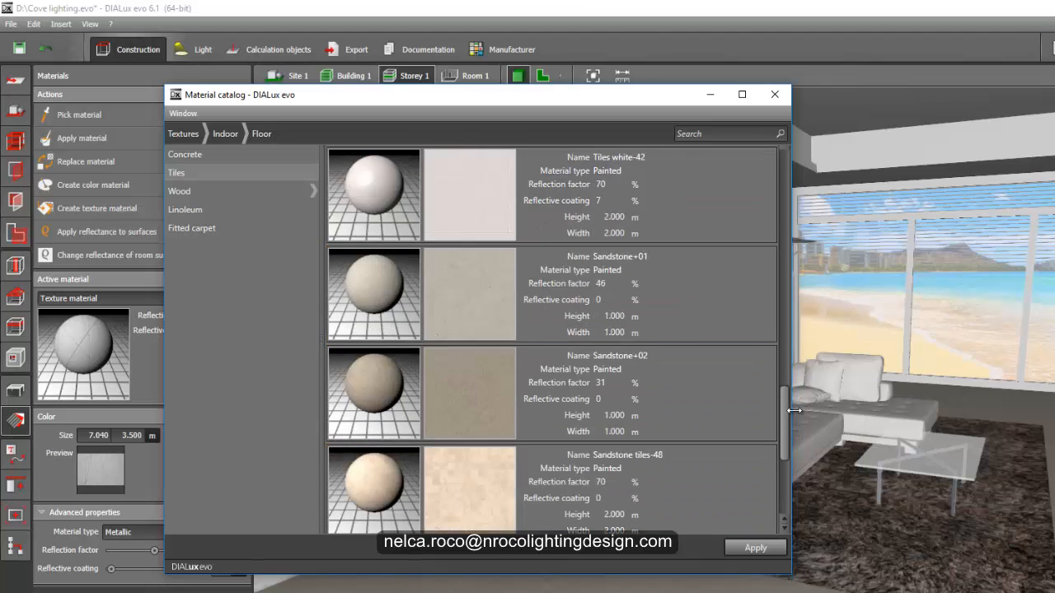
{"action": "scroll", "scroll_direction": "down", "scroll_amount": 3}
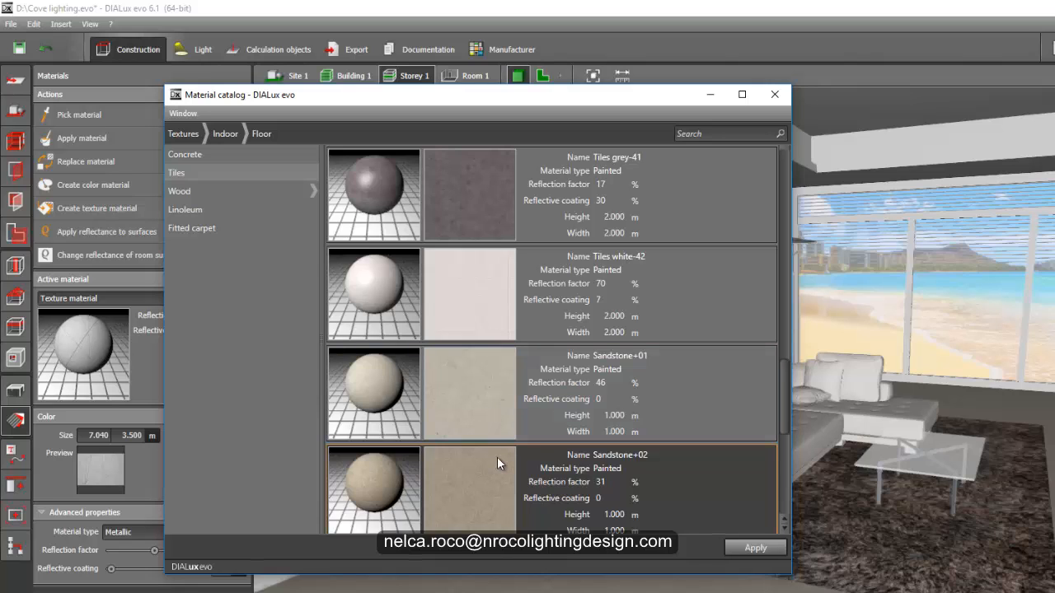
{"action": "mouse_move", "coordinate": [491, 465]}
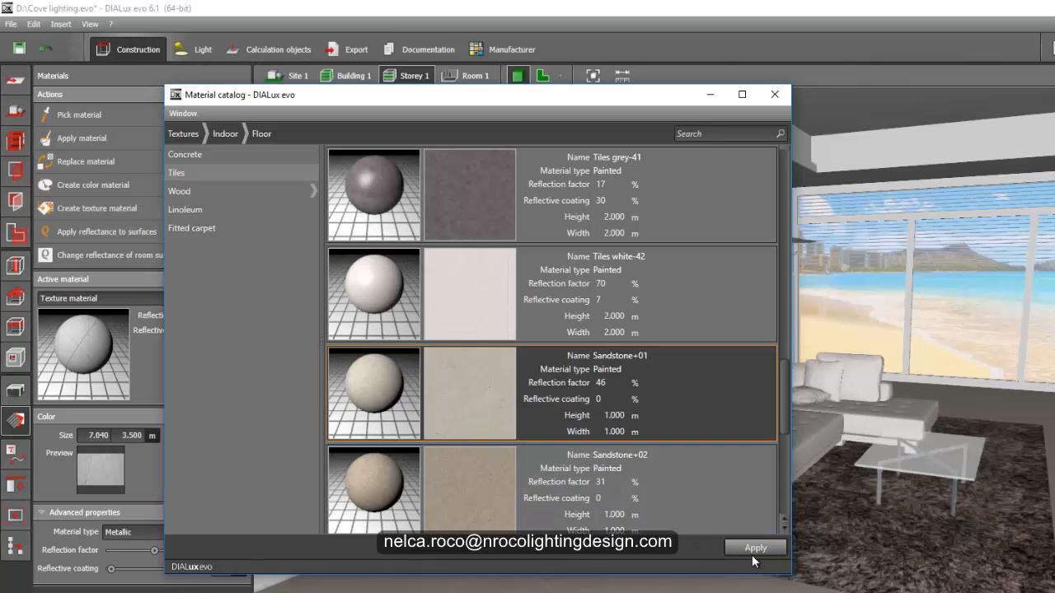
Apply Sandstone+01 as the floor material with reflective coating 10, then face the window wall
{"action": "left_click", "coordinate": [755, 547]}
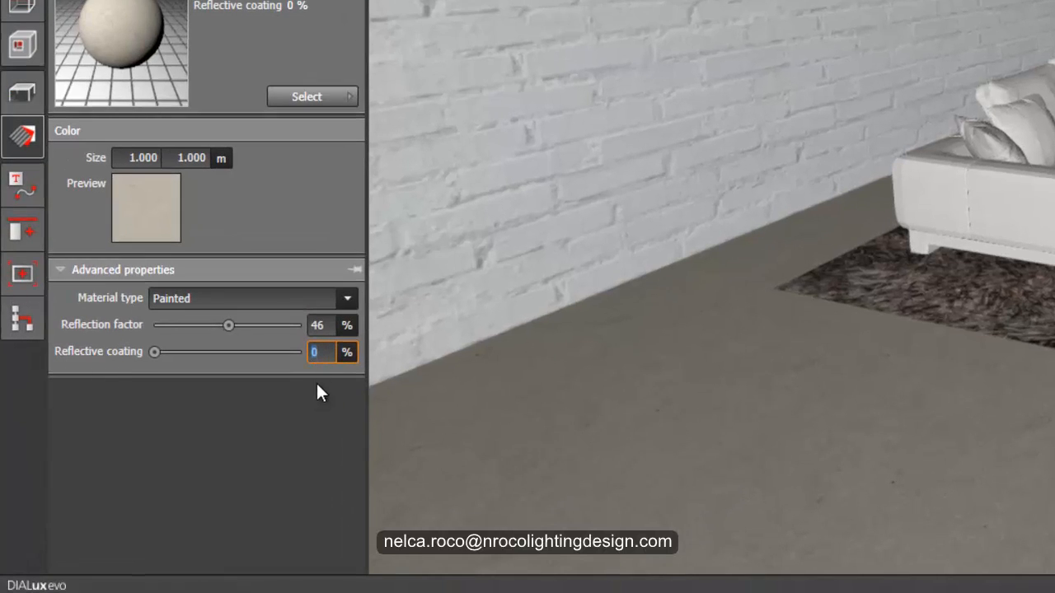
{"action": "type", "text": "1"}
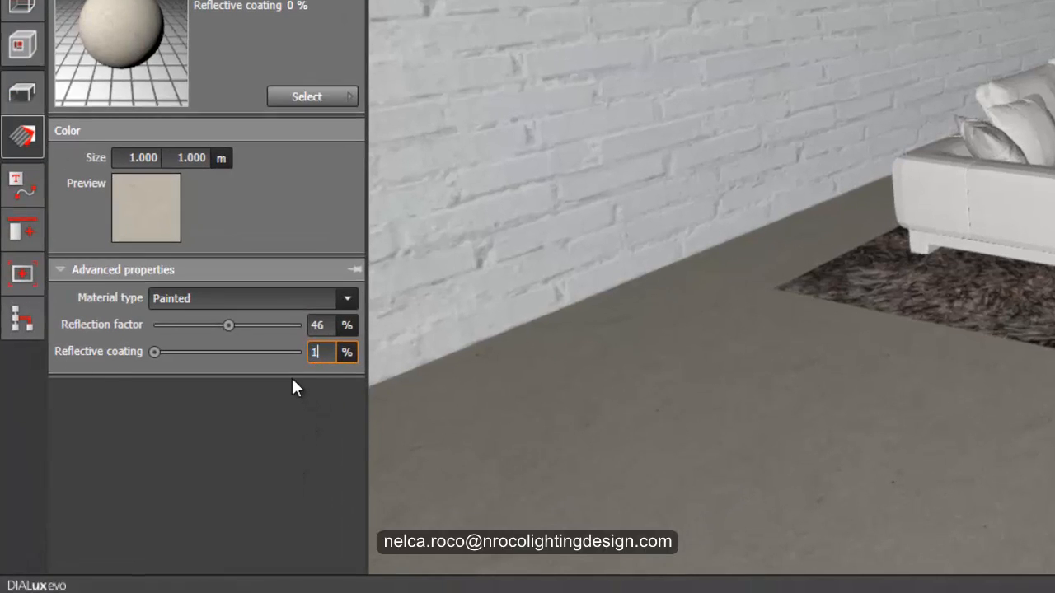
{"action": "type", "text": "0"}
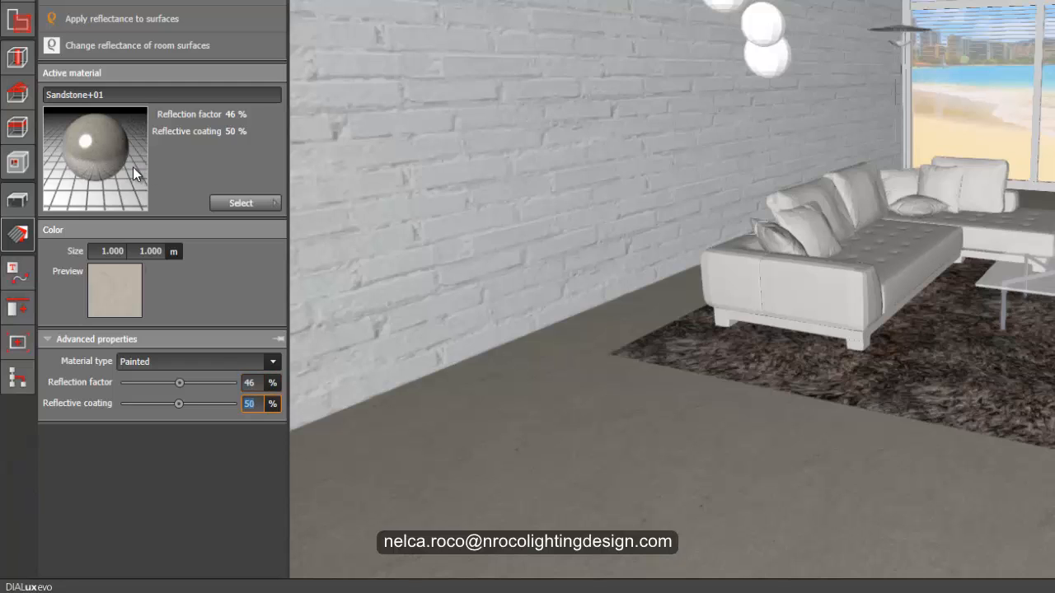
{"action": "mouse_move", "coordinate": [129, 191]}
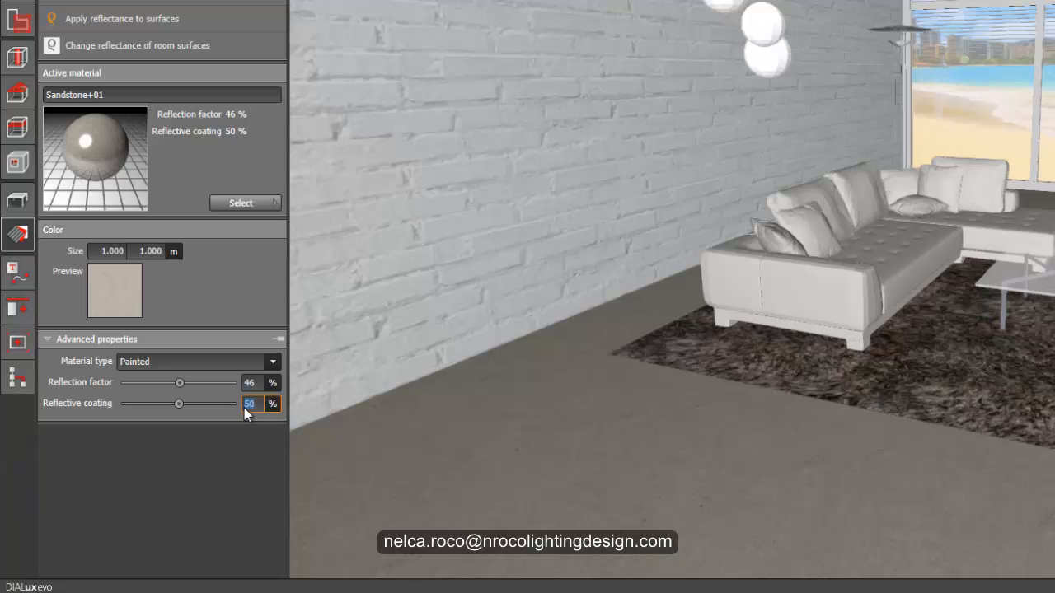
{"action": "type", "text": "10"}
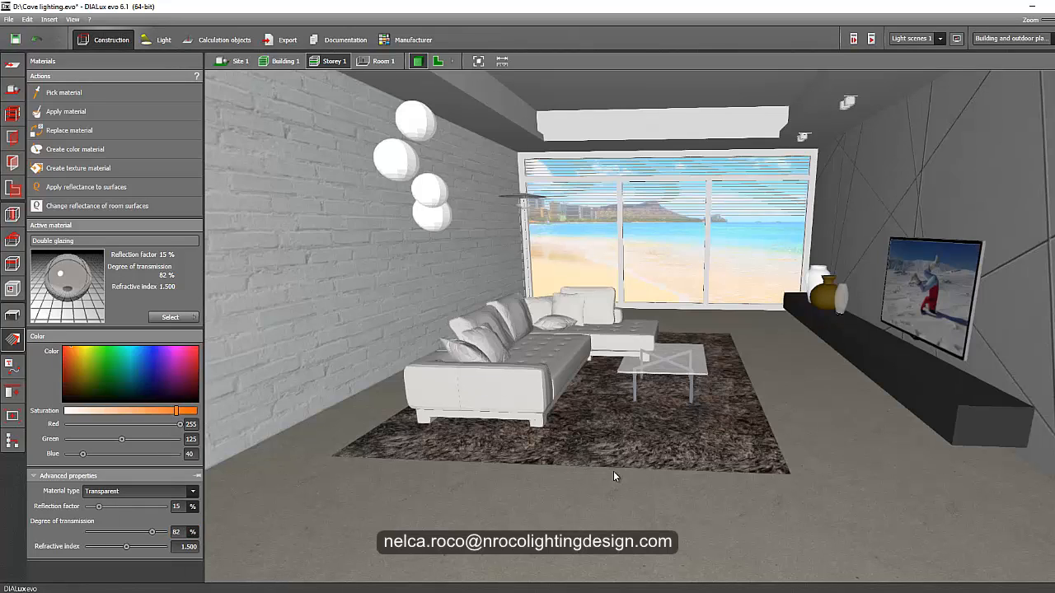
{"action": "left_click_drag", "start_coordinate": [613, 474], "coordinate": [659, 398]}
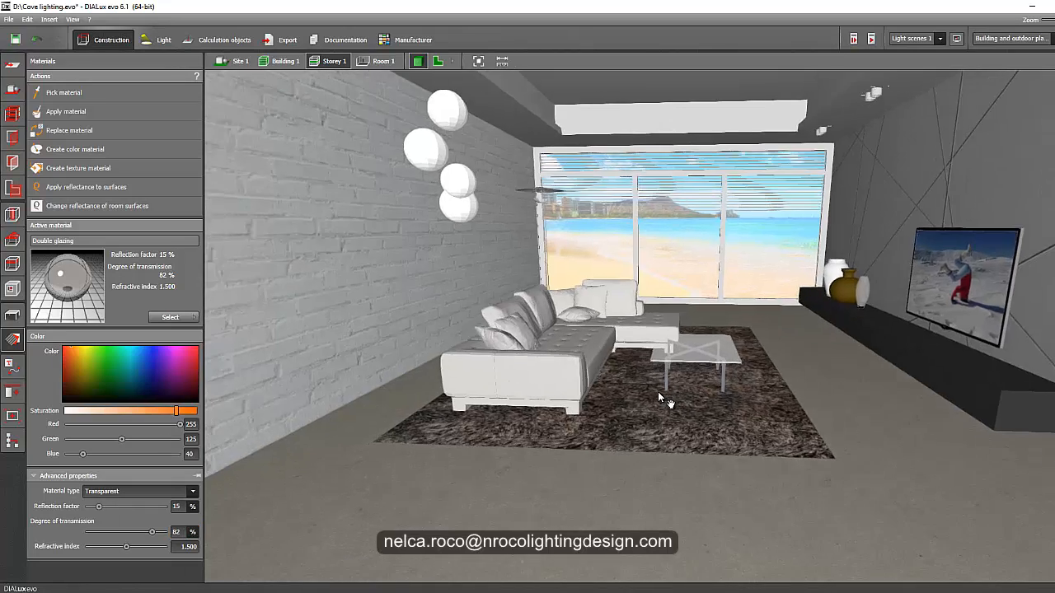
{"action": "left_click_drag", "start_coordinate": [659, 397], "coordinate": [689, 494]}
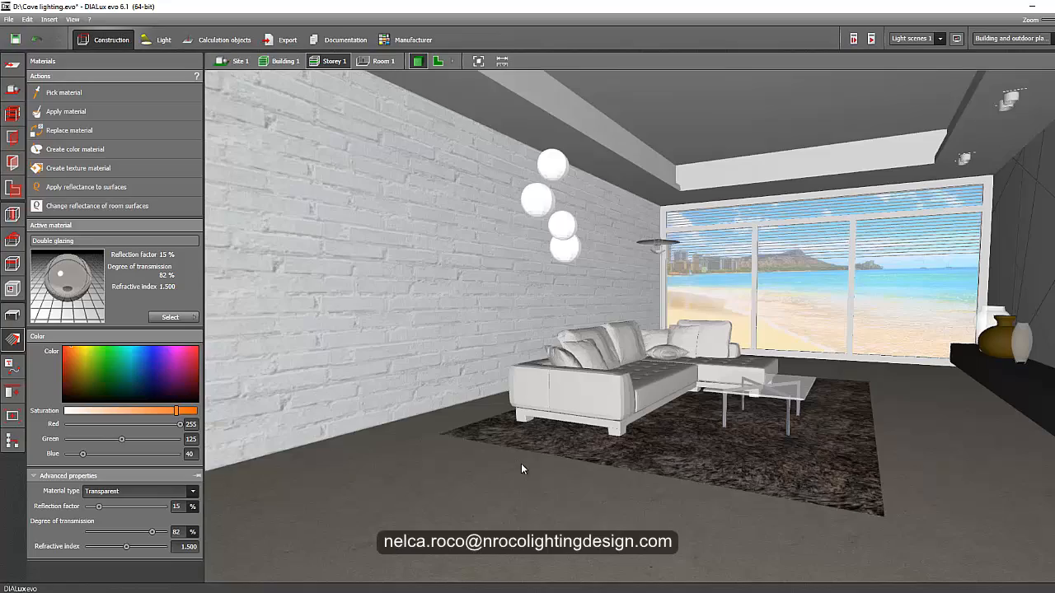
Select the panel object on the white brick wall for a grey painted material
{"action": "left_click_drag", "start_coordinate": [521, 468], "coordinate": [544, 481]}
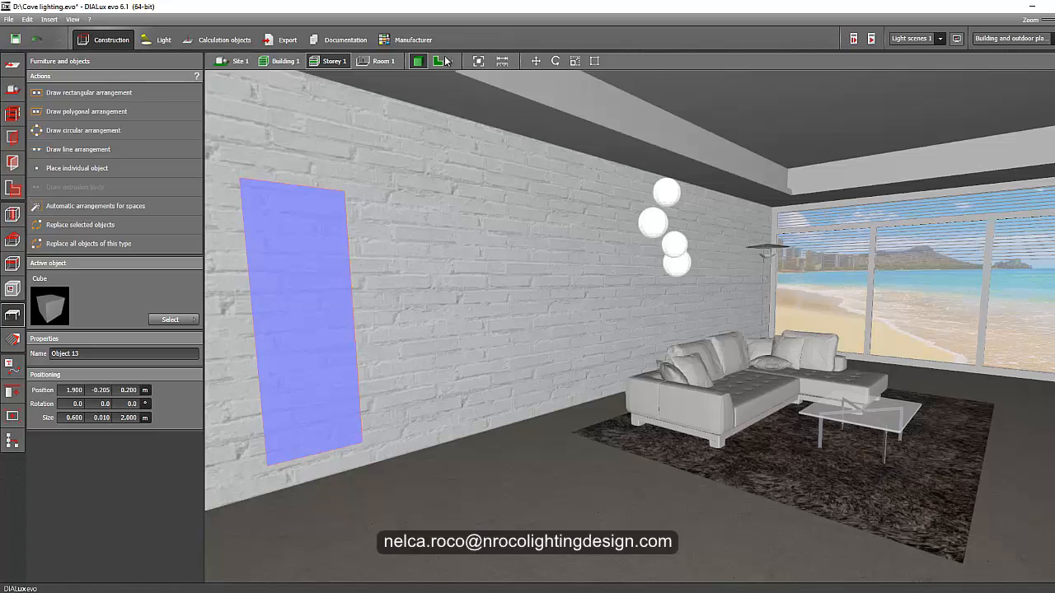
{"action": "left_click", "coordinate": [437, 61]}
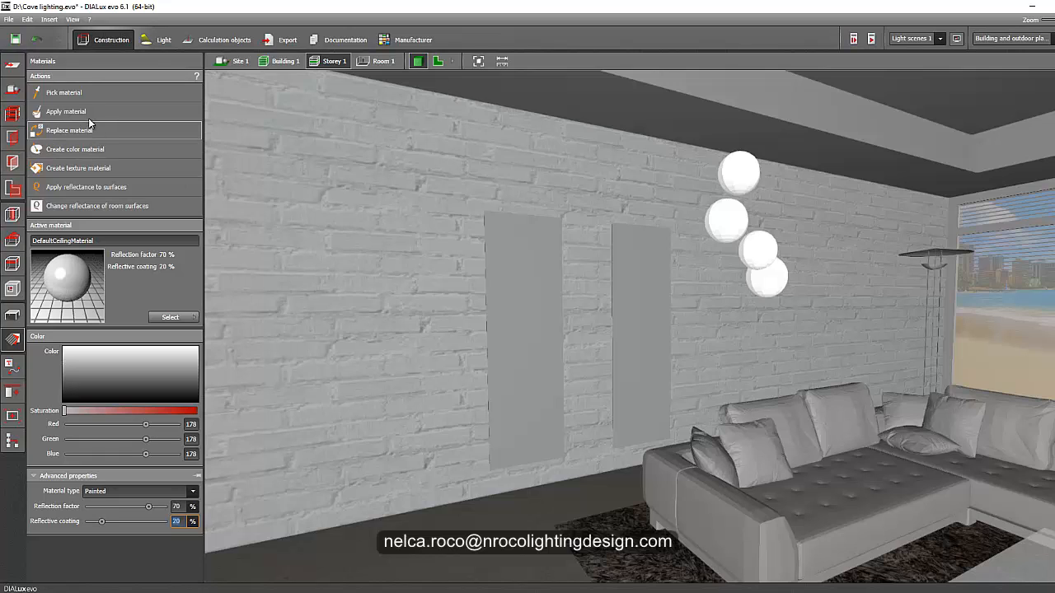
{"action": "mouse_move", "coordinate": [590, 460]}
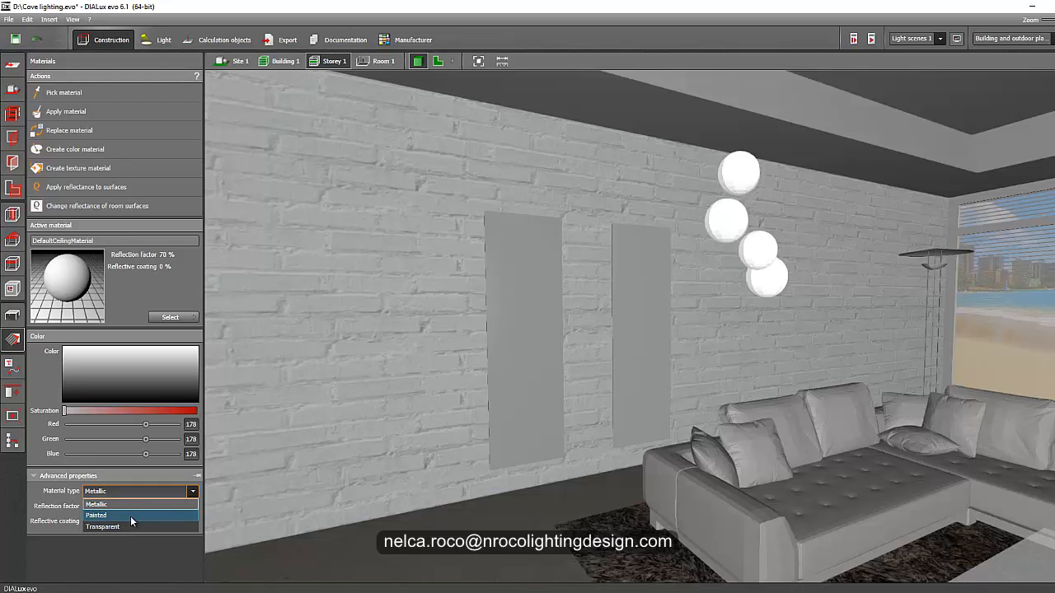
Set the panels' material type to Painted with reflective coating 83 % and turn toward the TV wall
{"action": "left_click", "coordinate": [101, 514]}
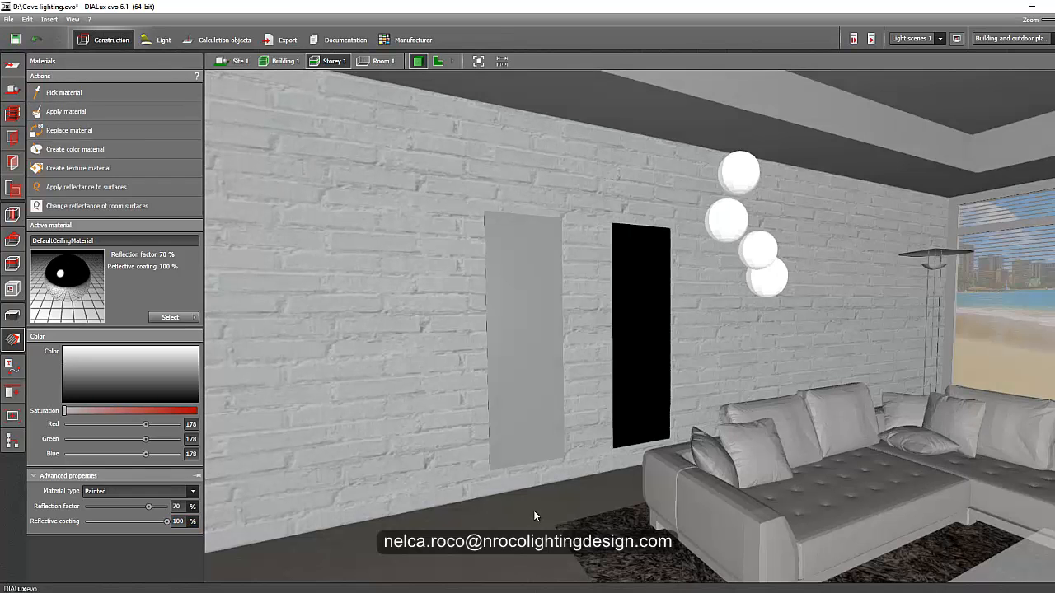
{"action": "left_click", "coordinate": [178, 521]}
{"action": "type", "text": "80"}
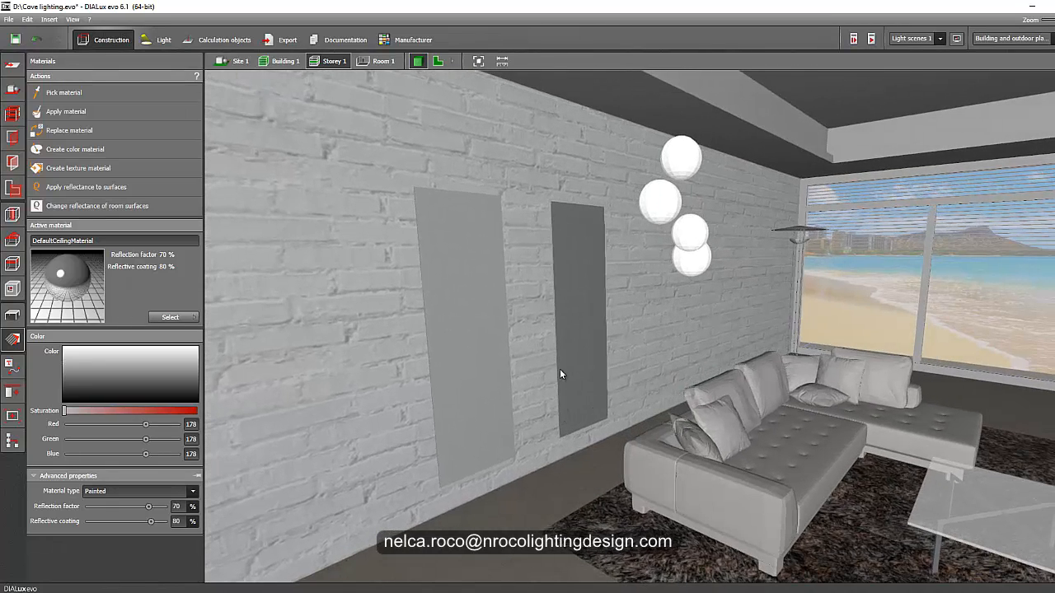
{"action": "mouse_move", "coordinate": [542, 532]}
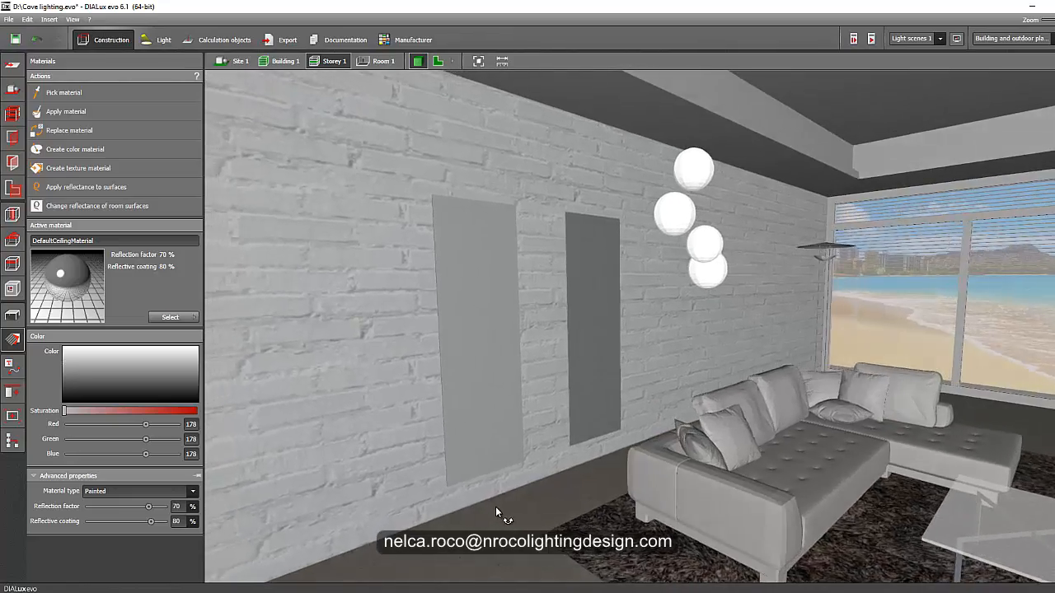
{"action": "left_click_drag", "start_coordinate": [494, 511], "coordinate": [557, 479]}
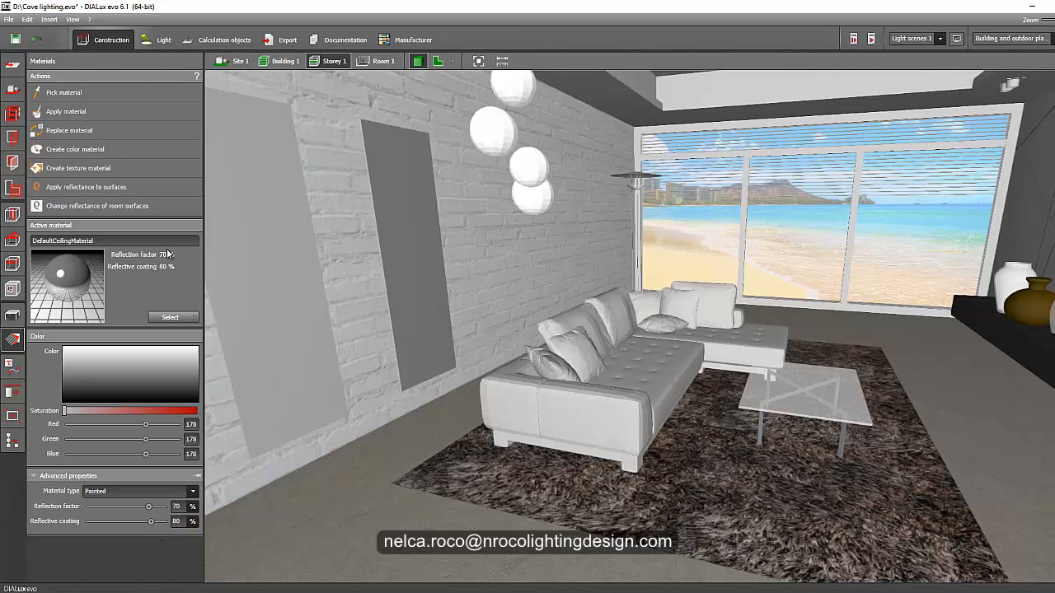
{"action": "left_click_drag", "start_coordinate": [152, 521], "coordinate": [103, 520]}
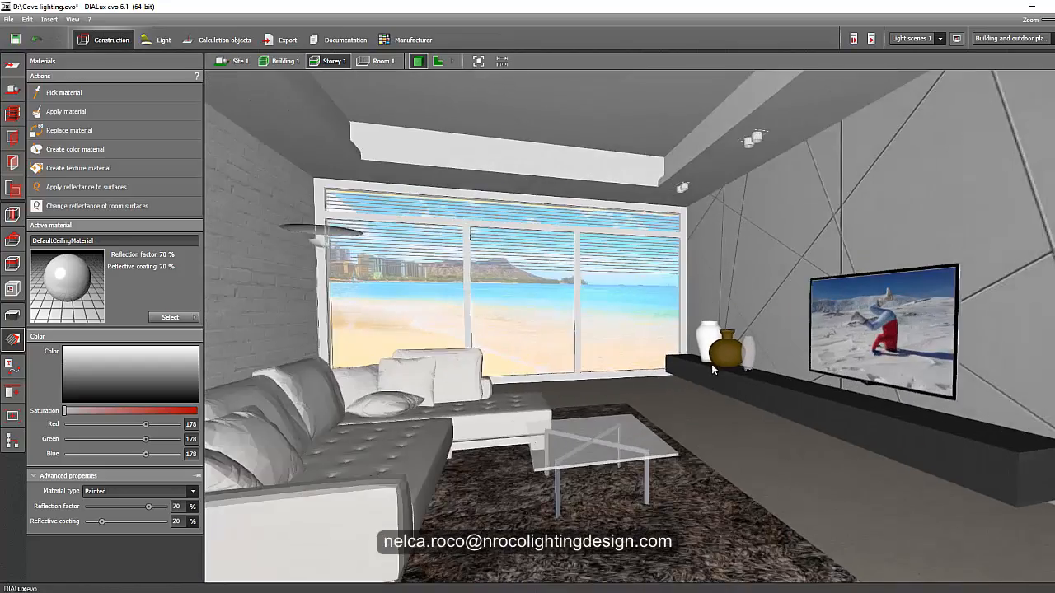
Switch to the Light workspace and recall the saved Storey 1 full-room view
{"action": "left_click", "coordinate": [165, 39]}
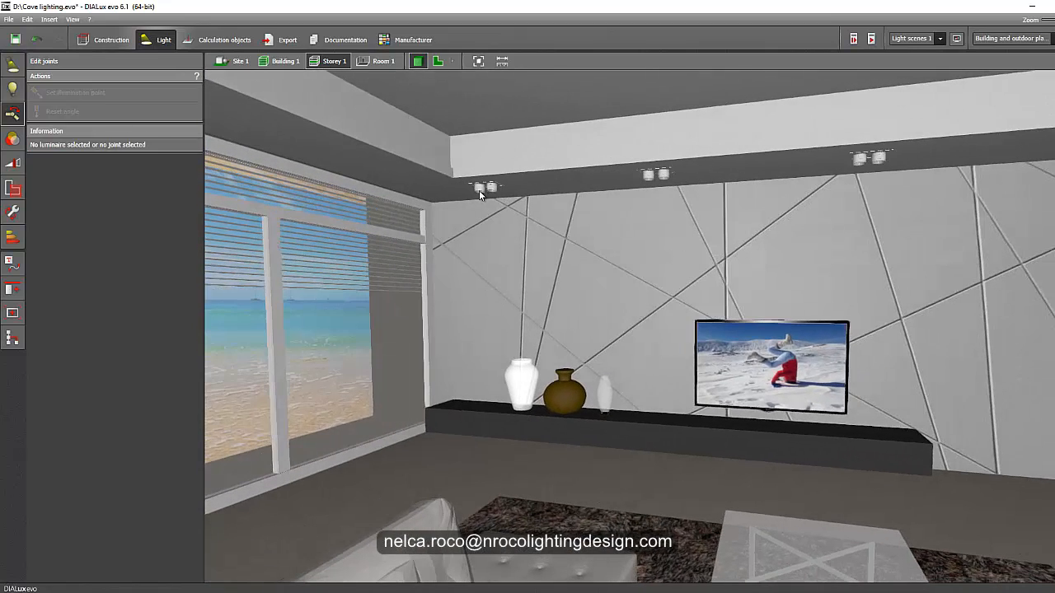
{"action": "left_click", "coordinate": [483, 188]}
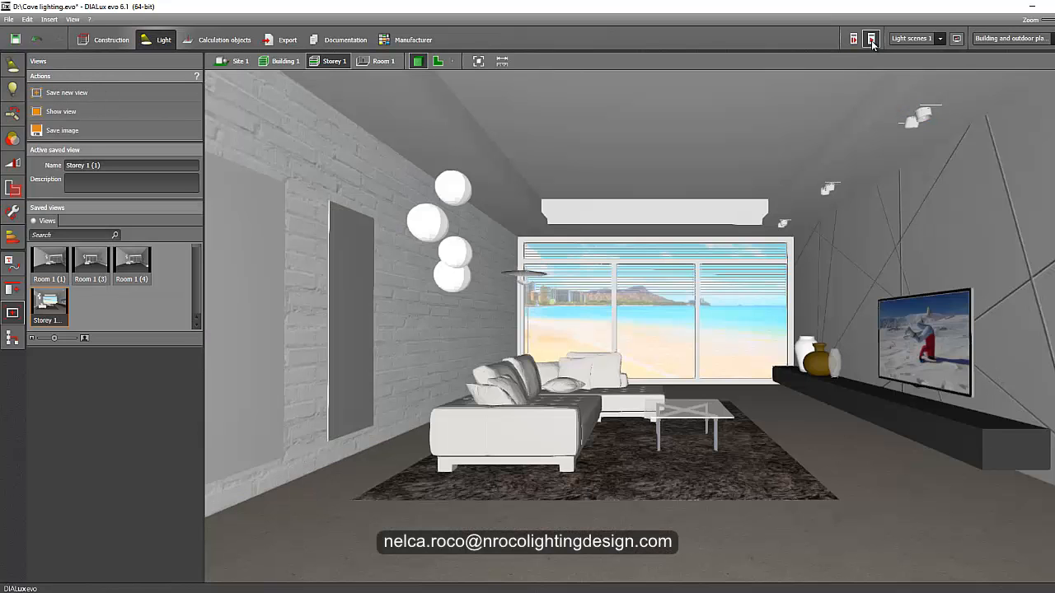
Turn on the calculated light scene so the cove ceiling and pendants glow
{"action": "left_click", "coordinate": [870, 39]}
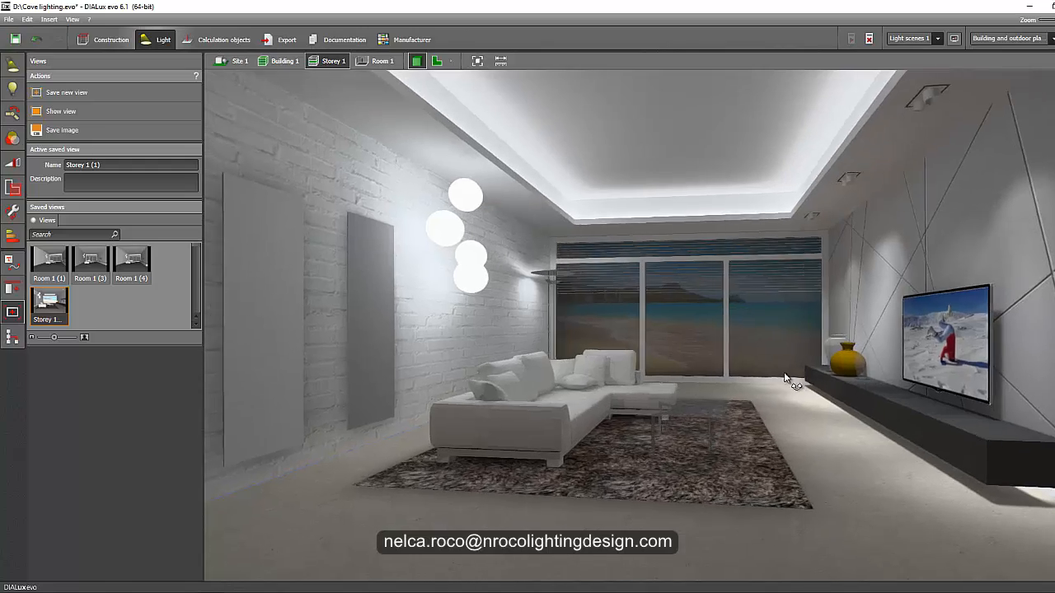
View the TV console from a low angle and select its cove luminaire line arrangement
{"action": "left_click_drag", "start_coordinate": [788, 378], "coordinate": [771, 349]}
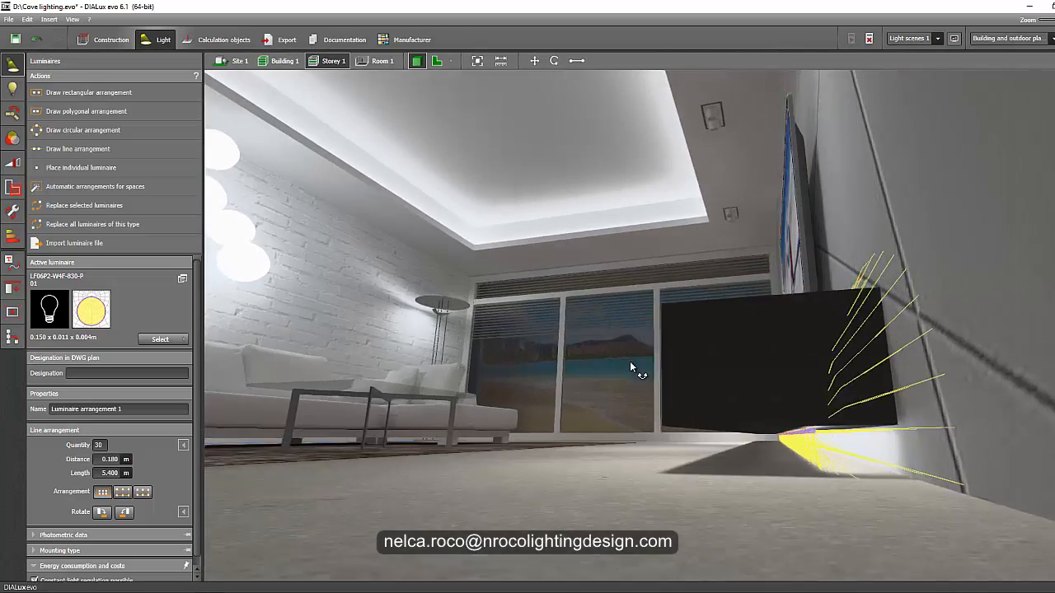
{"action": "left_click_drag", "start_coordinate": [630, 365], "coordinate": [626, 366]}
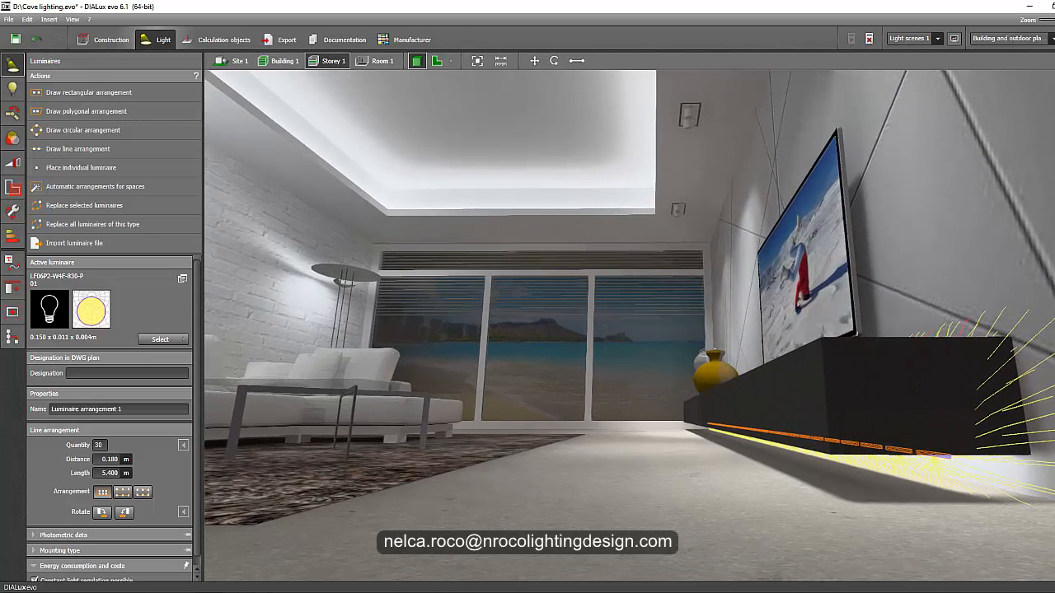
{"action": "left_click", "coordinate": [999, 79]}
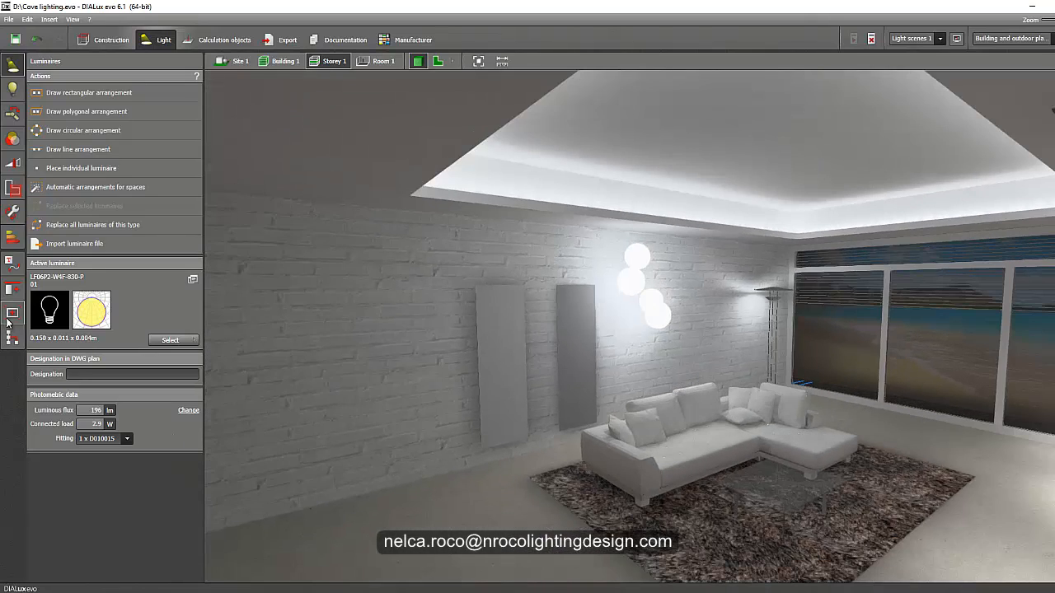
Recall the saved room view and set the Raytracer export resolution to 1024 × 768
{"action": "left_click", "coordinate": [12, 313]}
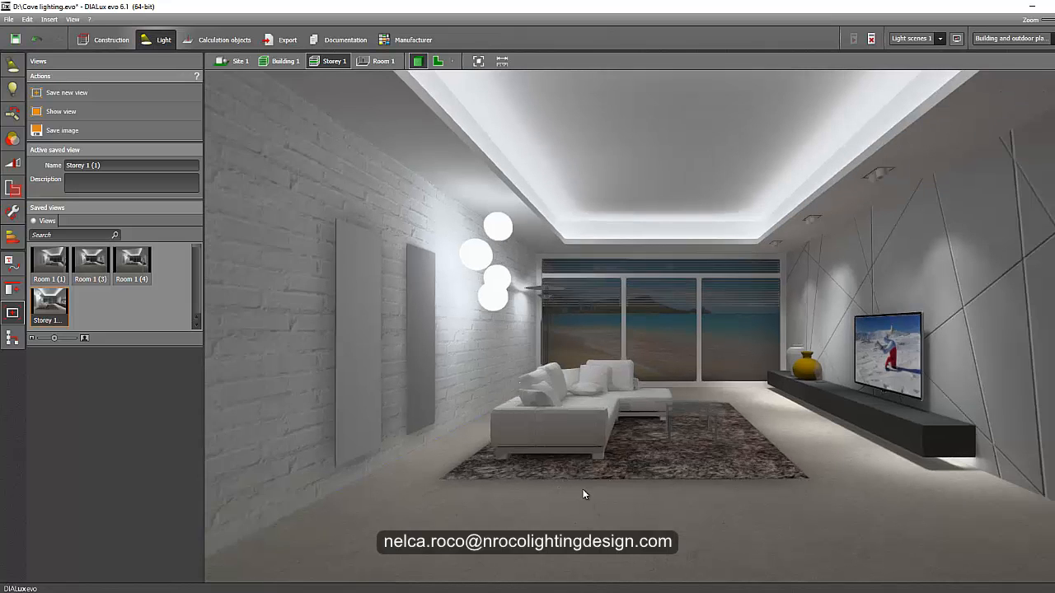
{"action": "mouse_move", "coordinate": [770, 485]}
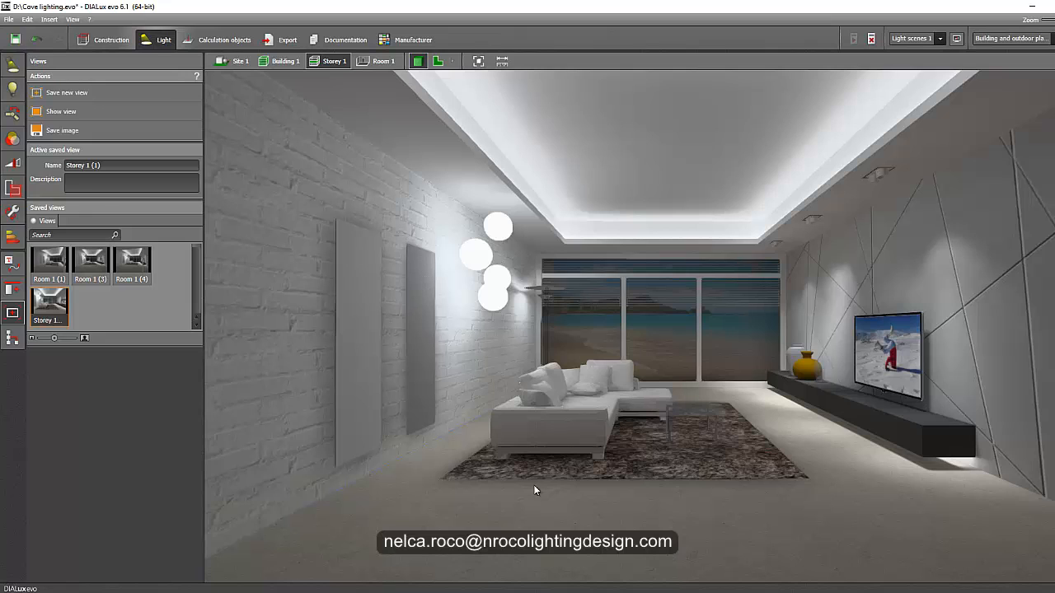
{"action": "mouse_move", "coordinate": [189, 179]}
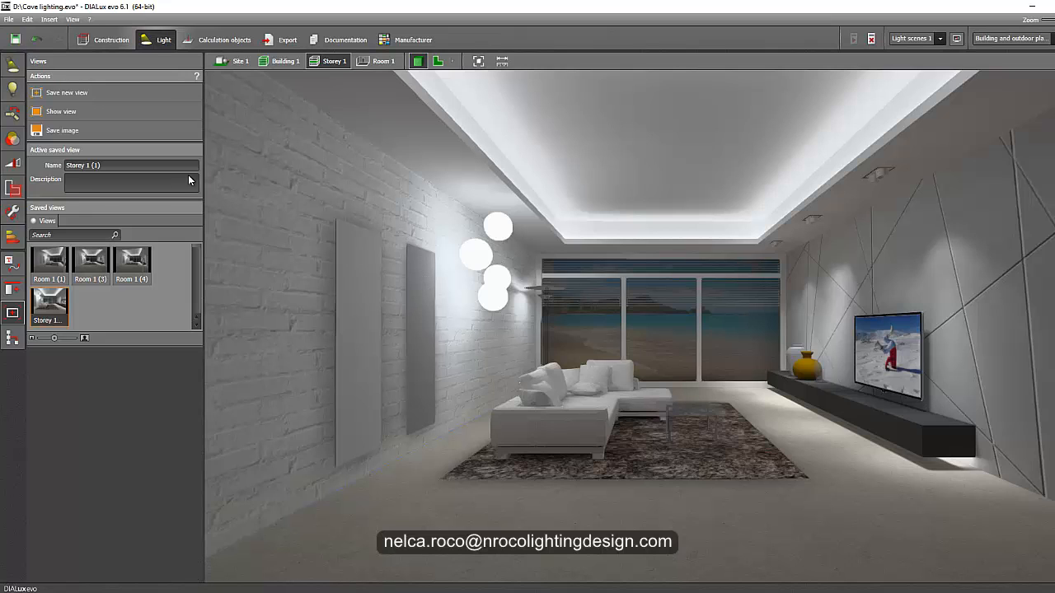
{"action": "left_click", "coordinate": [287, 40]}
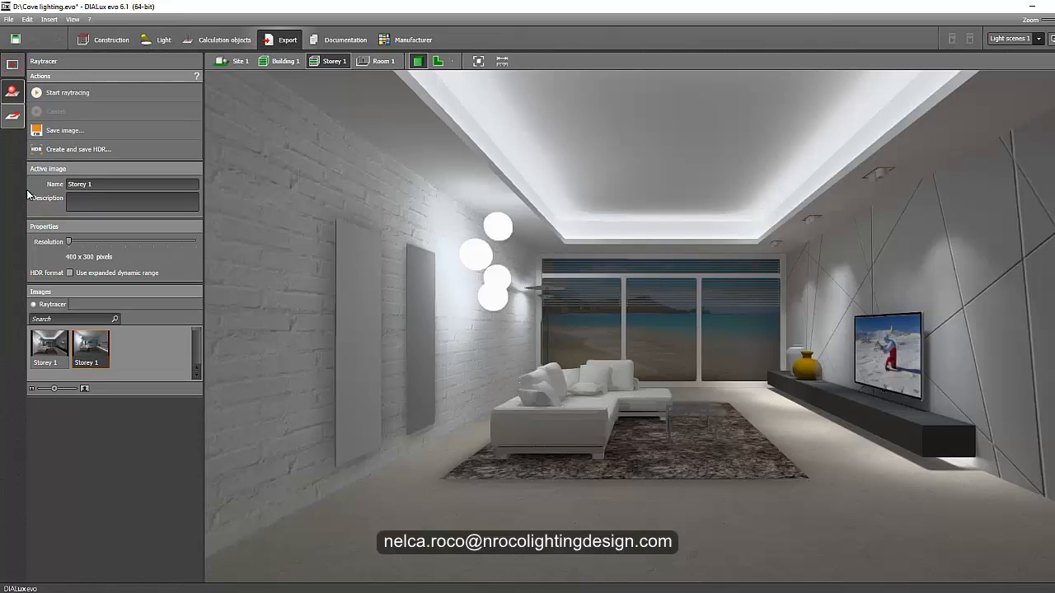
{"action": "left_click_drag", "start_coordinate": [69, 241], "coordinate": [112, 241]}
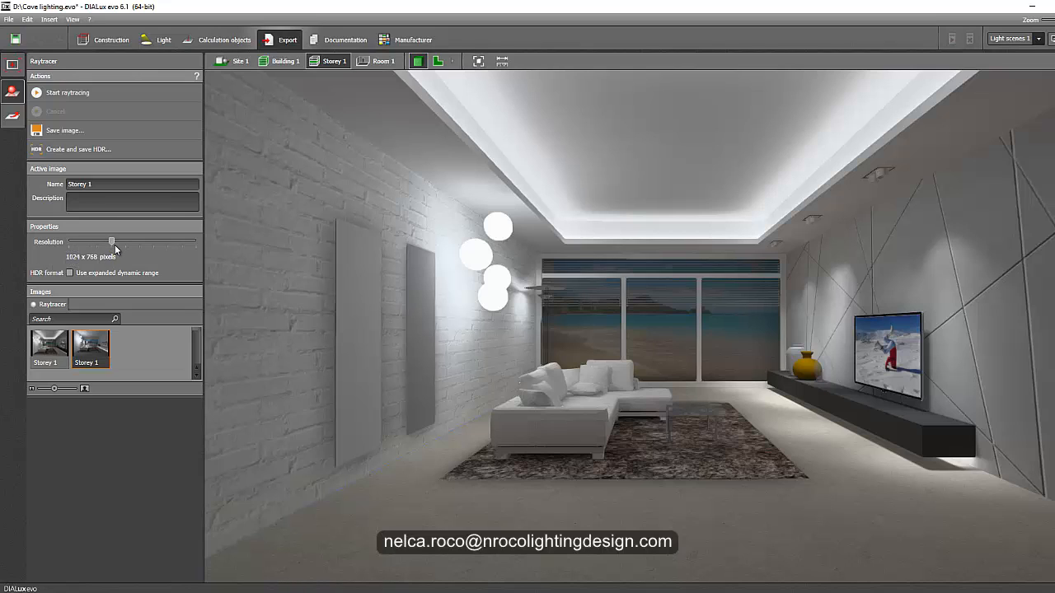
{"action": "mouse_move", "coordinate": [137, 356]}
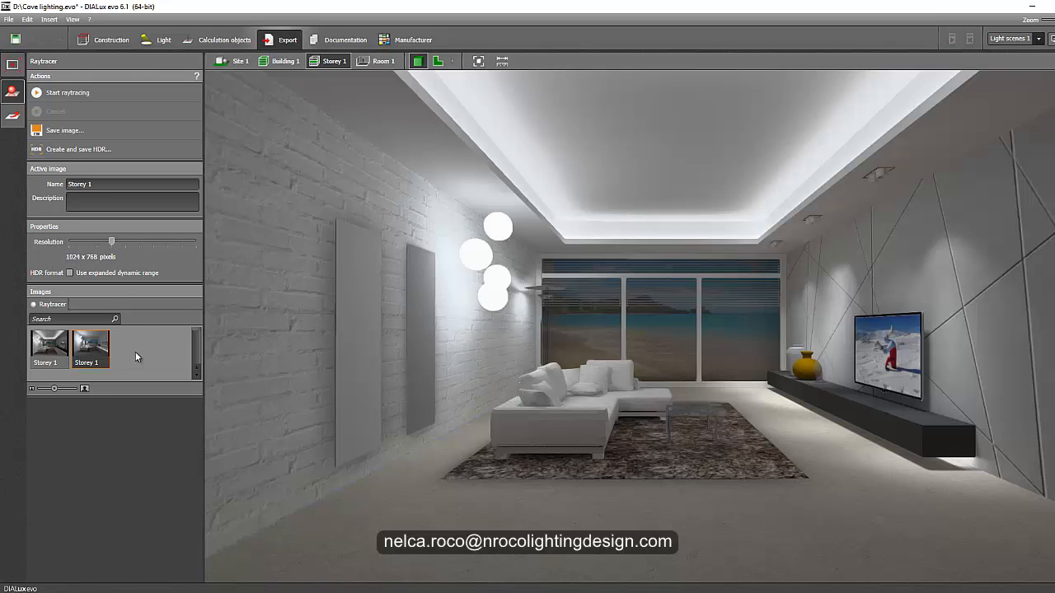
{"action": "mouse_move", "coordinate": [239, 409]}
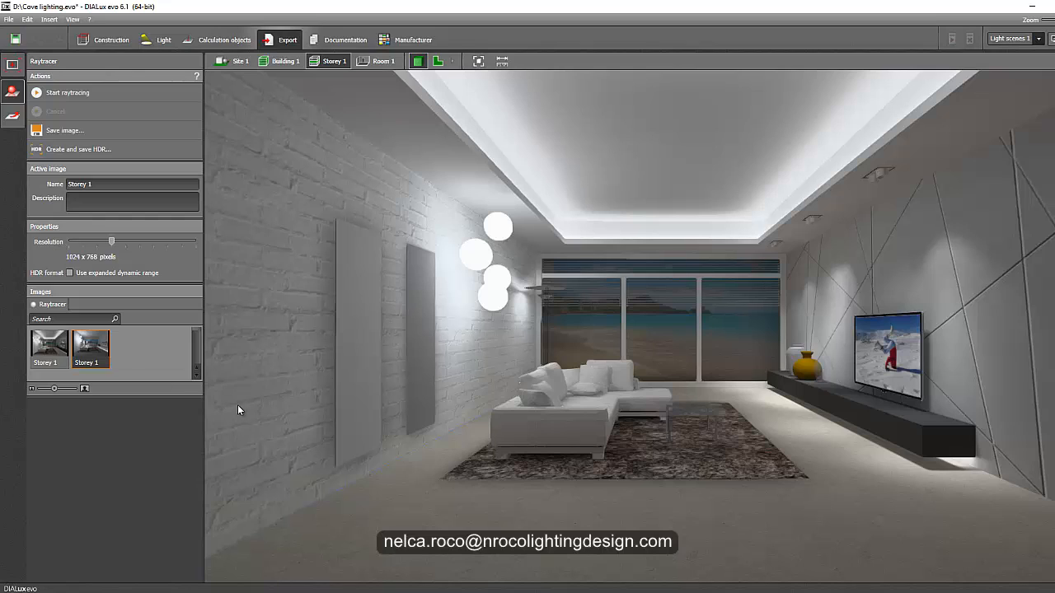
{"action": "mouse_move", "coordinate": [60, 376]}
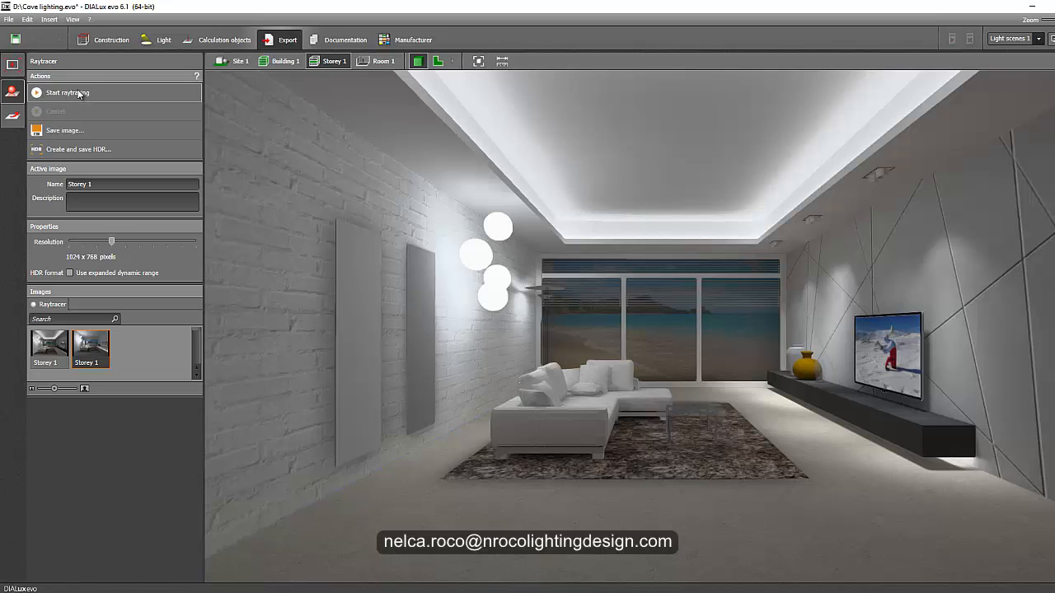
Render the raytraced image, move its window aside and return to the Construction materials panel
{"action": "left_click", "coordinate": [68, 93]}
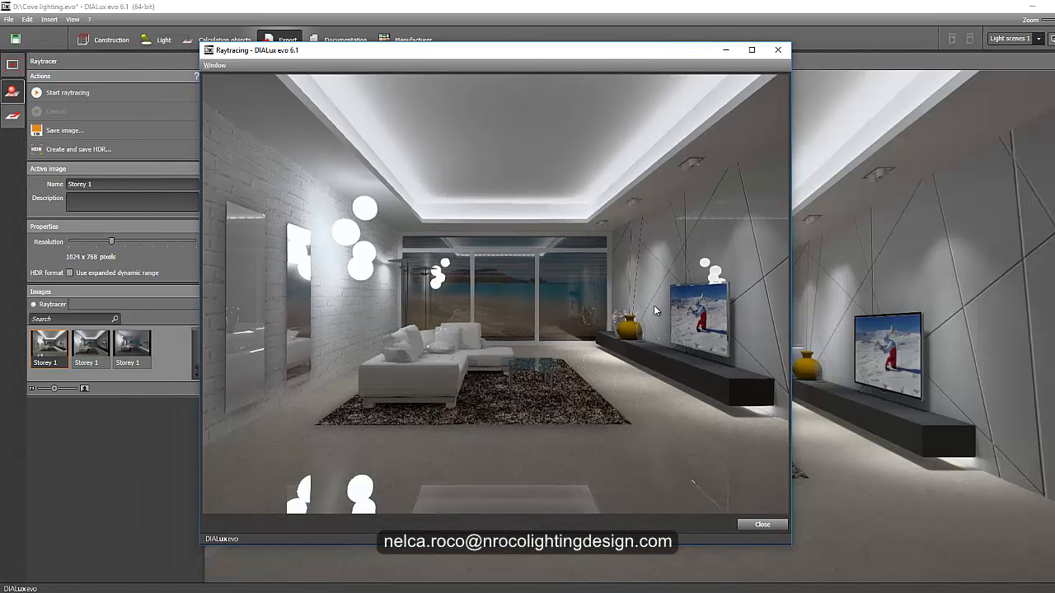
{"action": "mouse_move", "coordinate": [646, 366]}
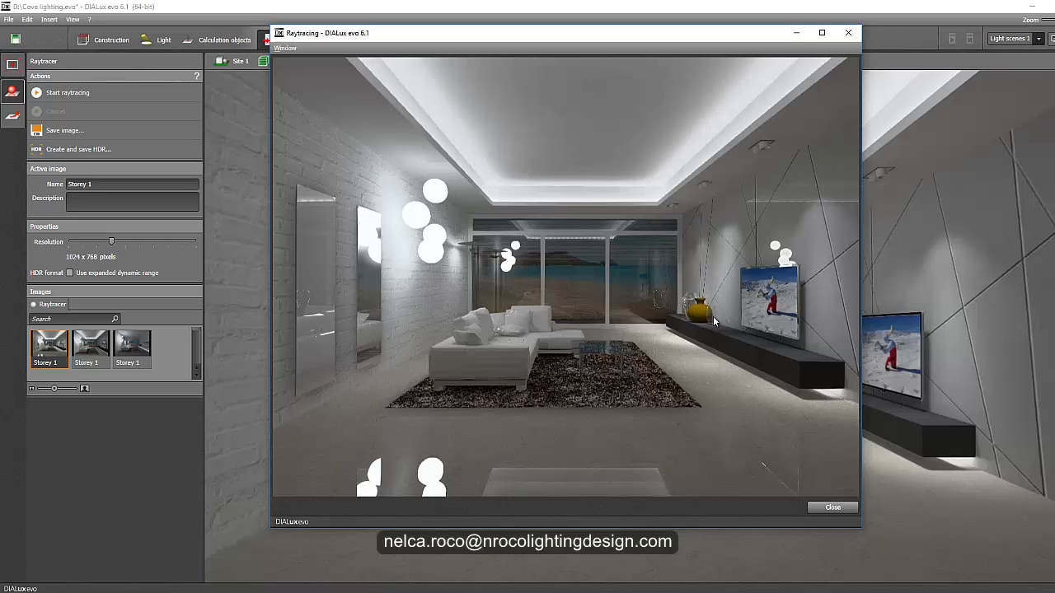
{"action": "mouse_move", "coordinate": [688, 303]}
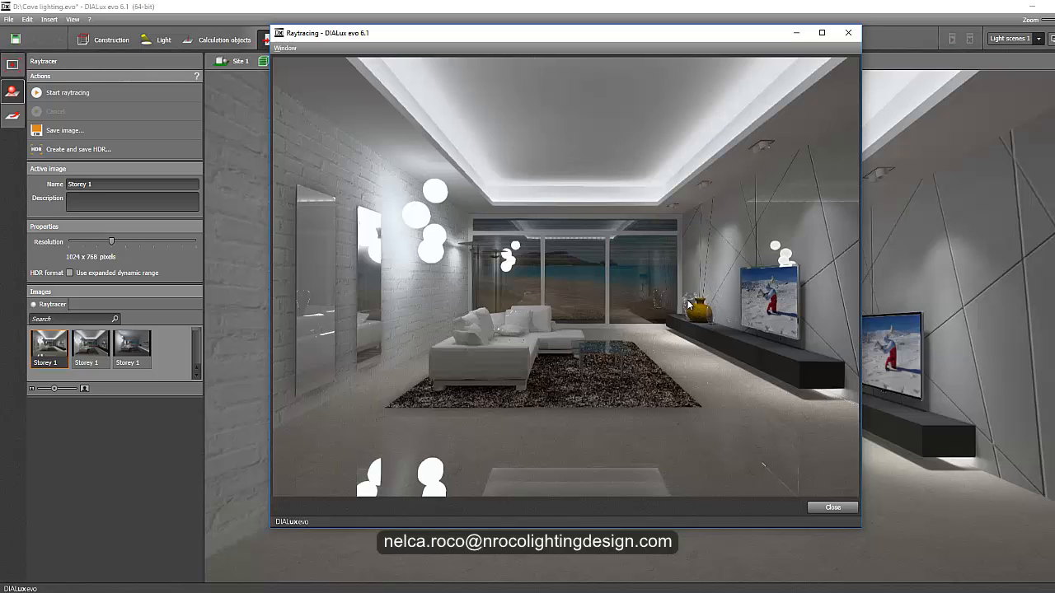
{"action": "mouse_move", "coordinate": [679, 314]}
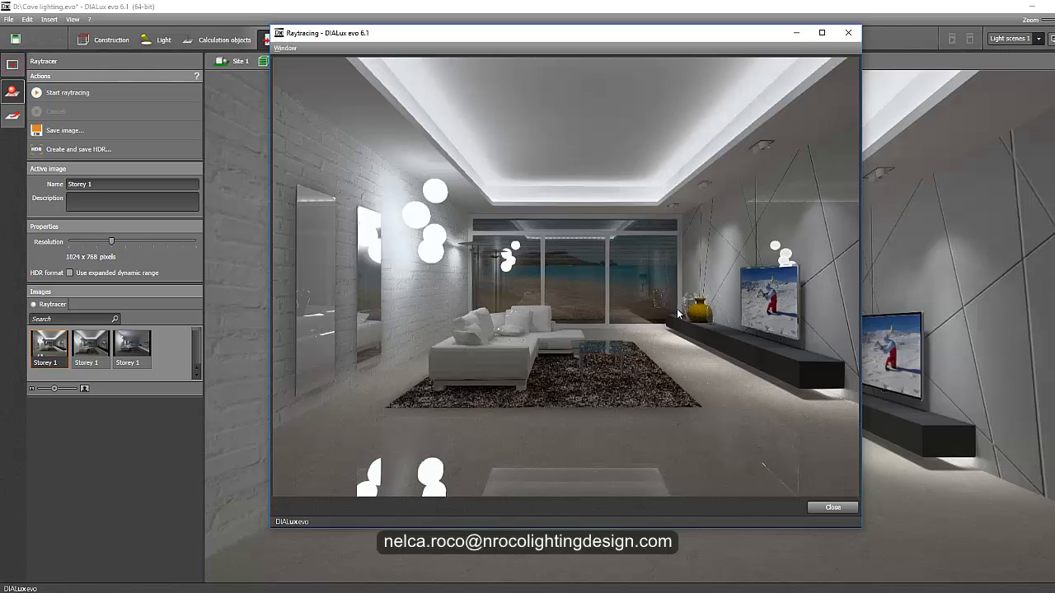
{"action": "mouse_move", "coordinate": [369, 243]}
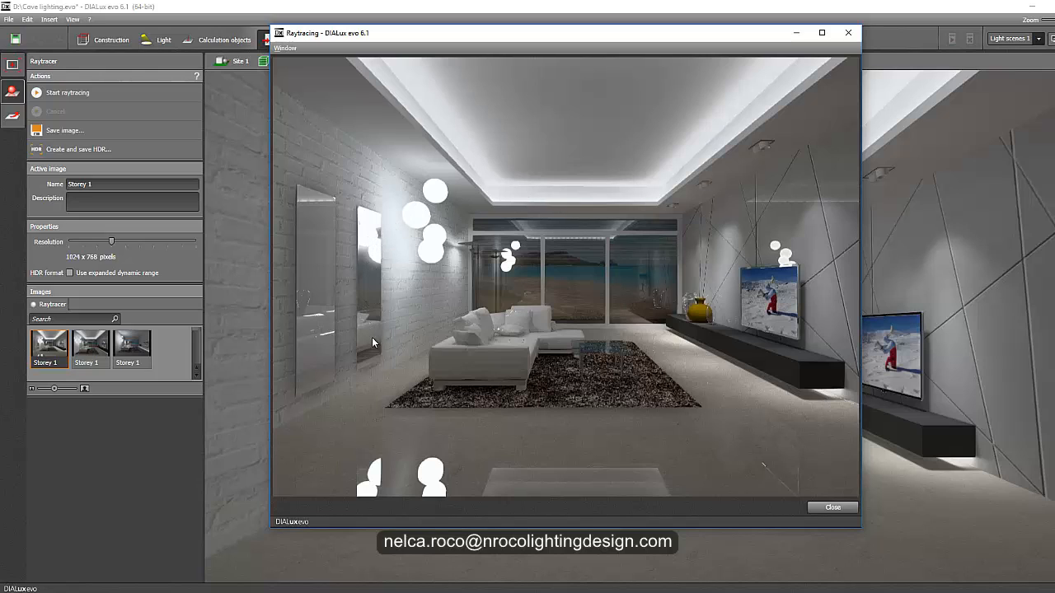
{"action": "mouse_move", "coordinate": [315, 376]}
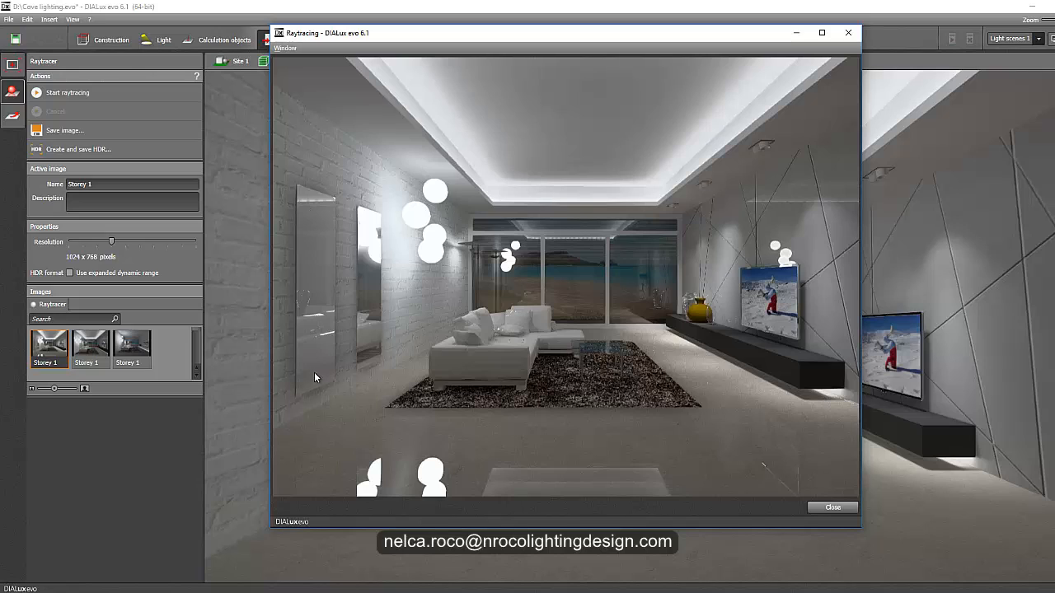
{"action": "mouse_move", "coordinate": [451, 341]}
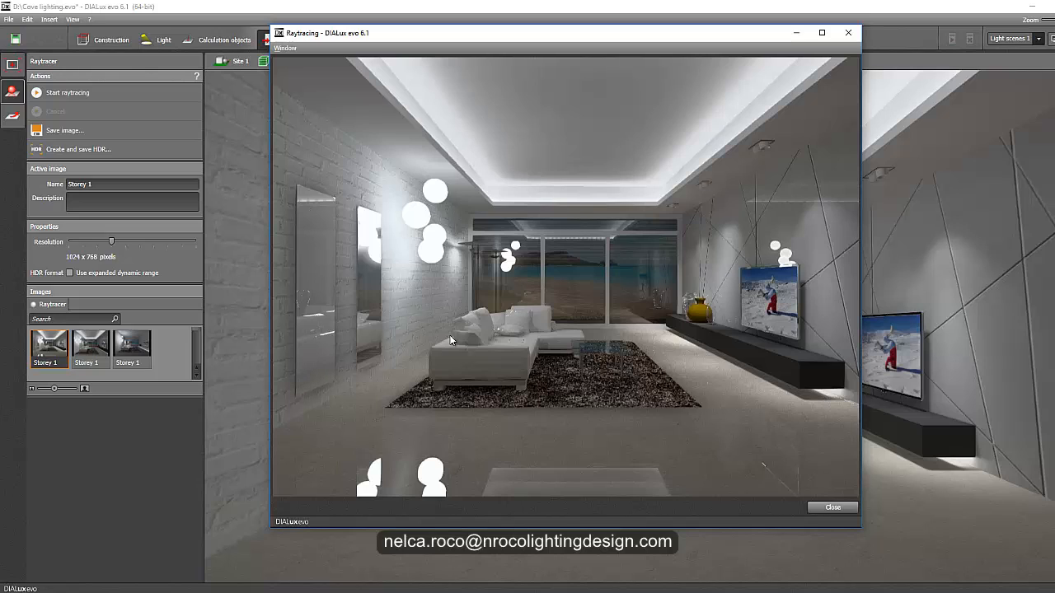
{"action": "mouse_move", "coordinate": [515, 473]}
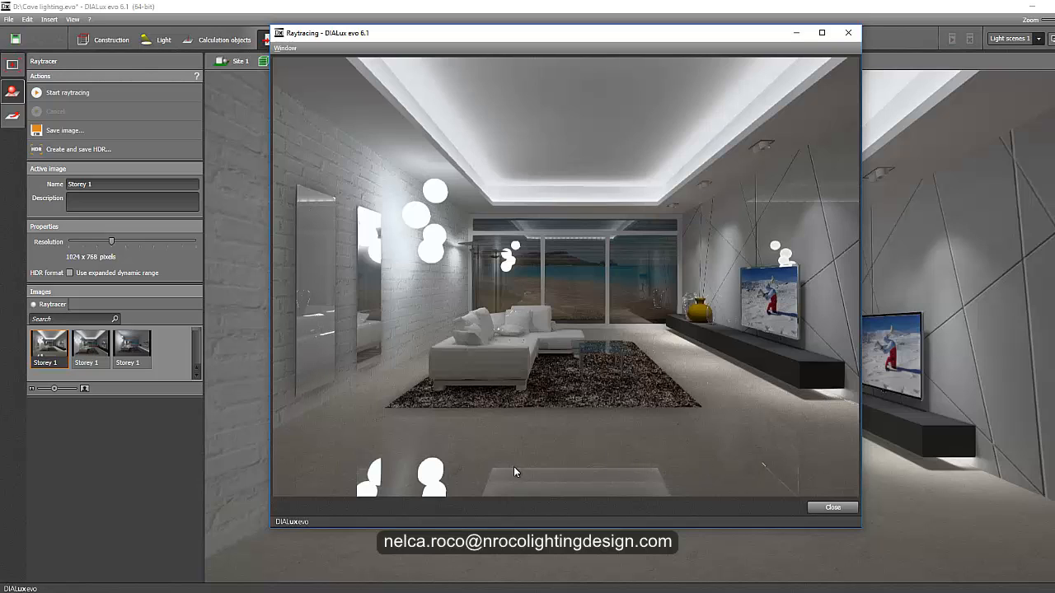
{"action": "mouse_move", "coordinate": [527, 461]}
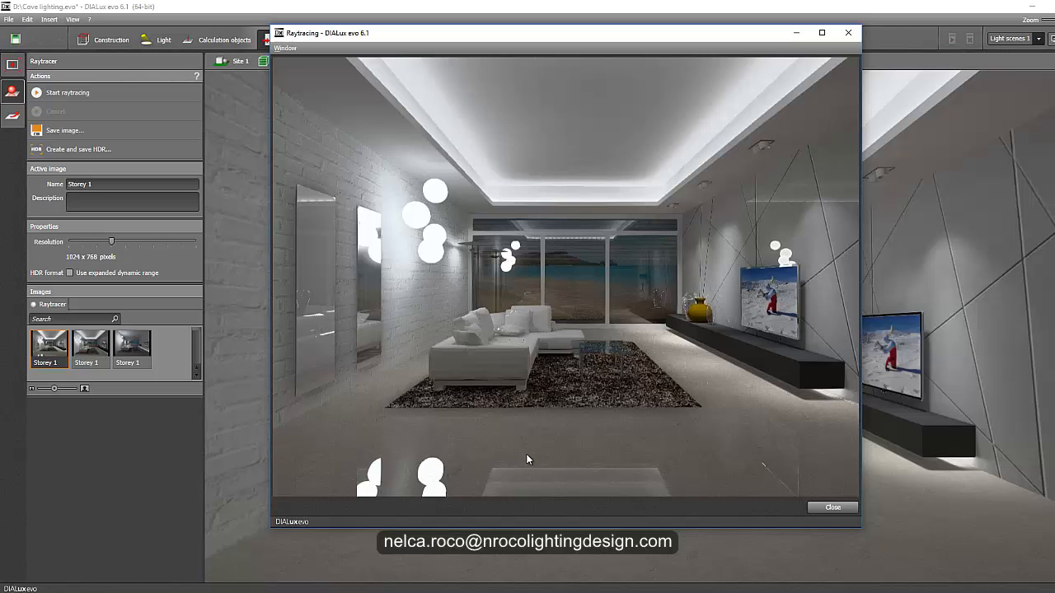
{"action": "mouse_move", "coordinate": [673, 482]}
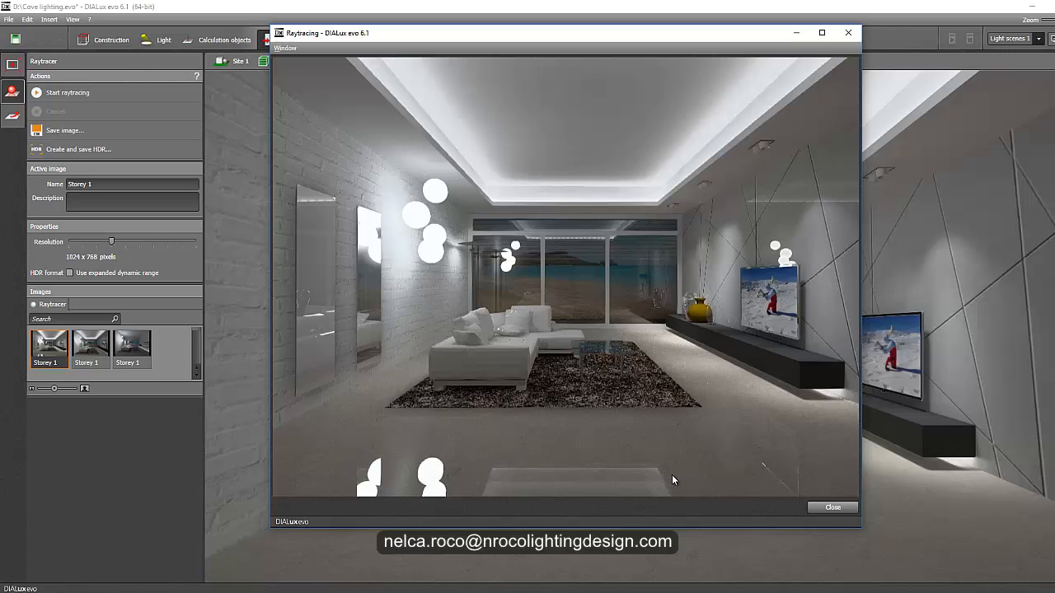
{"action": "mouse_move", "coordinate": [582, 447]}
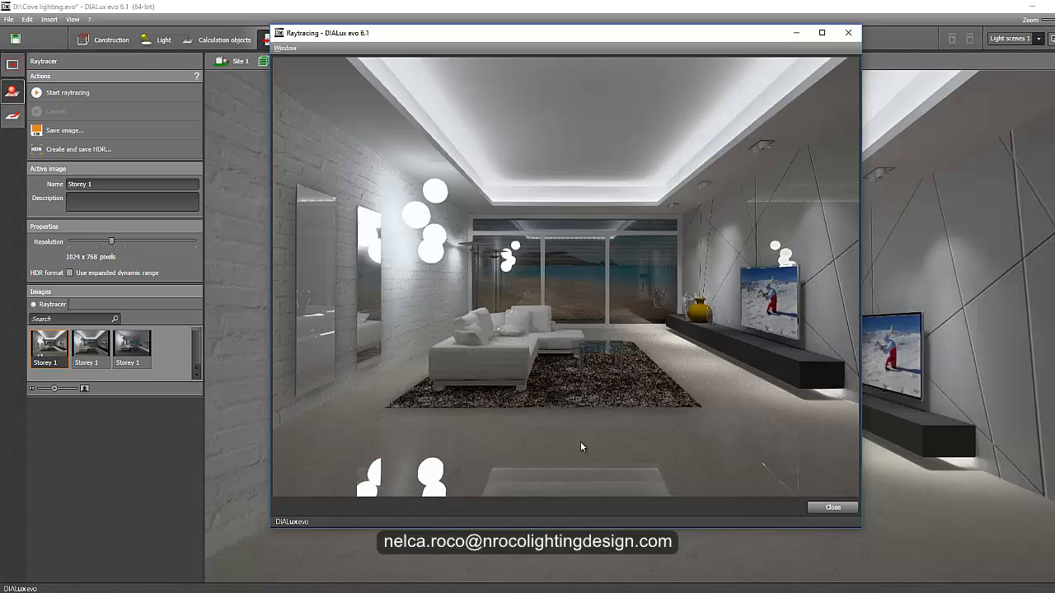
{"action": "mouse_move", "coordinate": [494, 455]}
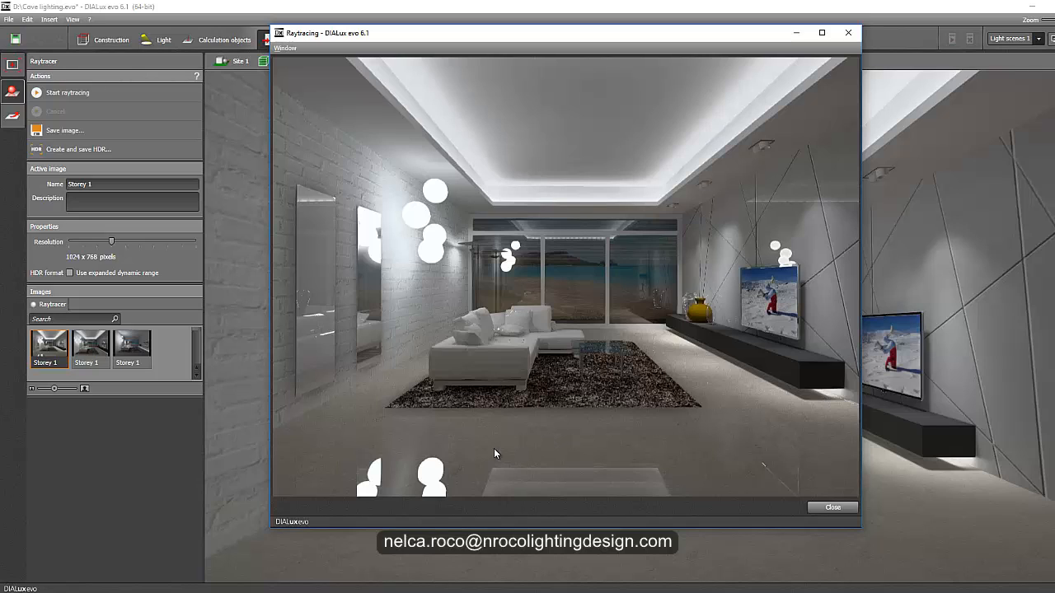
{"action": "mouse_move", "coordinate": [644, 40]}
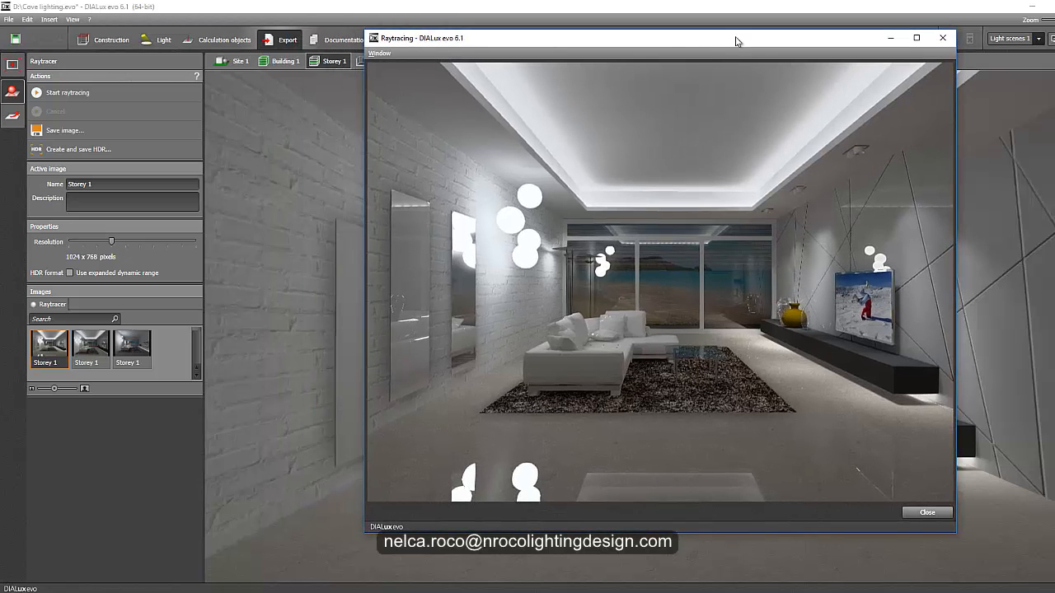
{"action": "left_click_drag", "start_coordinate": [737, 40], "coordinate": [677, 57]}
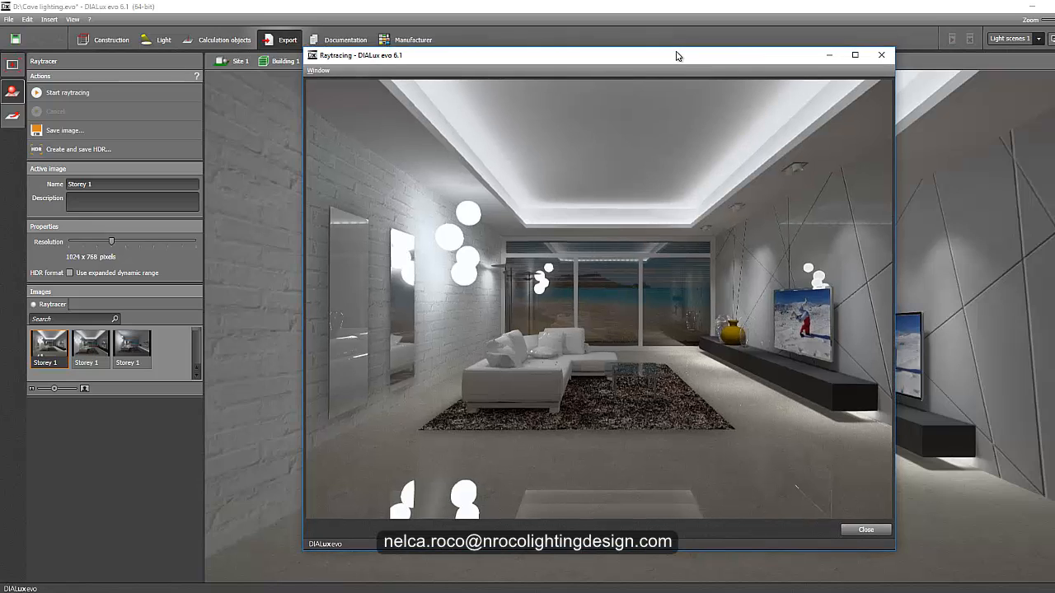
{"action": "mouse_move", "coordinate": [669, 77]}
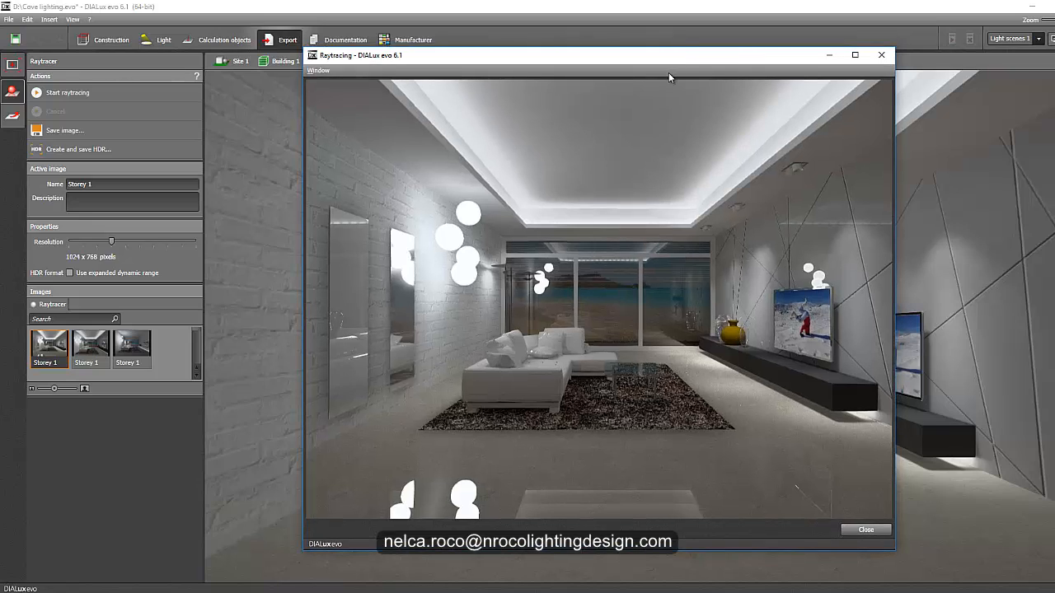
{"action": "mouse_move", "coordinate": [663, 63]}
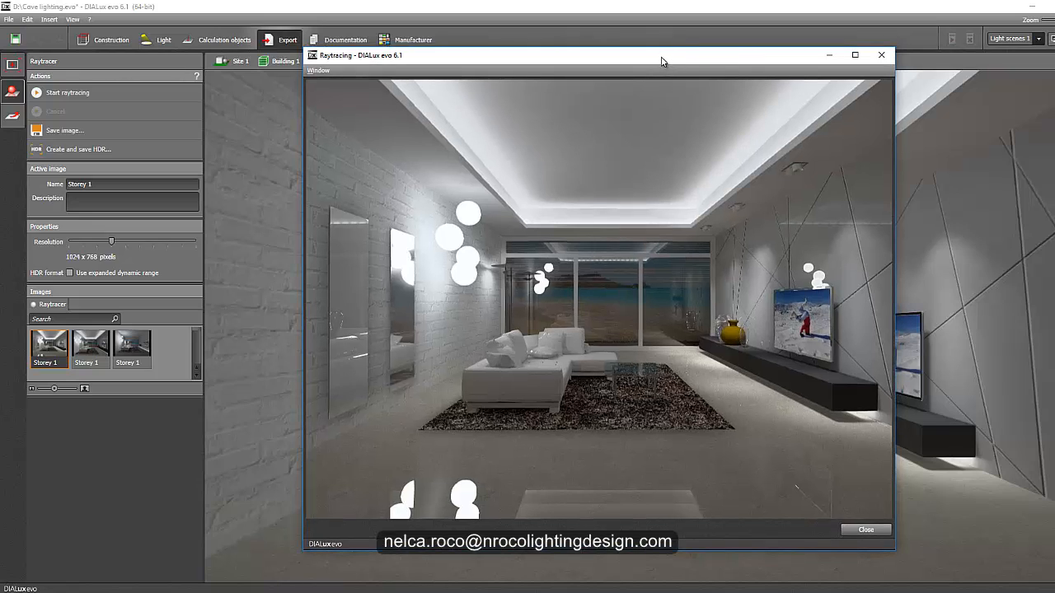
{"action": "mouse_move", "coordinate": [10, 66]}
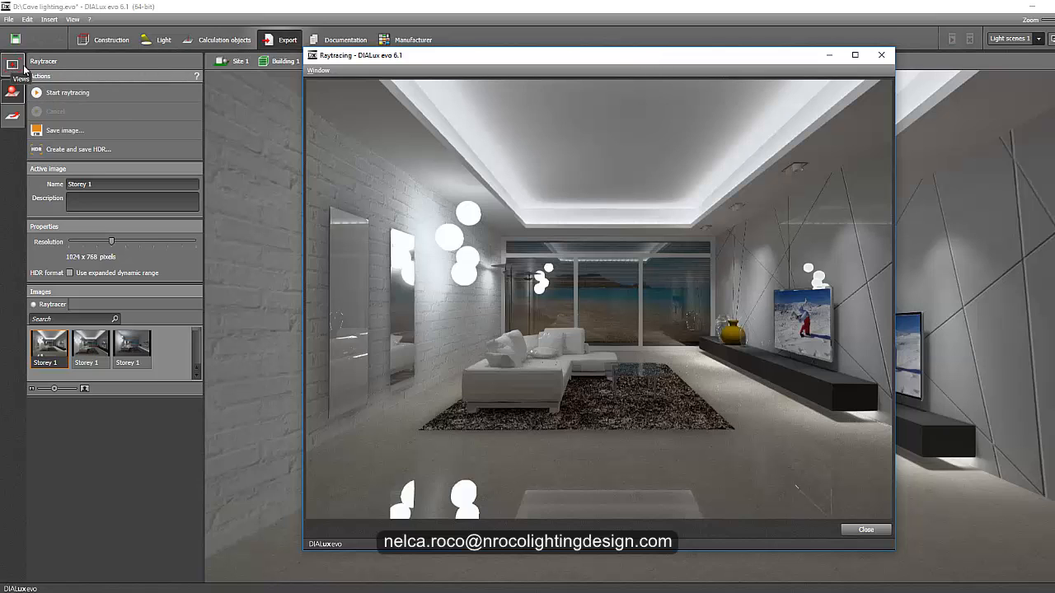
{"action": "left_click", "coordinate": [106, 40]}
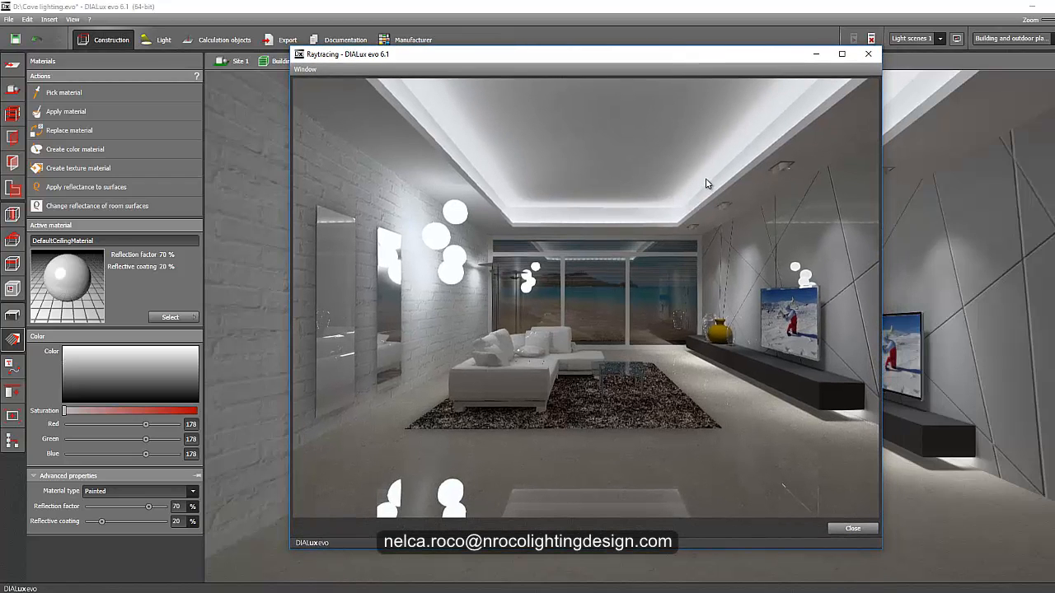
{"action": "mouse_move", "coordinate": [646, 112]}
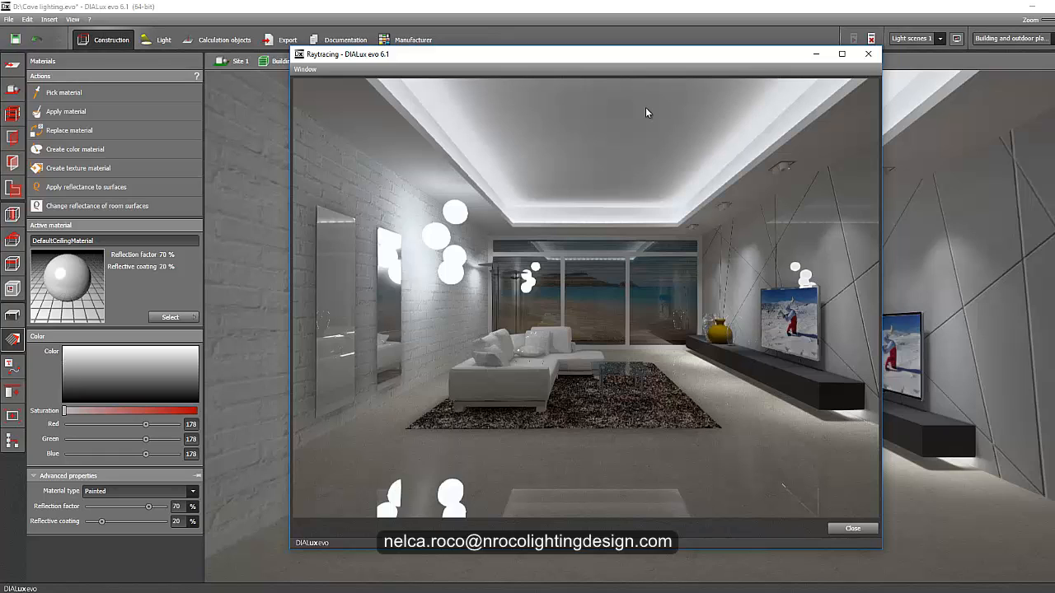
{"action": "mouse_move", "coordinate": [468, 494]}
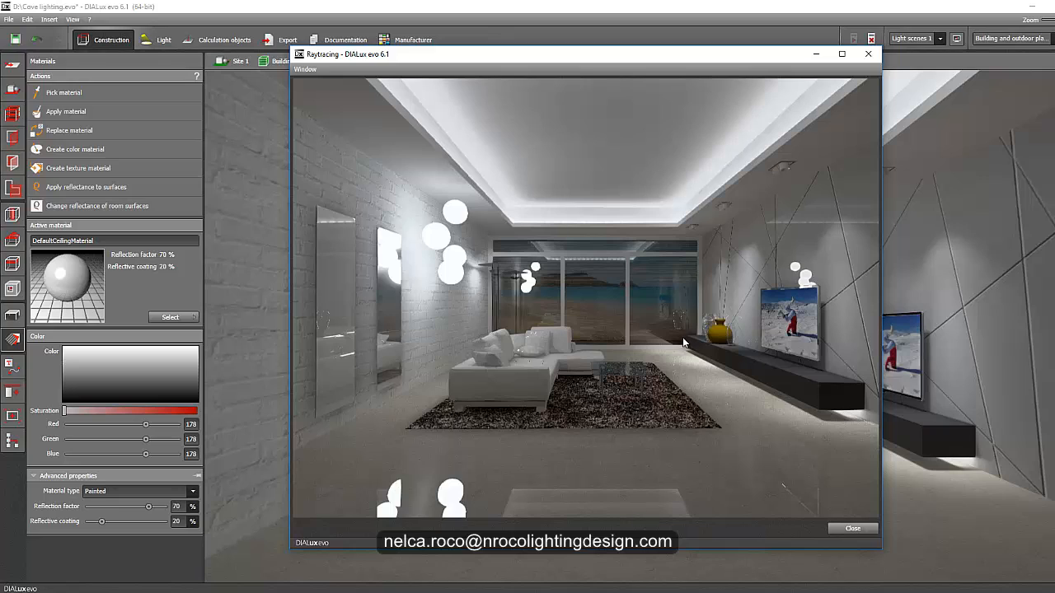
{"action": "mouse_move", "coordinate": [709, 326]}
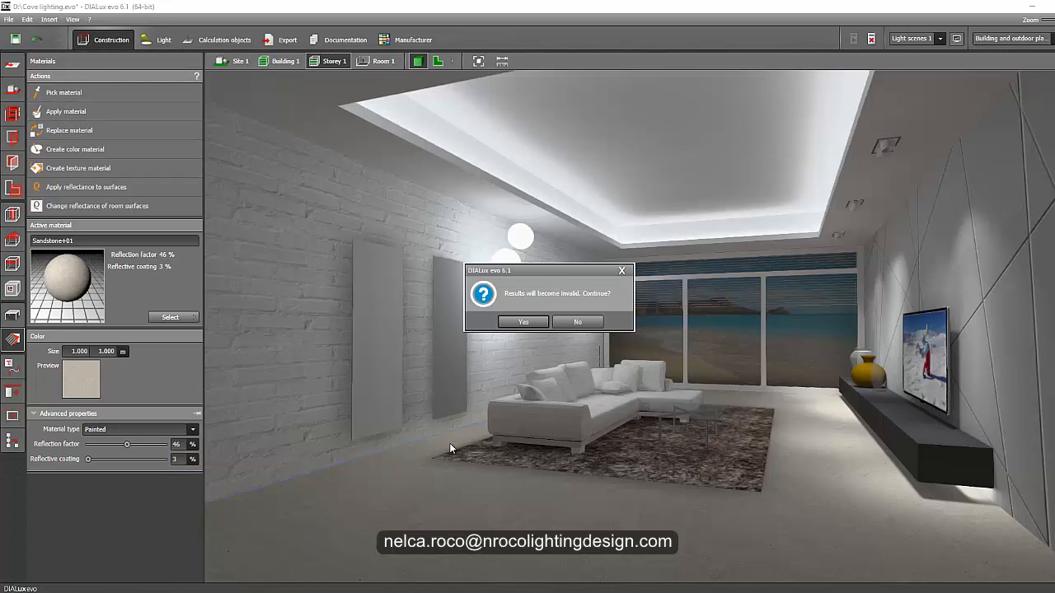
Accept the 'Results will become invalid' prompt and turn the view toward the brick wall and pendants
{"action": "left_click", "coordinate": [522, 321]}
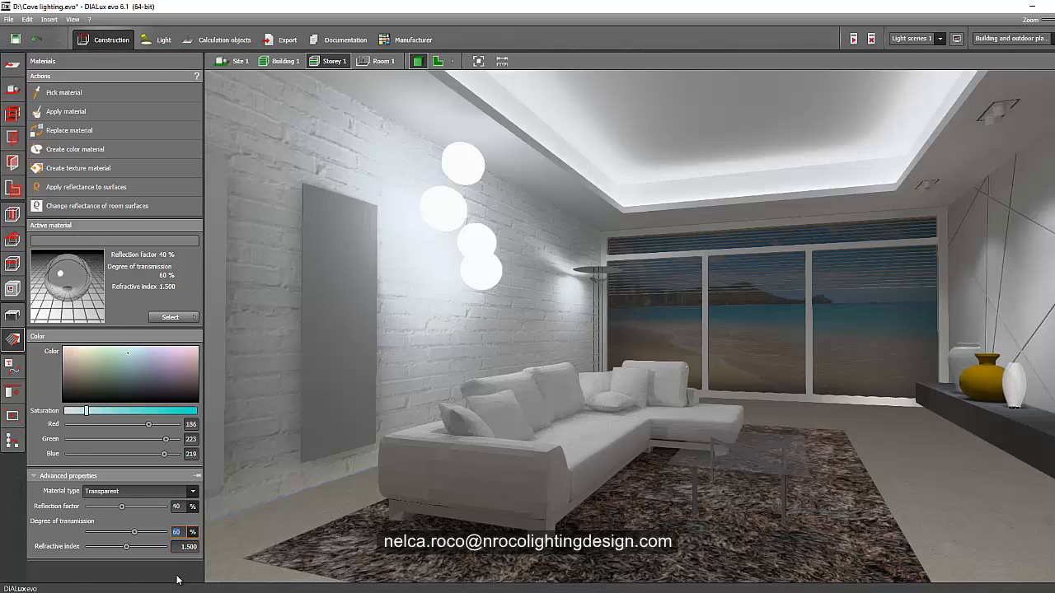
{"action": "mouse_move", "coordinate": [173, 577]}
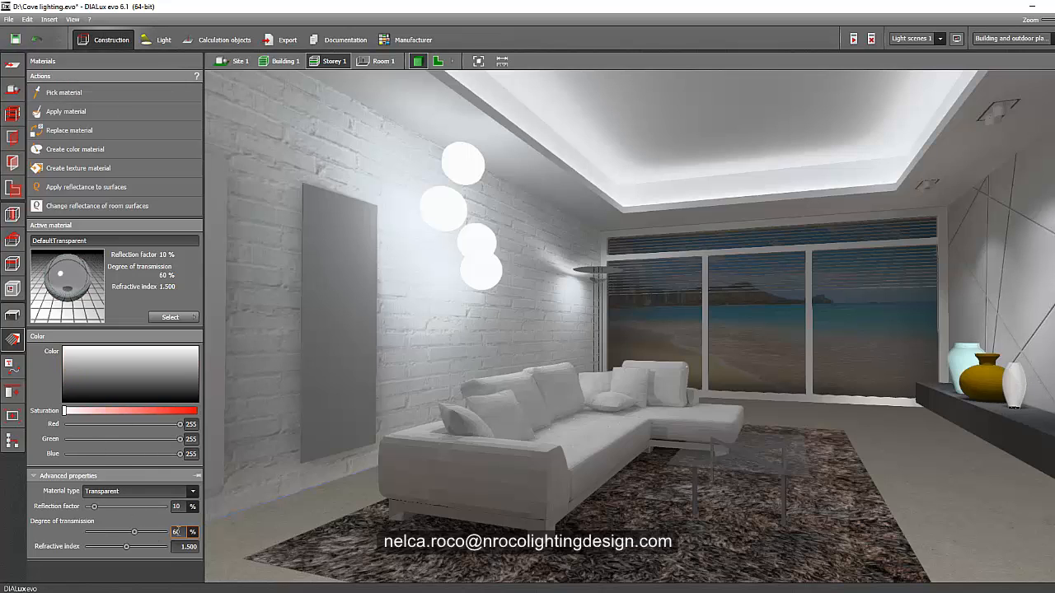
{"action": "left_click_drag", "start_coordinate": [135, 531], "coordinate": [109, 531]}
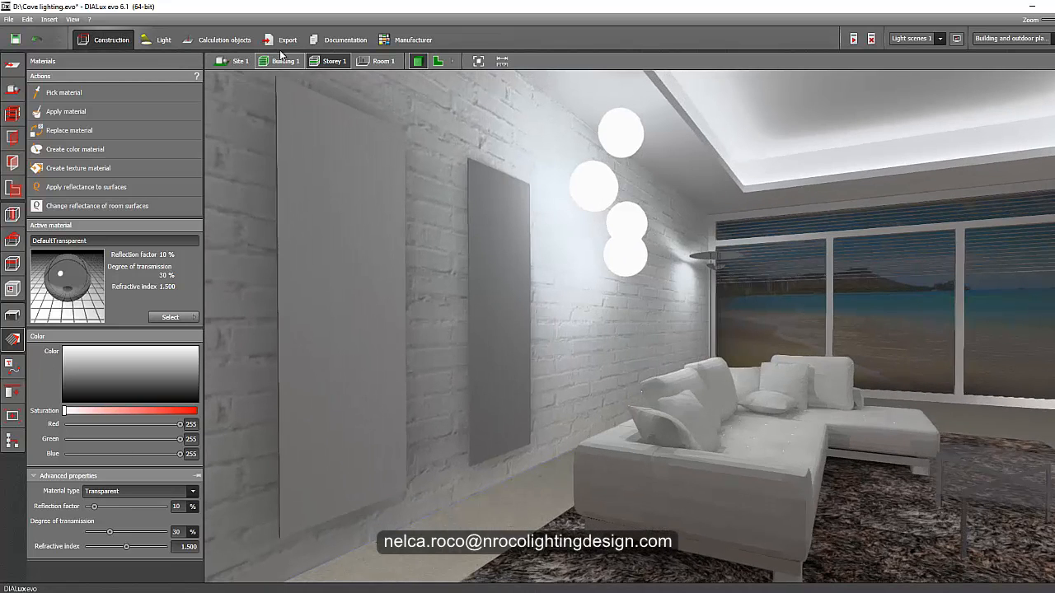
Reopen the earlier raytracing result image, then close the render window to return to the live 3D view
{"action": "left_click", "coordinate": [287, 39]}
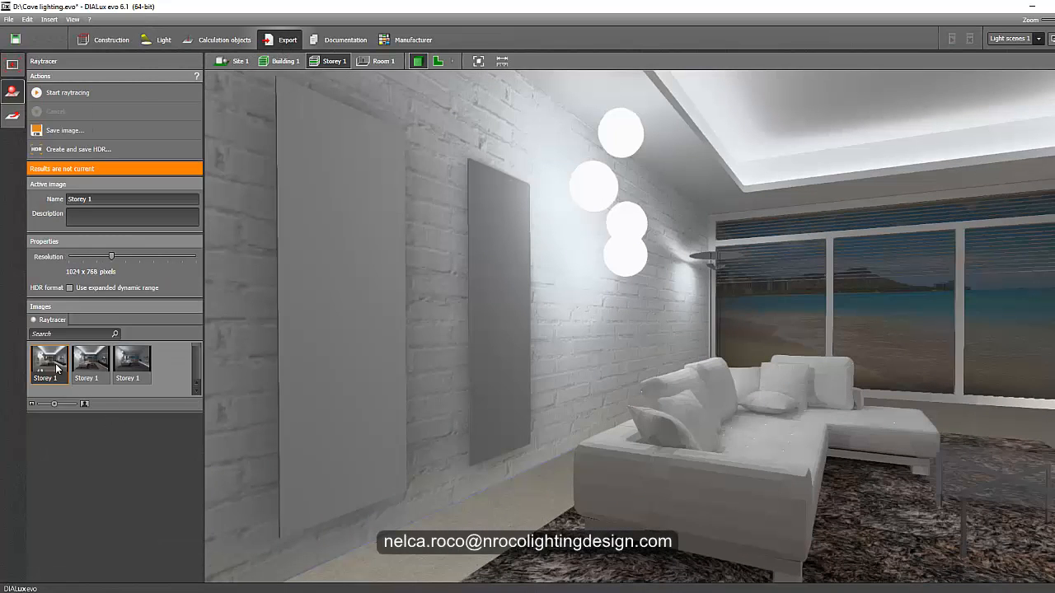
{"action": "double_click", "coordinate": [46, 364]}
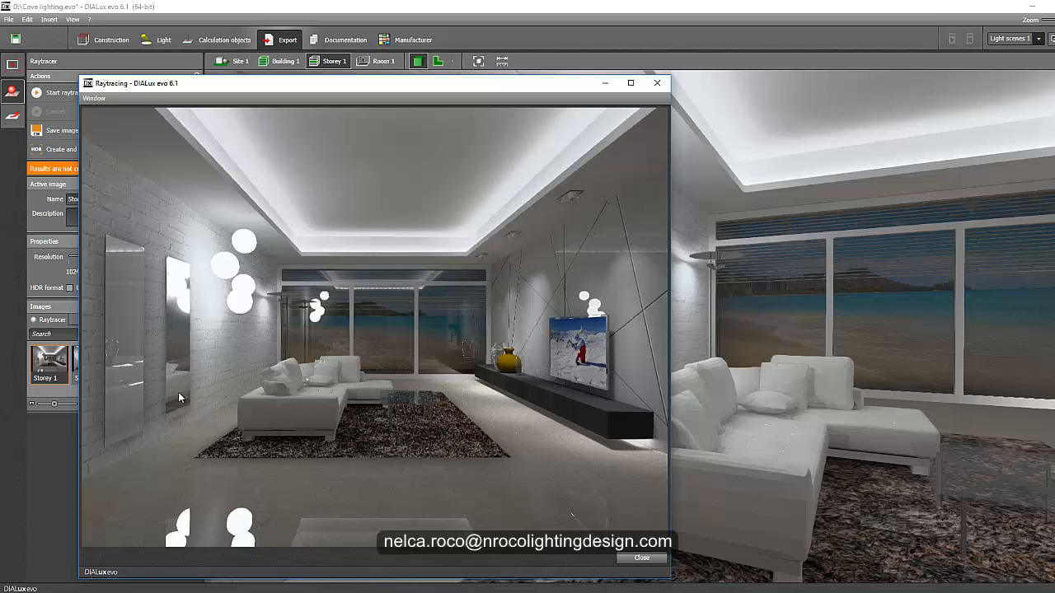
{"action": "mouse_move", "coordinate": [132, 313]}
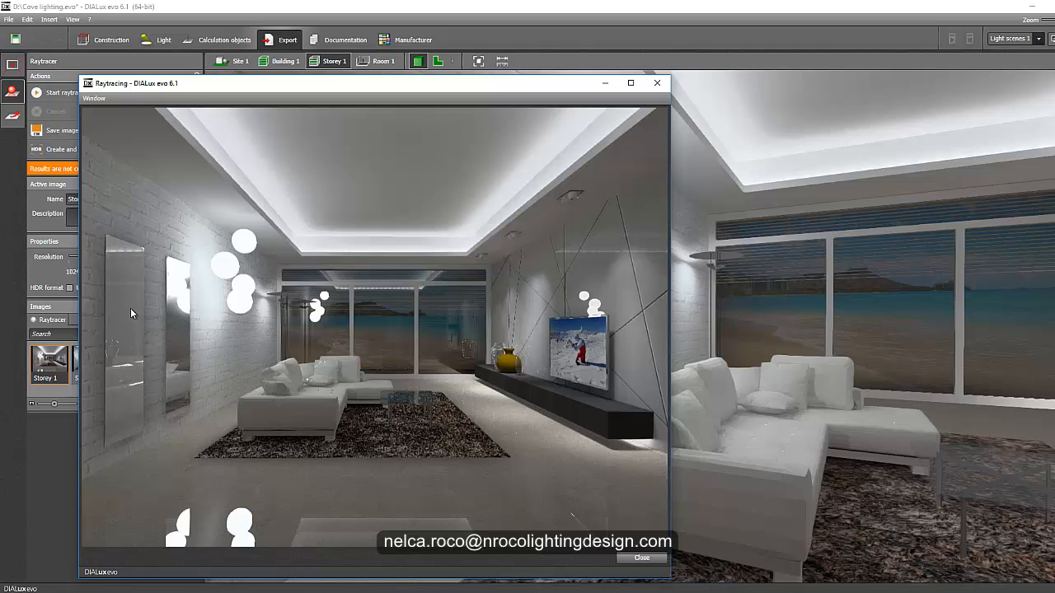
{"action": "mouse_move", "coordinate": [125, 402]}
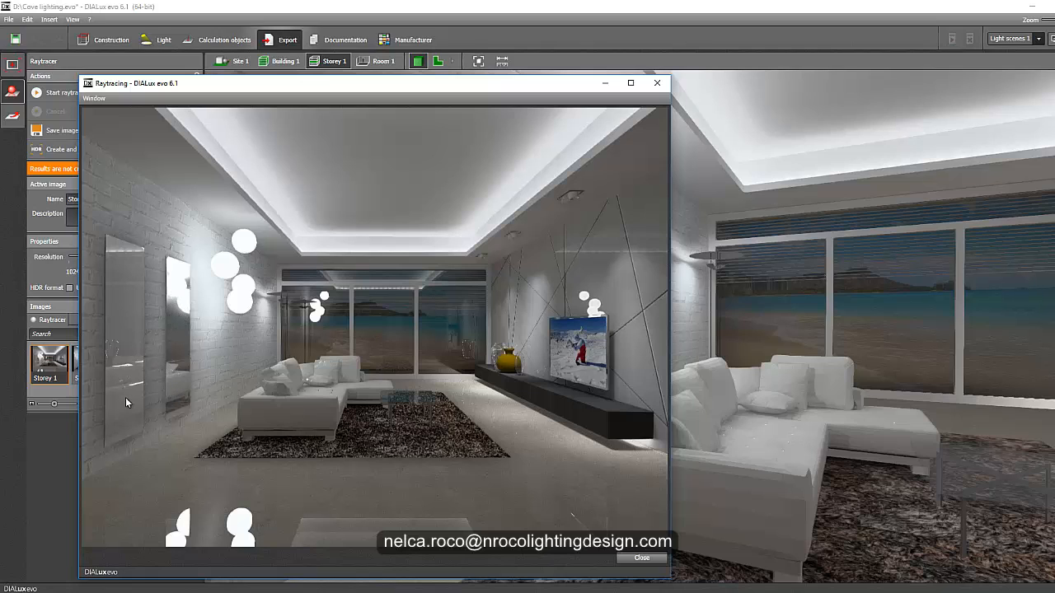
{"action": "mouse_move", "coordinate": [236, 432]}
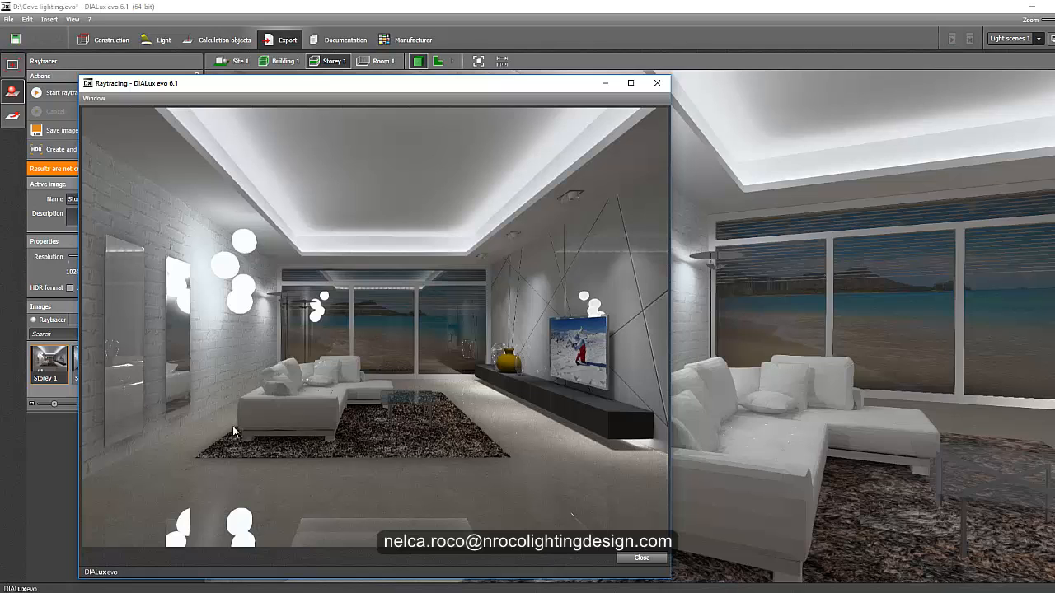
{"action": "mouse_move", "coordinate": [214, 425]}
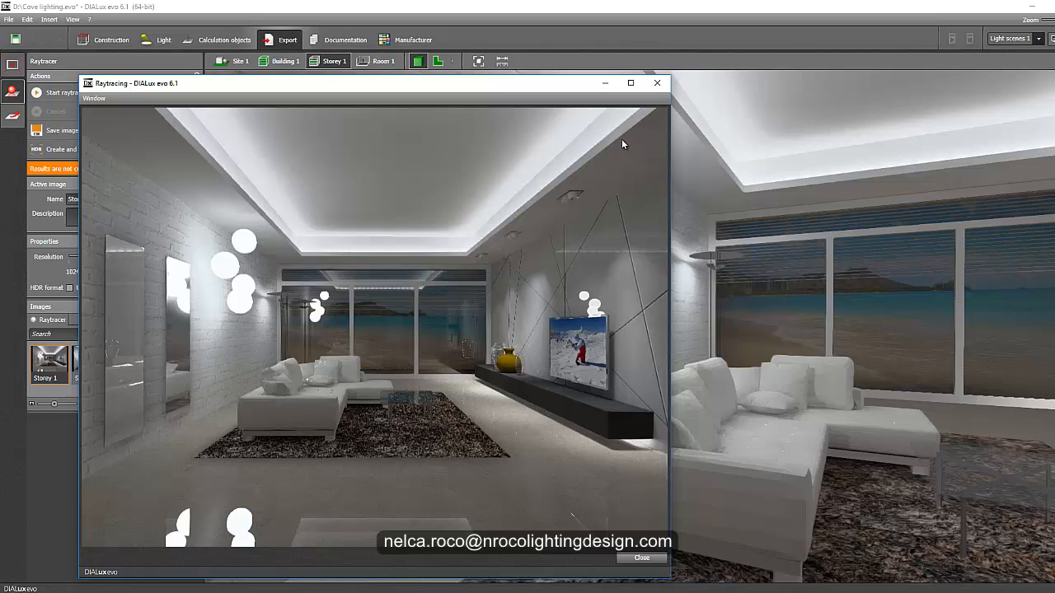
{"action": "mouse_move", "coordinate": [656, 82]}
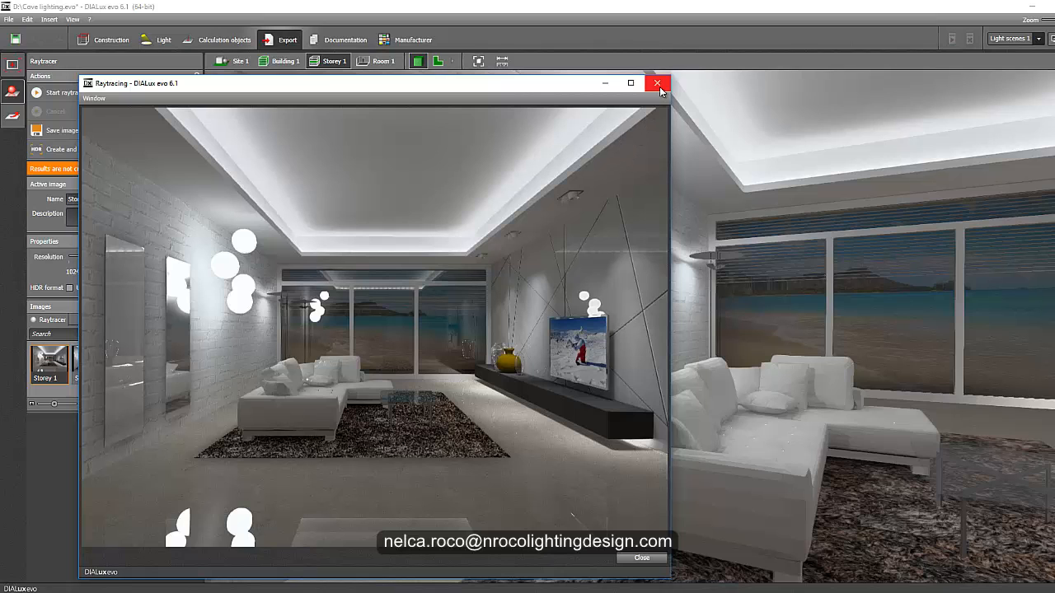
{"action": "left_click", "coordinate": [656, 83]}
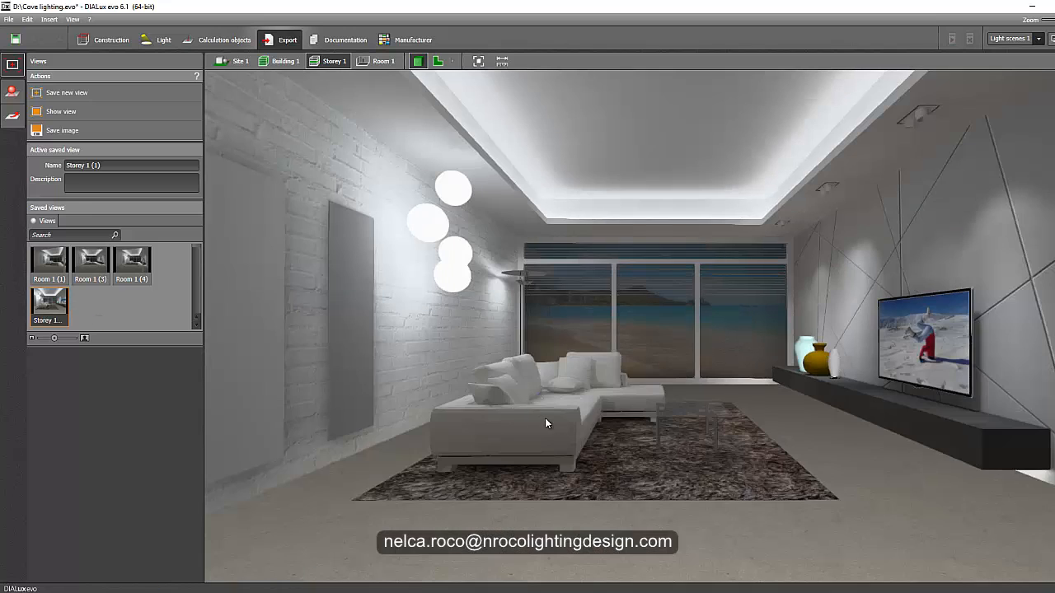
Turn the room camera slightly and bring up the raytracing options at 1024 x 768
{"action": "left_click_drag", "start_coordinate": [547, 422], "coordinate": [590, 422]}
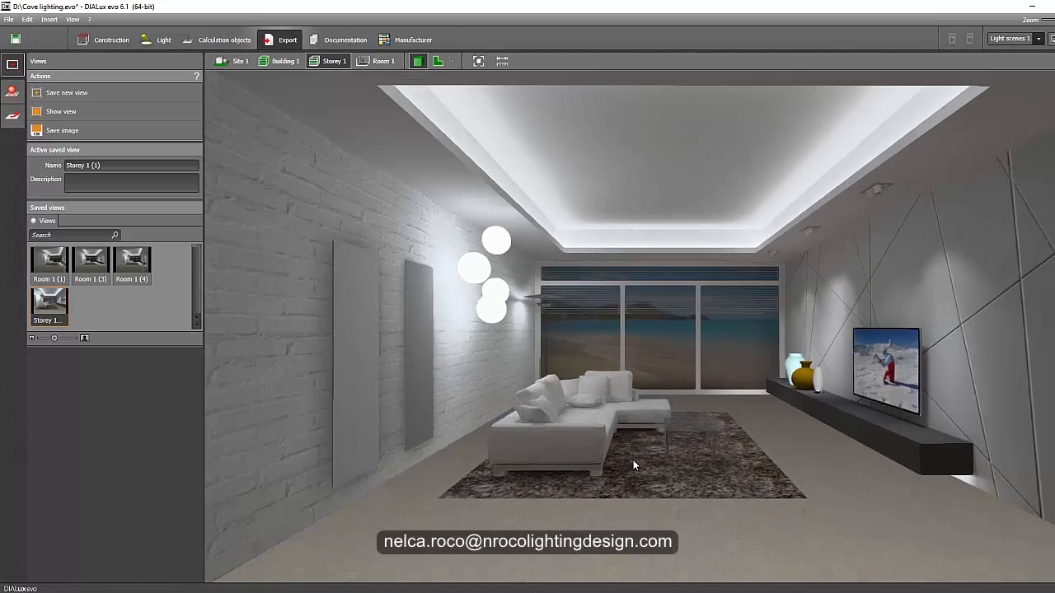
{"action": "mouse_move", "coordinate": [659, 519]}
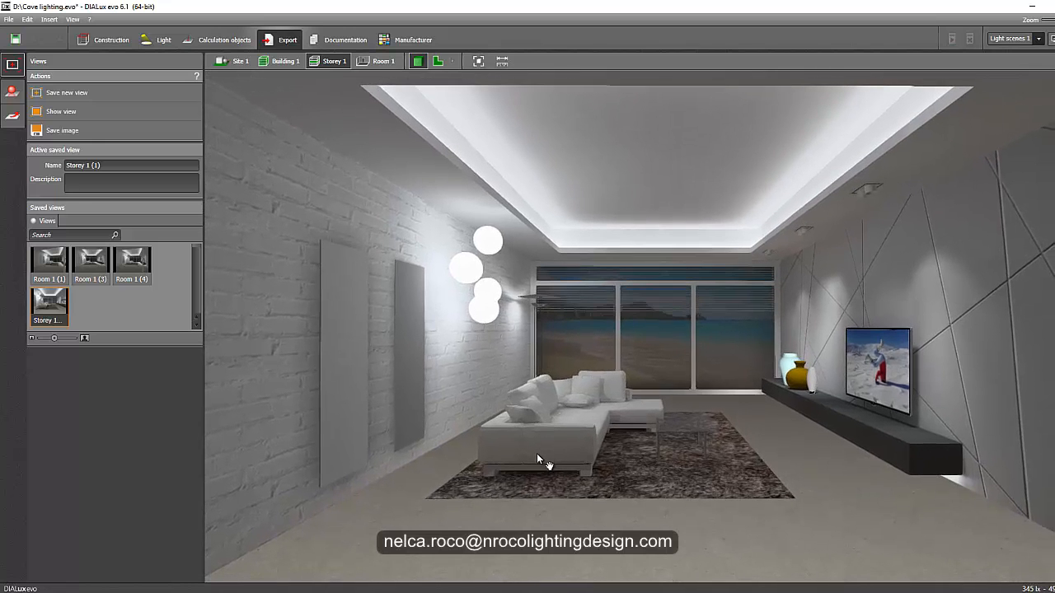
{"action": "mouse_move", "coordinate": [774, 486]}
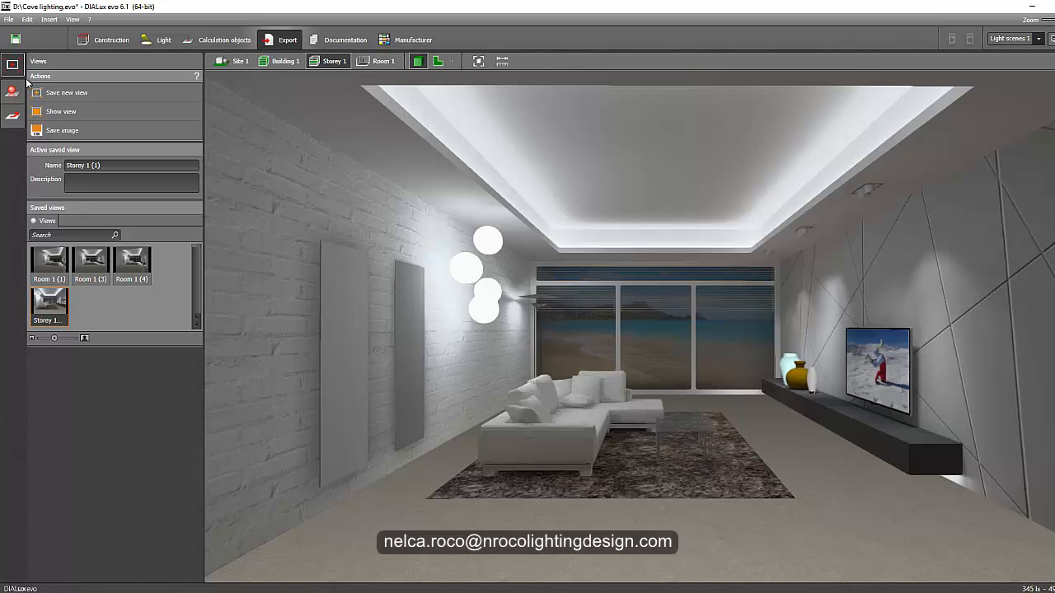
{"action": "left_click", "coordinate": [11, 91]}
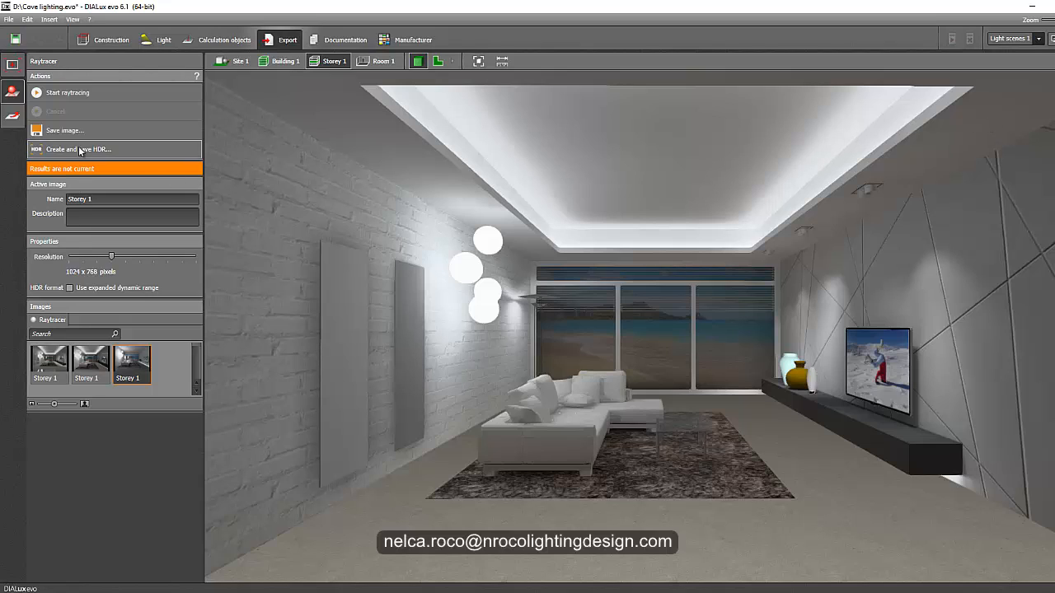
{"action": "mouse_move", "coordinate": [124, 442]}
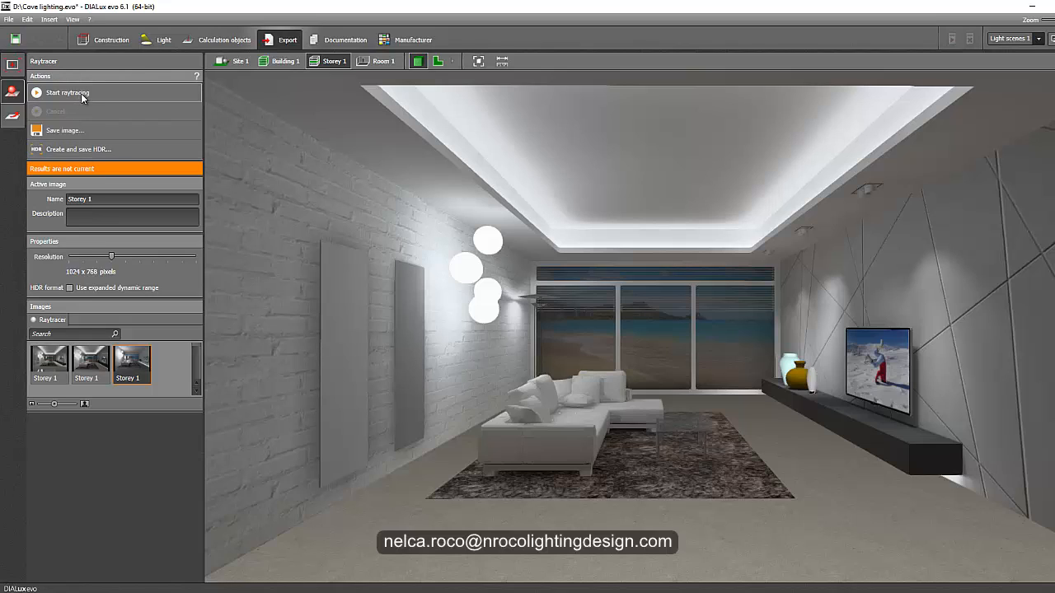
Start a new raytrace of the reframed view and move its result window off to the side
{"action": "left_click", "coordinate": [68, 92]}
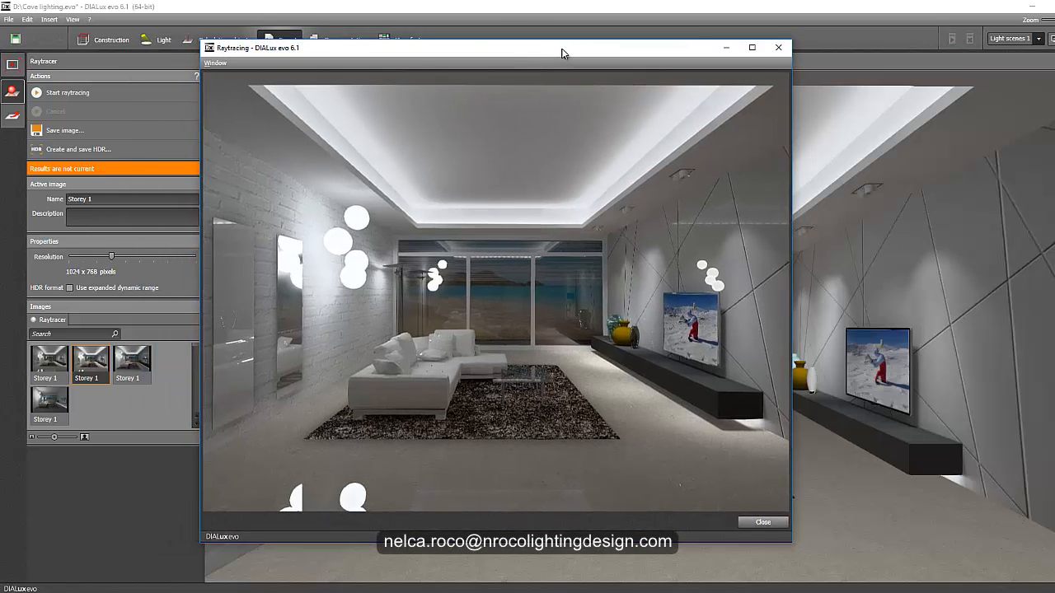
{"action": "left_click_drag", "start_coordinate": [563, 53], "coordinate": [585, 53]}
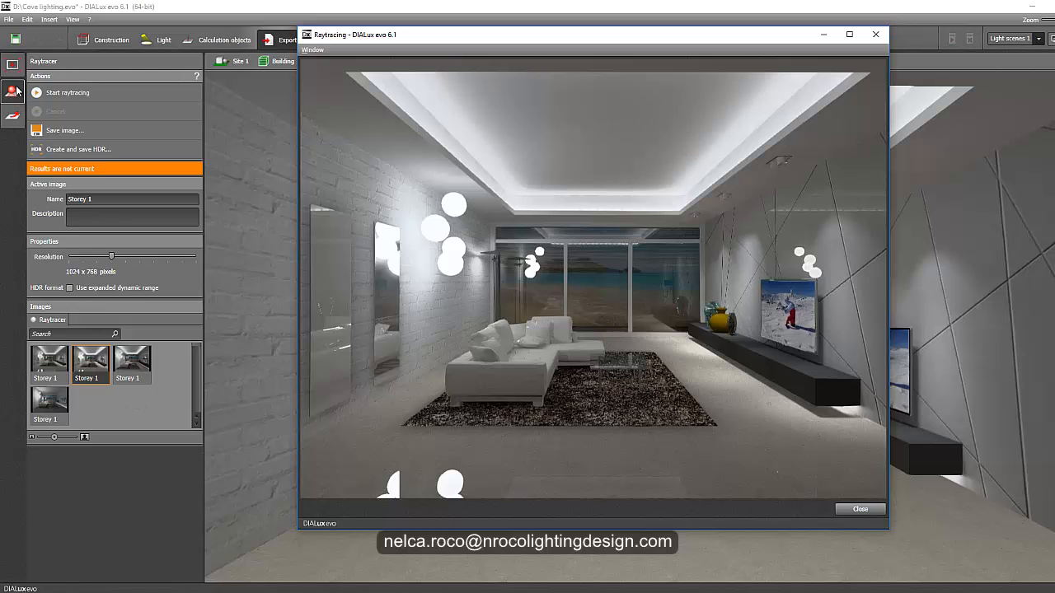
{"action": "mouse_move", "coordinate": [49, 403]}
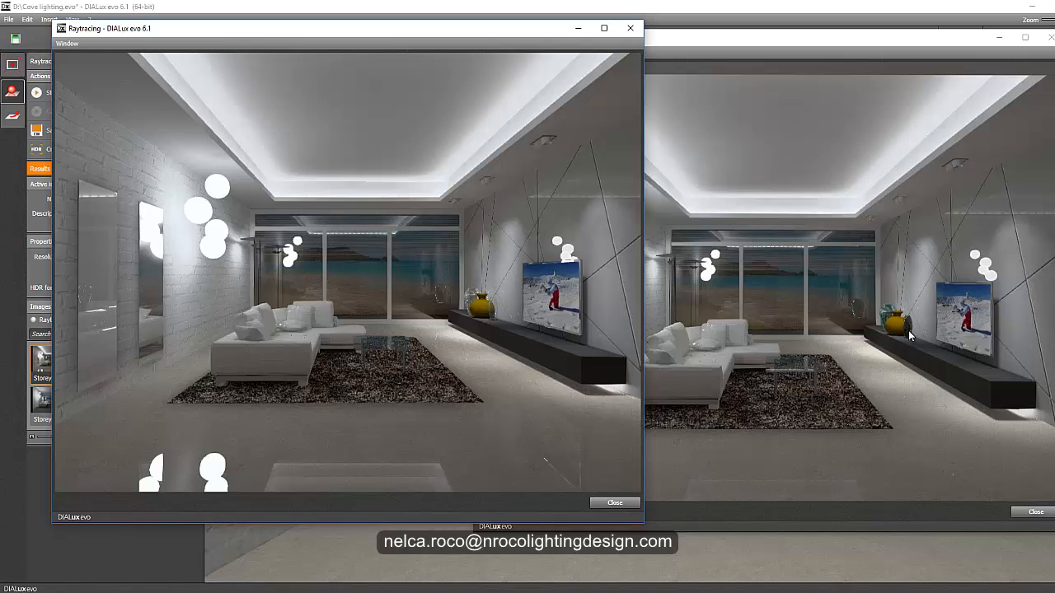
{"action": "mouse_move", "coordinate": [913, 326]}
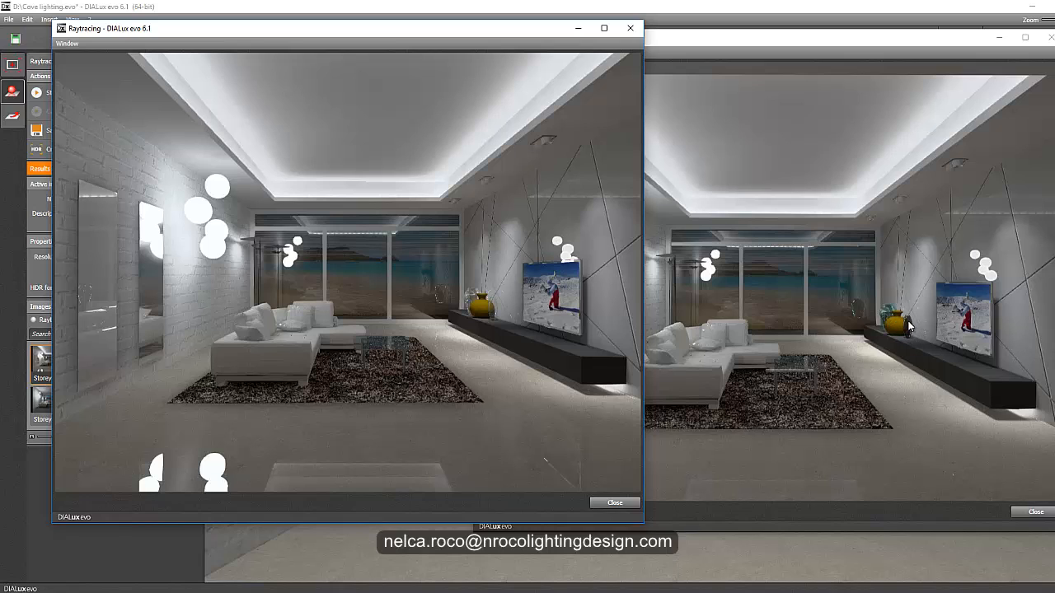
{"action": "mouse_move", "coordinate": [841, 338]}
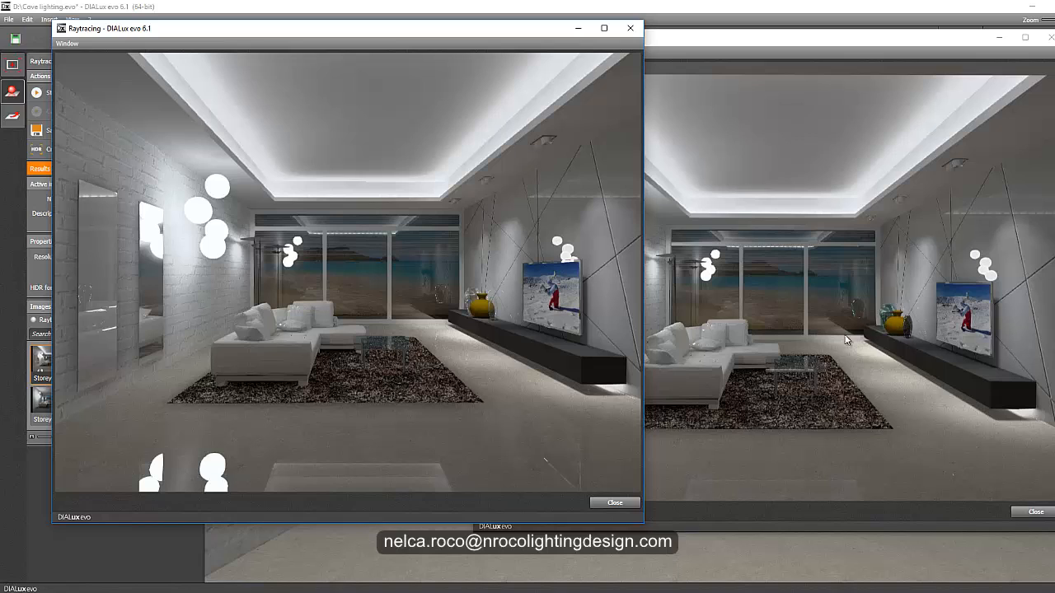
{"action": "mouse_move", "coordinate": [501, 316]}
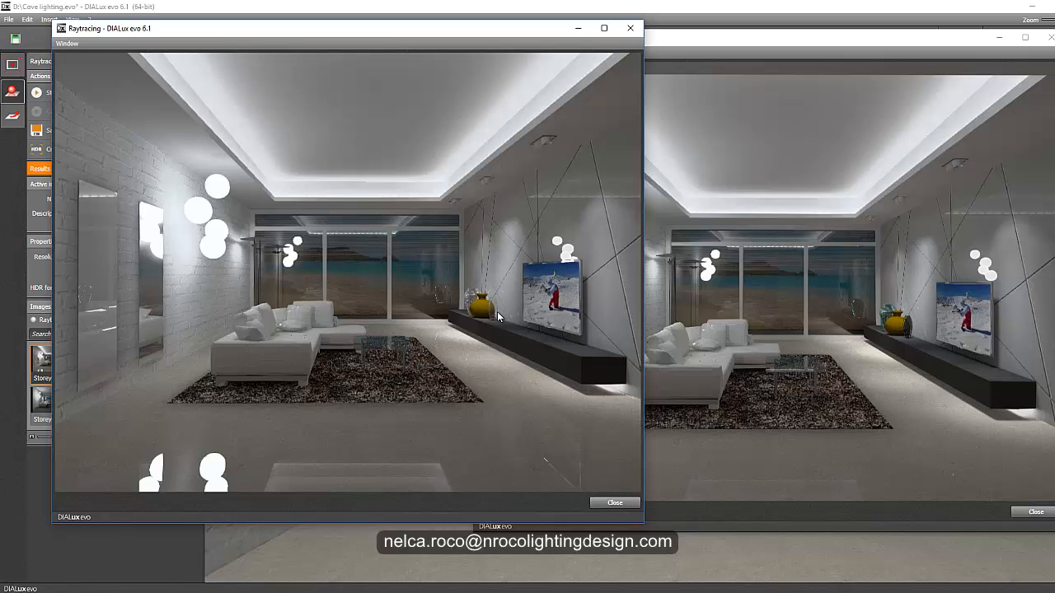
{"action": "mouse_move", "coordinate": [923, 501]}
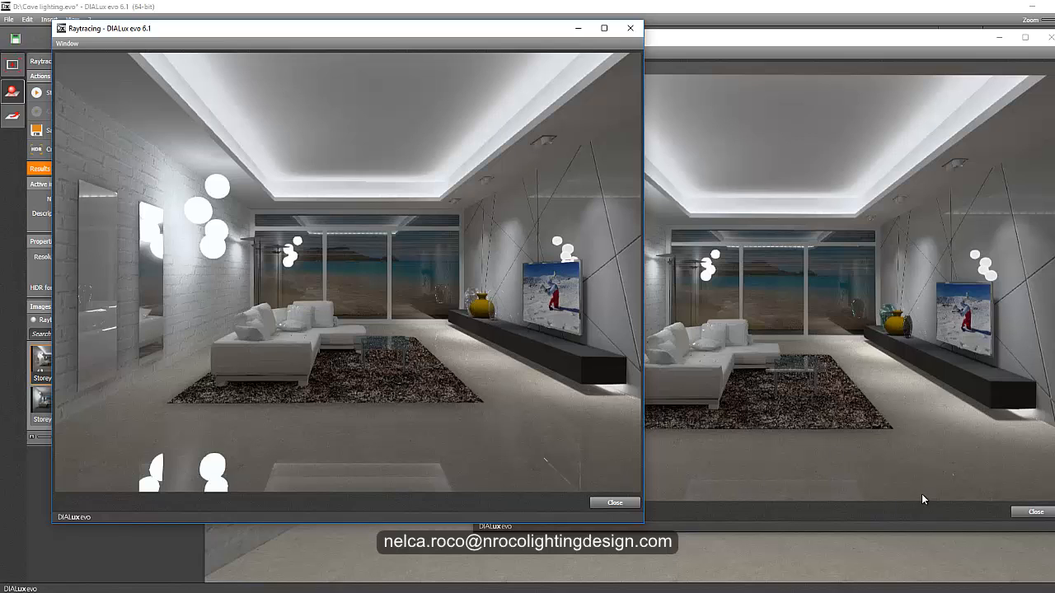
{"action": "mouse_move", "coordinate": [570, 477]}
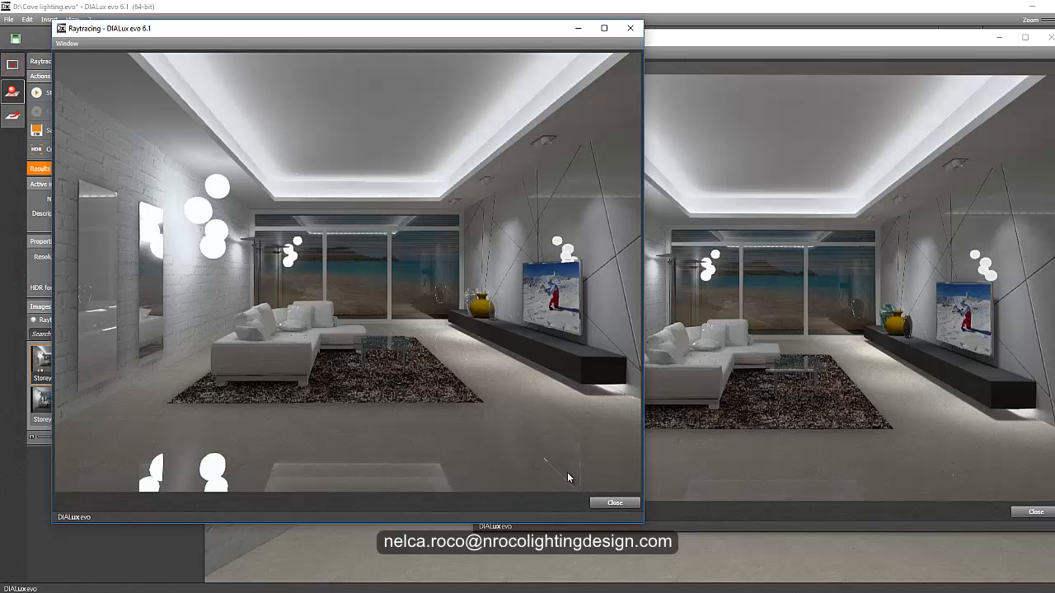
{"action": "mouse_move", "coordinate": [558, 481]}
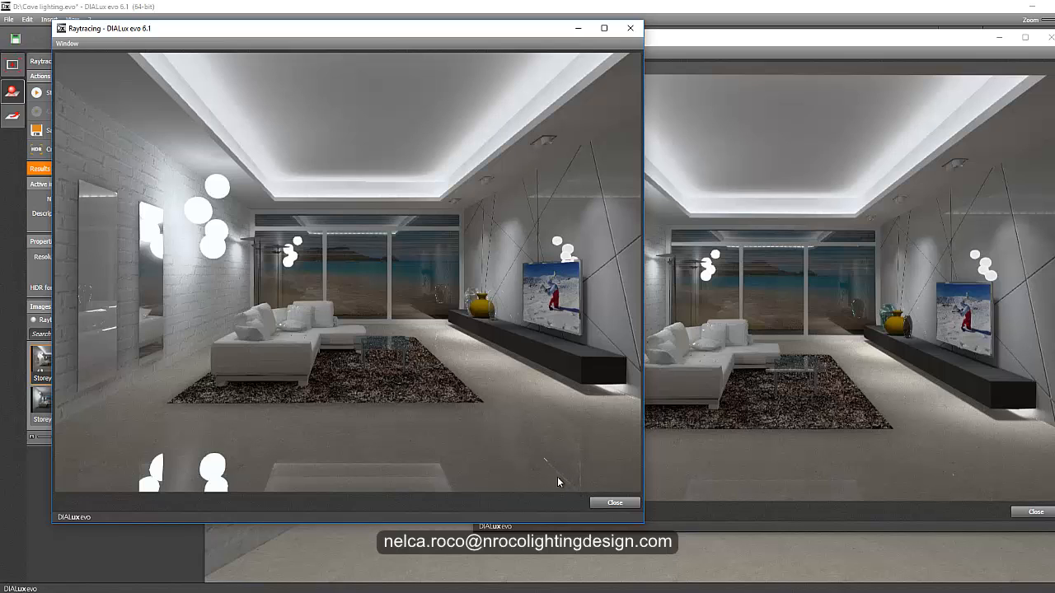
{"action": "mouse_move", "coordinate": [549, 468]}
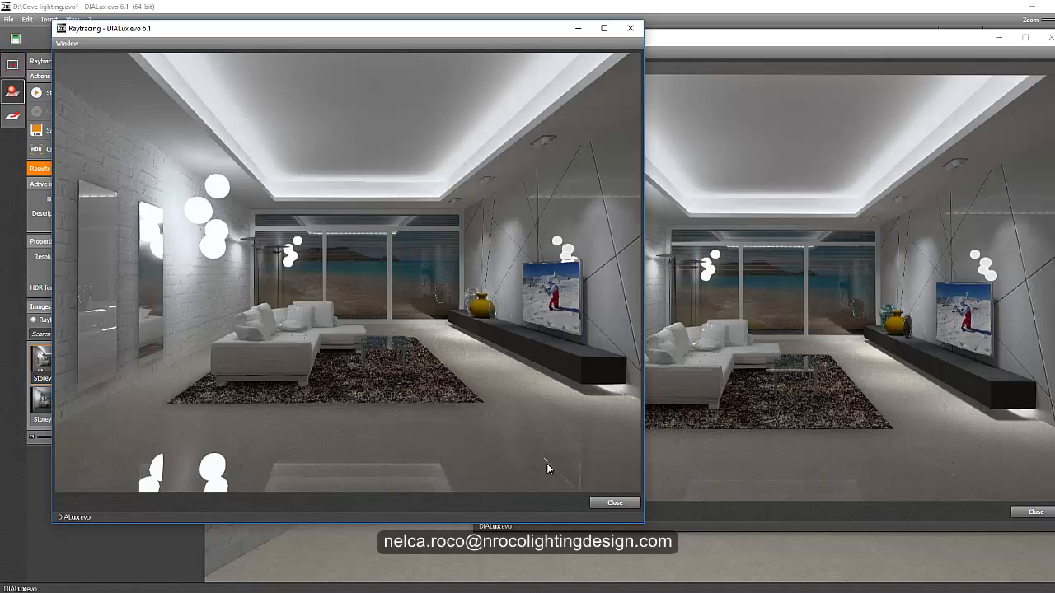
{"action": "mouse_move", "coordinate": [978, 499]}
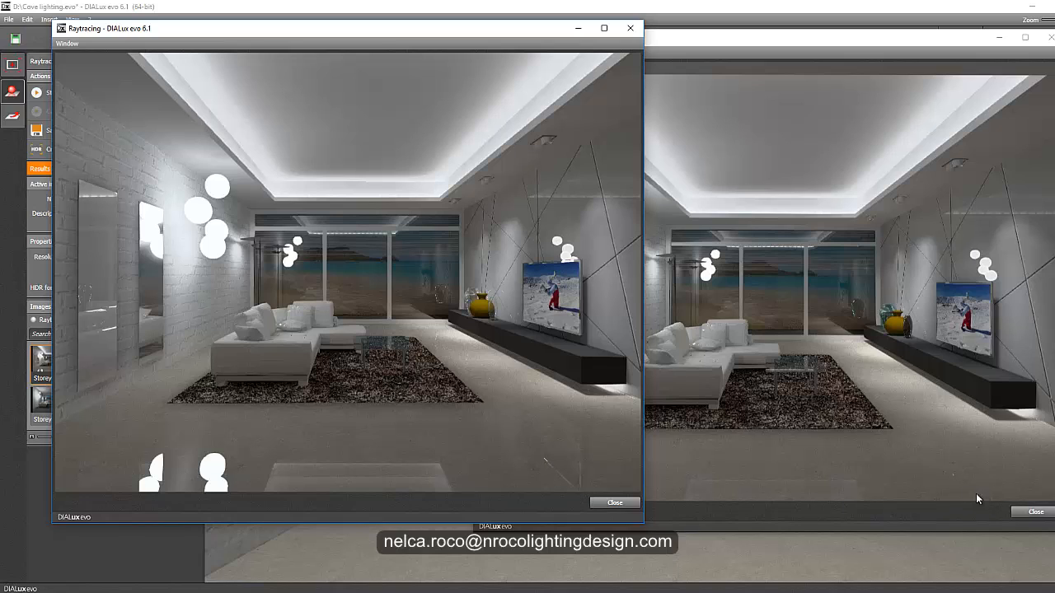
{"action": "mouse_move", "coordinate": [465, 72]}
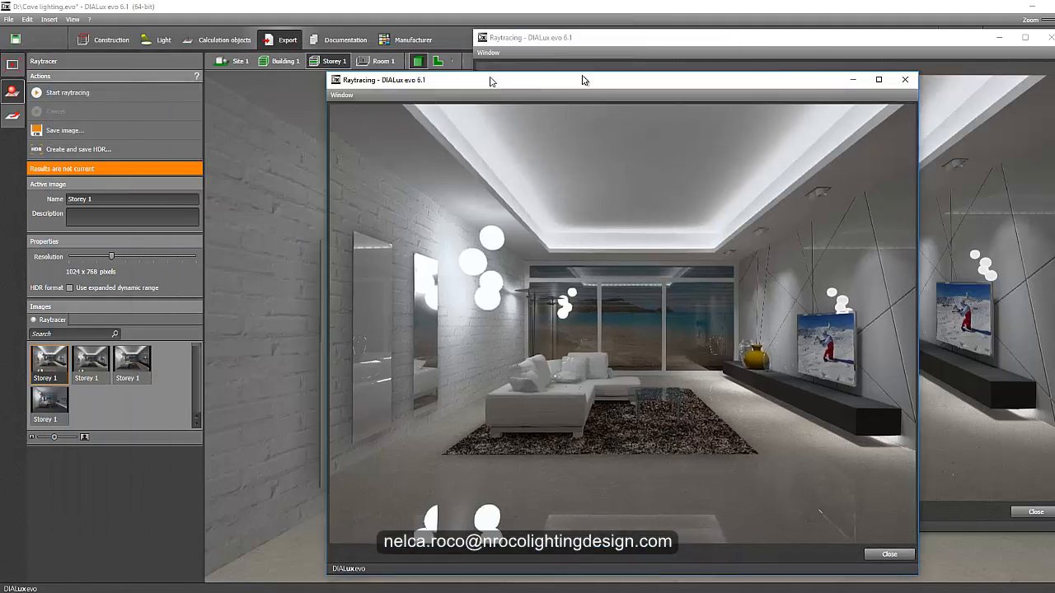
Arrange the original and revised render windows next to each other to compare floor reflections
{"action": "left_click_drag", "start_coordinate": [492, 81], "coordinate": [289, 66]}
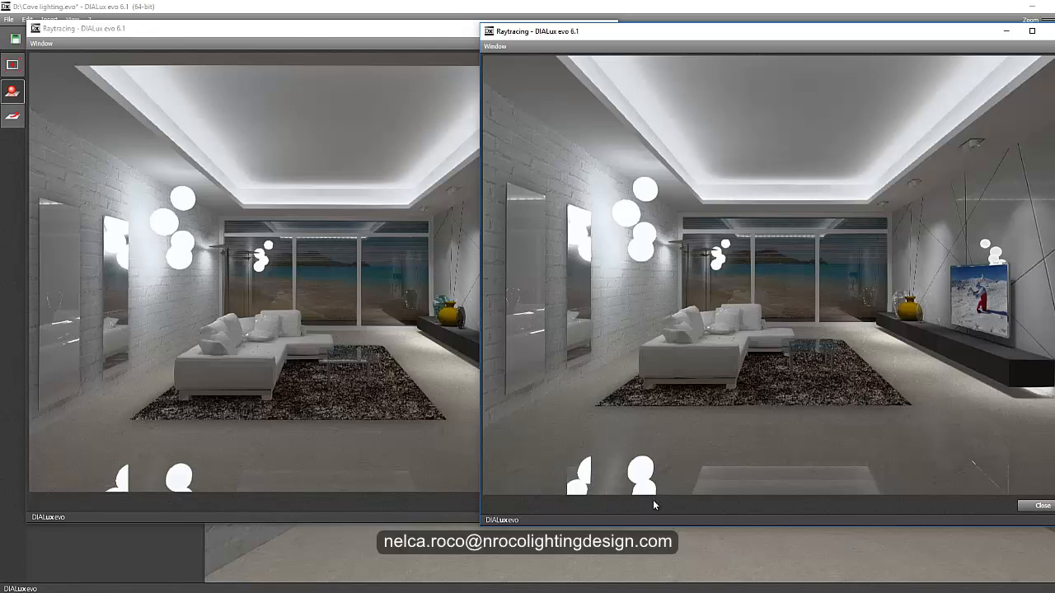
{"action": "mouse_move", "coordinate": [179, 483]}
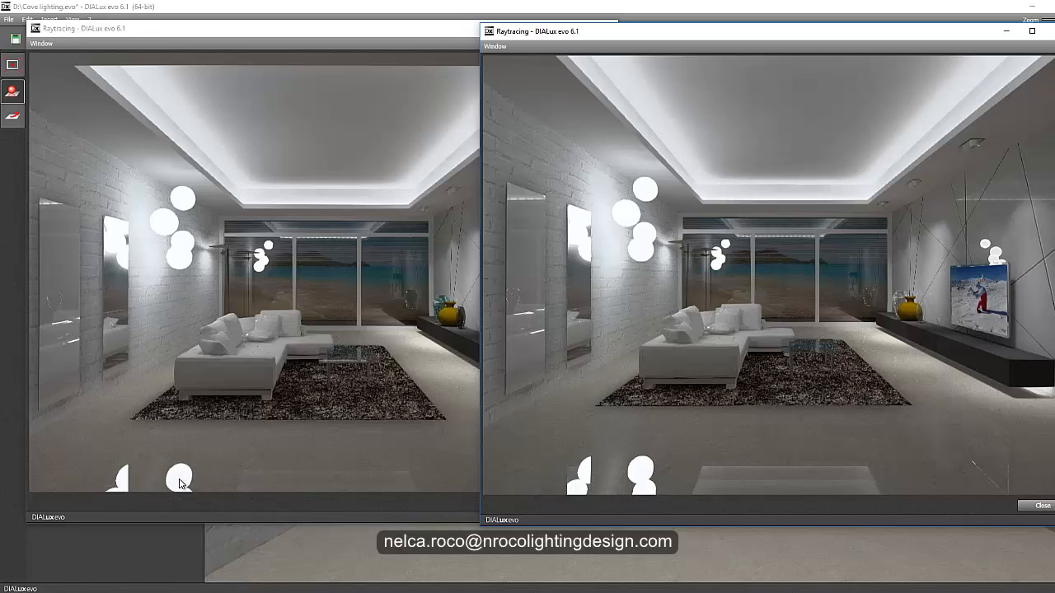
{"action": "mouse_move", "coordinate": [176, 254]}
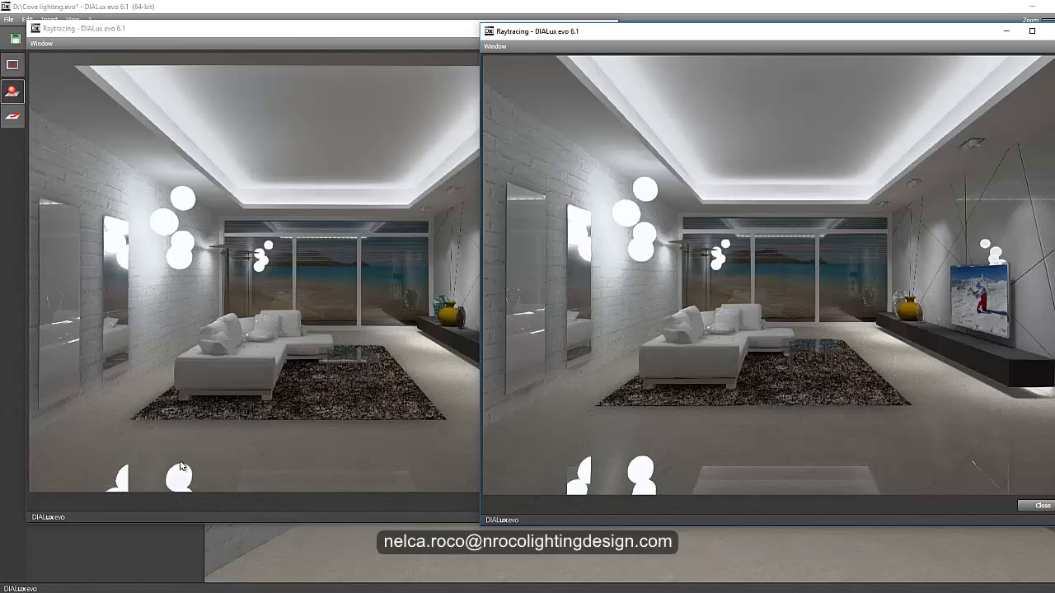
{"action": "mouse_move", "coordinate": [695, 468]}
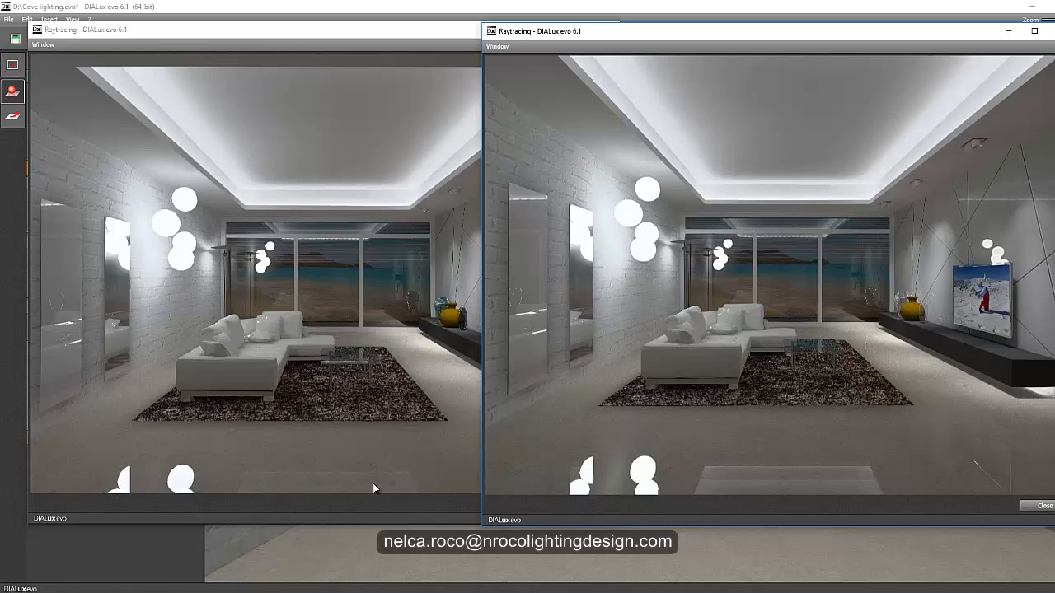
{"action": "mouse_move", "coordinate": [359, 496]}
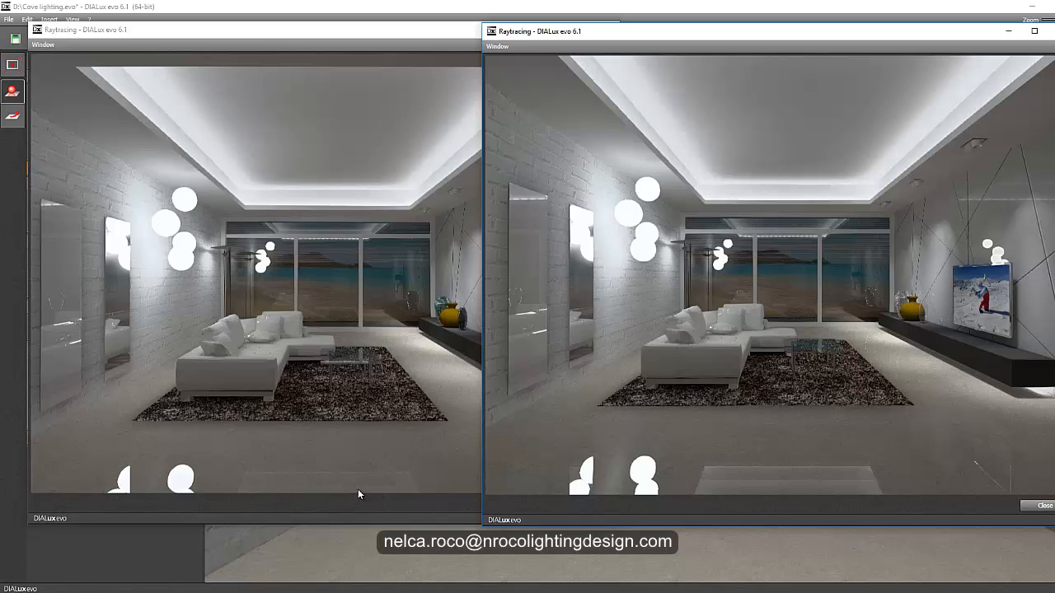
{"action": "mouse_move", "coordinate": [792, 504]}
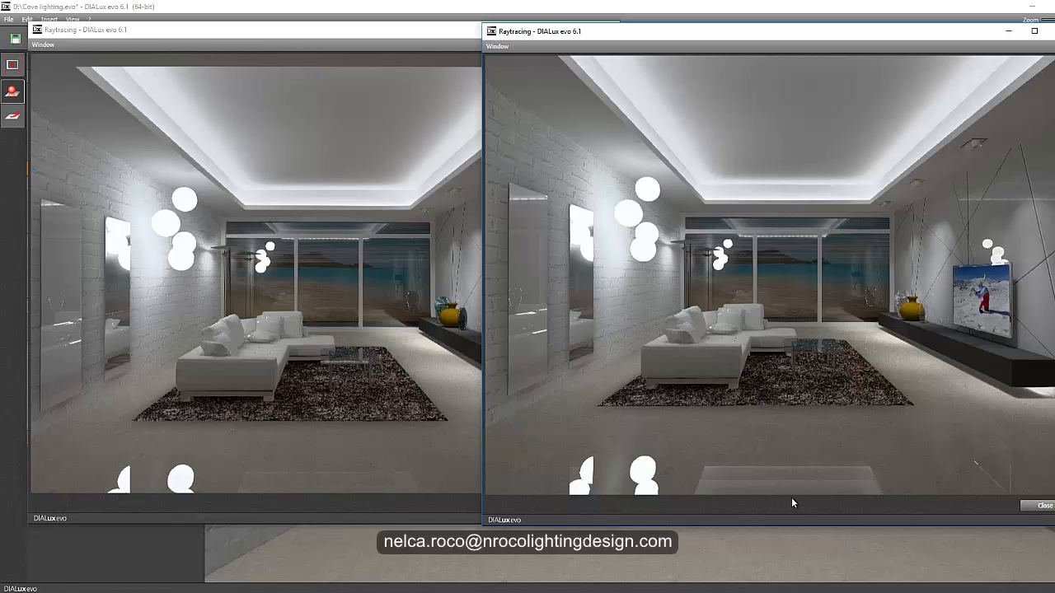
{"action": "mouse_move", "coordinate": [294, 463]}
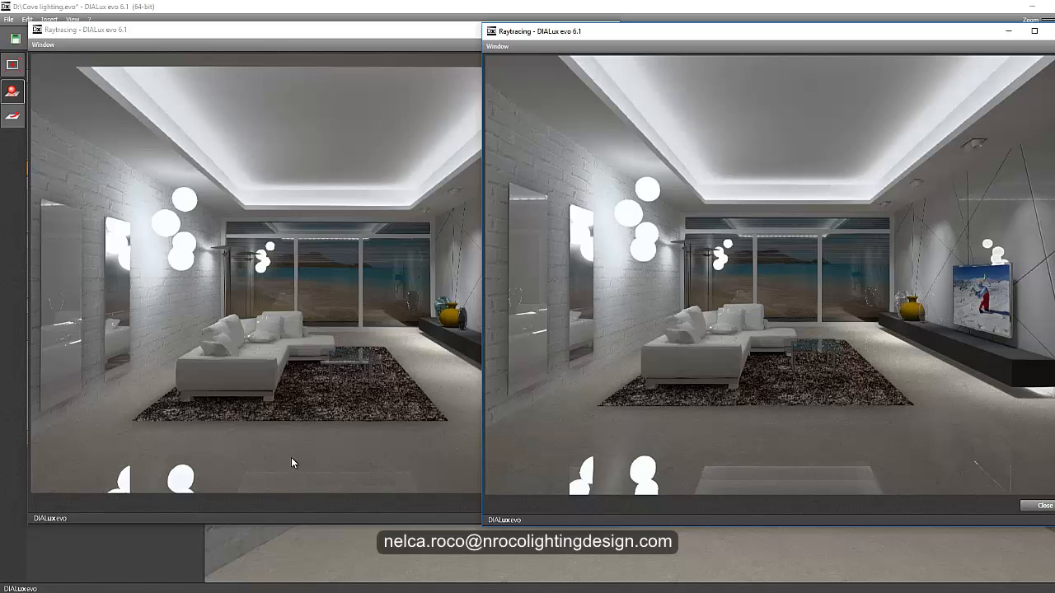
{"action": "mouse_move", "coordinate": [79, 319]}
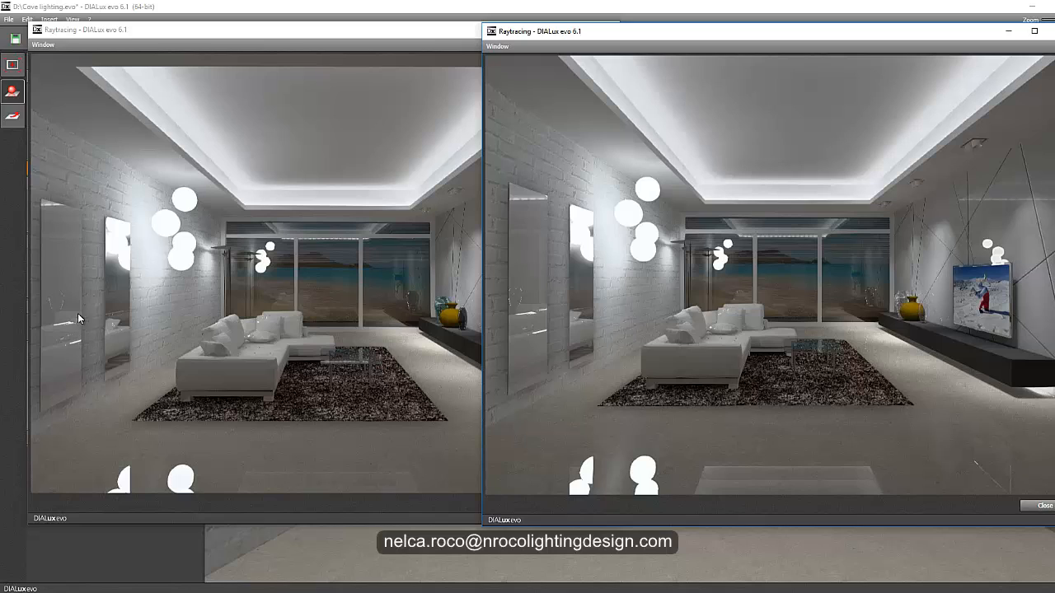
{"action": "mouse_move", "coordinate": [125, 368]}
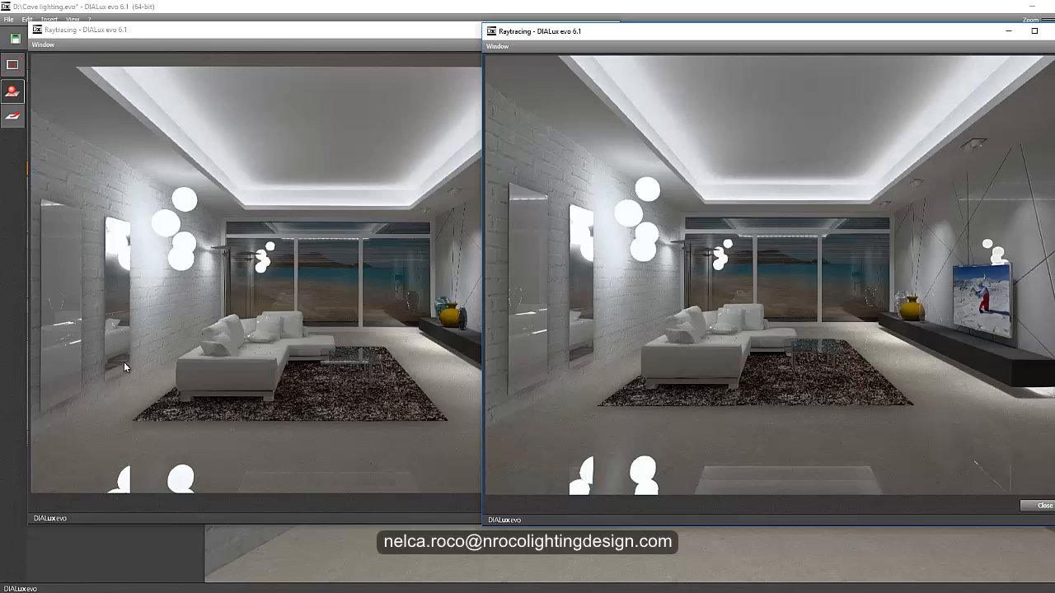